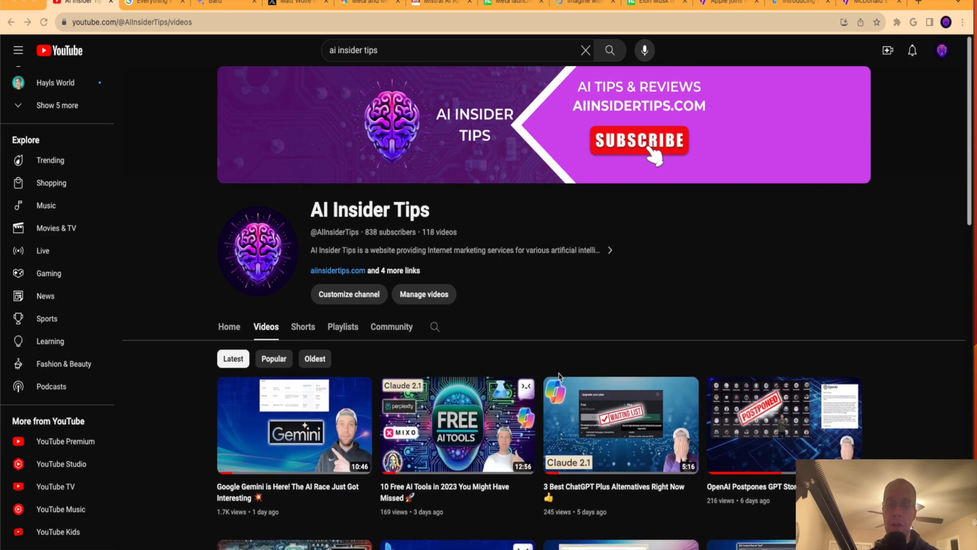
{"action": "mouse_move", "coordinate": [546, 373]}
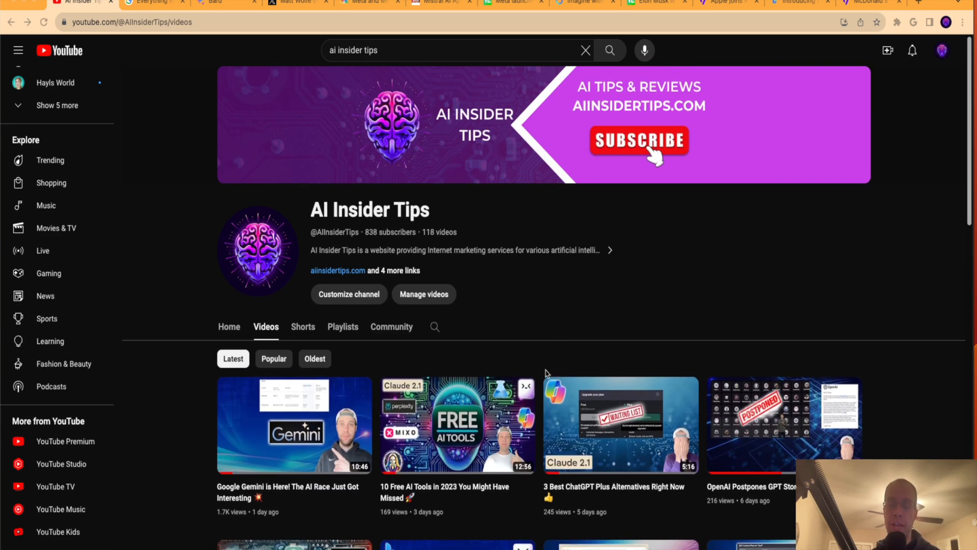
{"action": "mouse_move", "coordinate": [579, 342]}
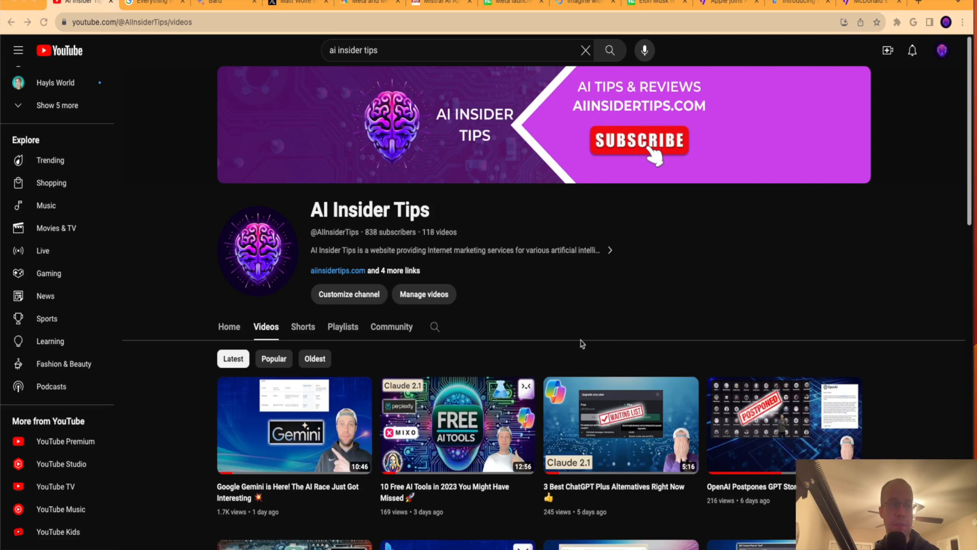
{"action": "mouse_move", "coordinate": [639, 324]}
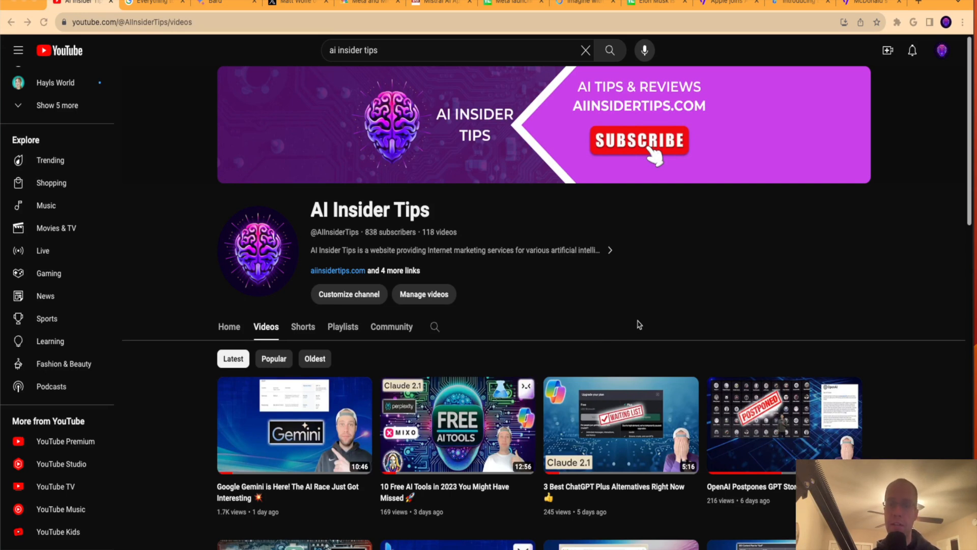
{"action": "mouse_move", "coordinate": [646, 320]}
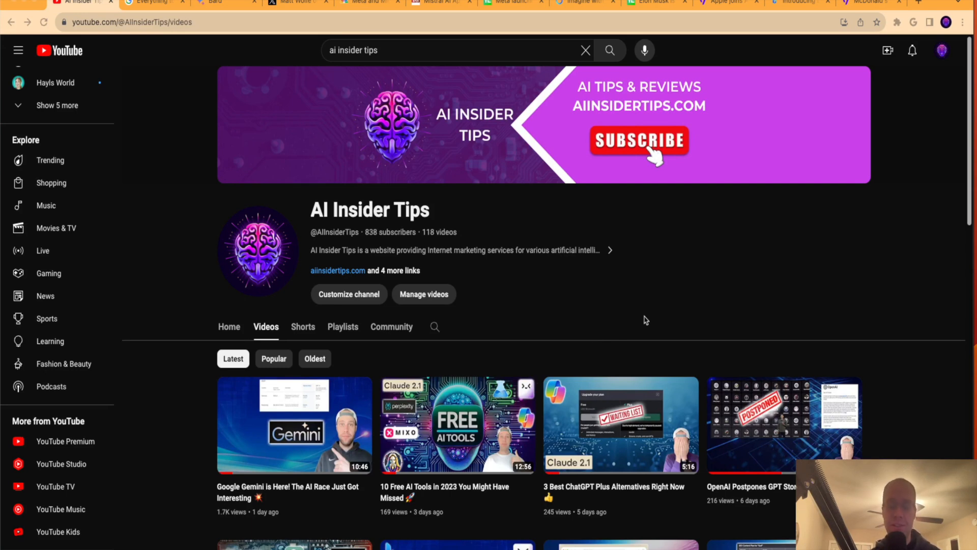
- Scroll down and back up through the current page
{"action": "scroll", "scroll_direction": "down", "scroll_amount": 3}
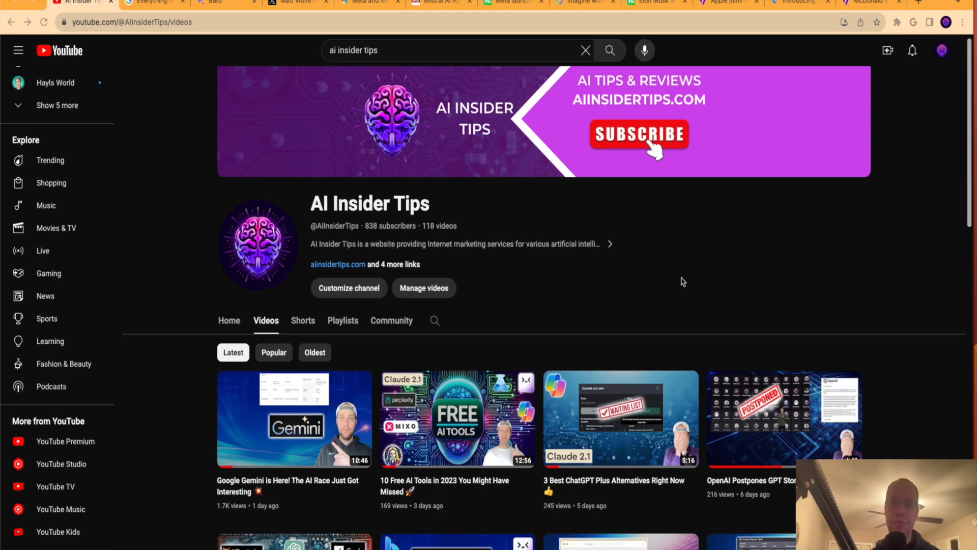
{"action": "scroll", "scroll_direction": "down", "scroll_amount": 3}
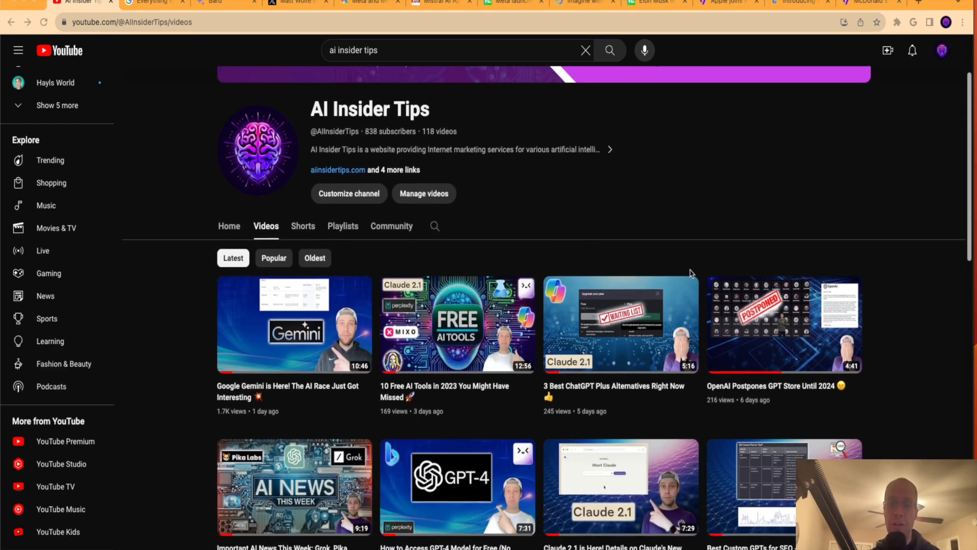
{"action": "scroll", "scroll_direction": "up", "scroll_amount": 3}
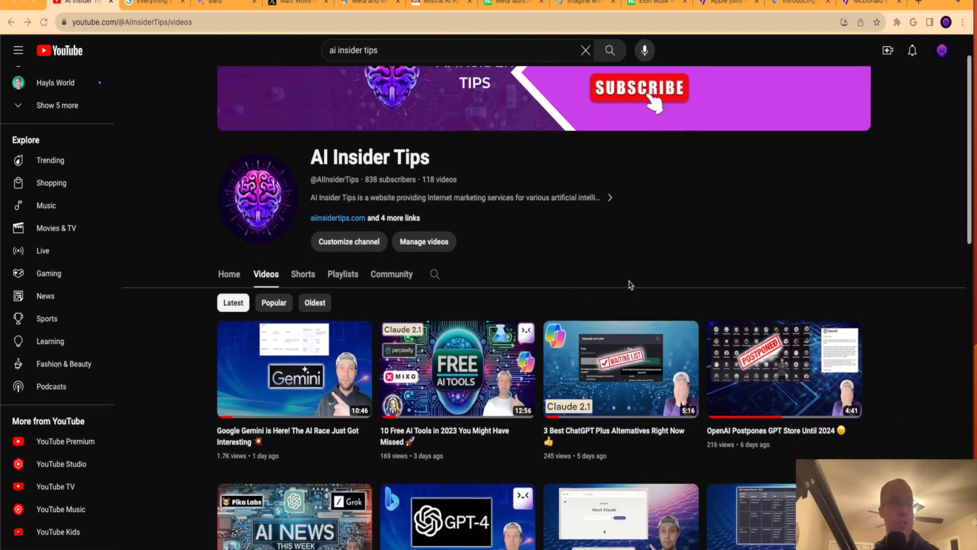
{"action": "scroll", "scroll_direction": "up", "scroll_amount": 3}
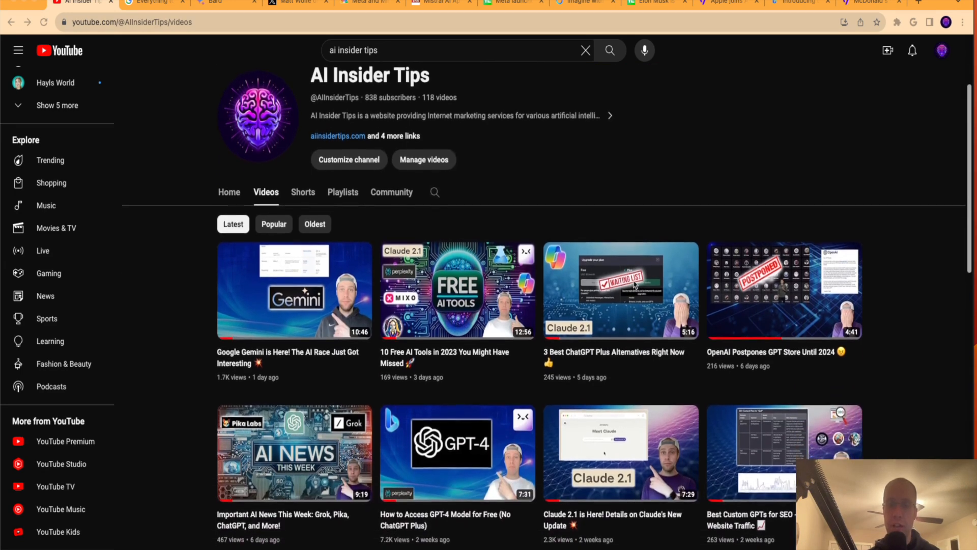
{"action": "scroll", "scroll_direction": "up", "scroll_amount": 3}
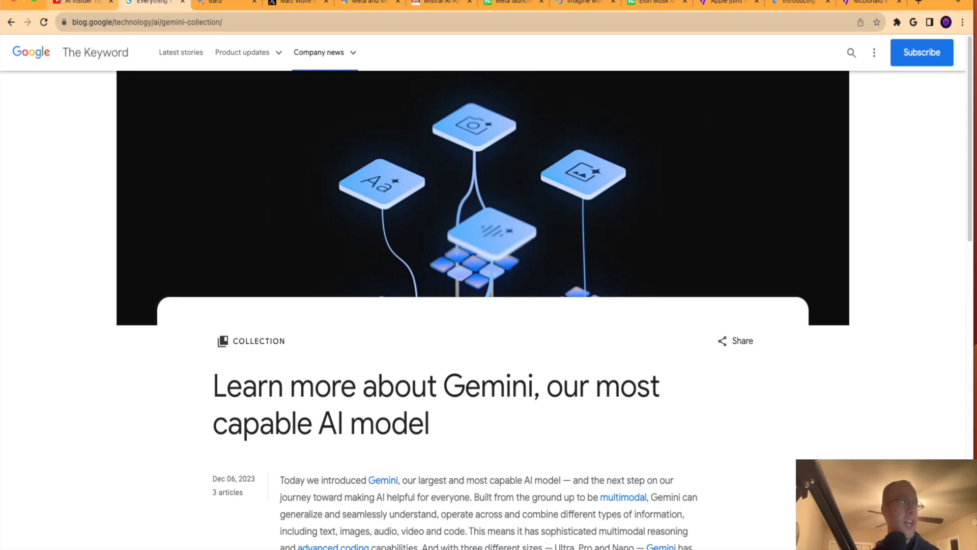
- Bring up the Keyword's Gemini collection page and read down to its related articles and footer
{"action": "left_click", "coordinate": [81, 3]}
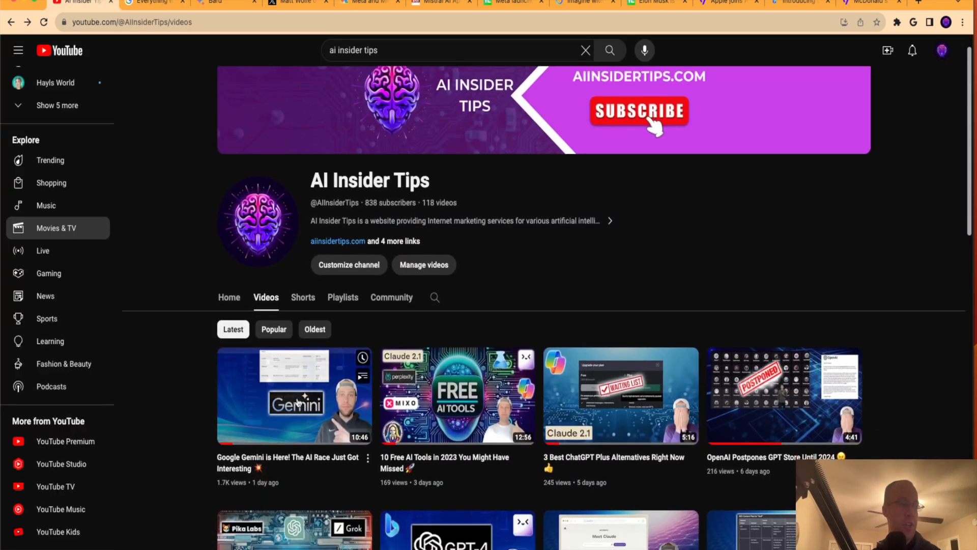
{"action": "mouse_move", "coordinate": [296, 395]}
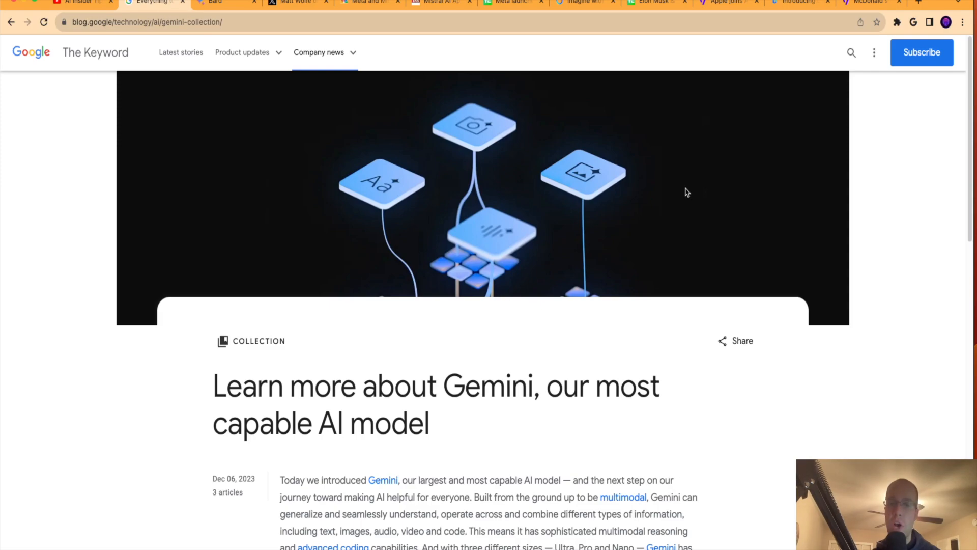
{"action": "scroll", "scroll_direction": "down", "scroll_amount": 3}
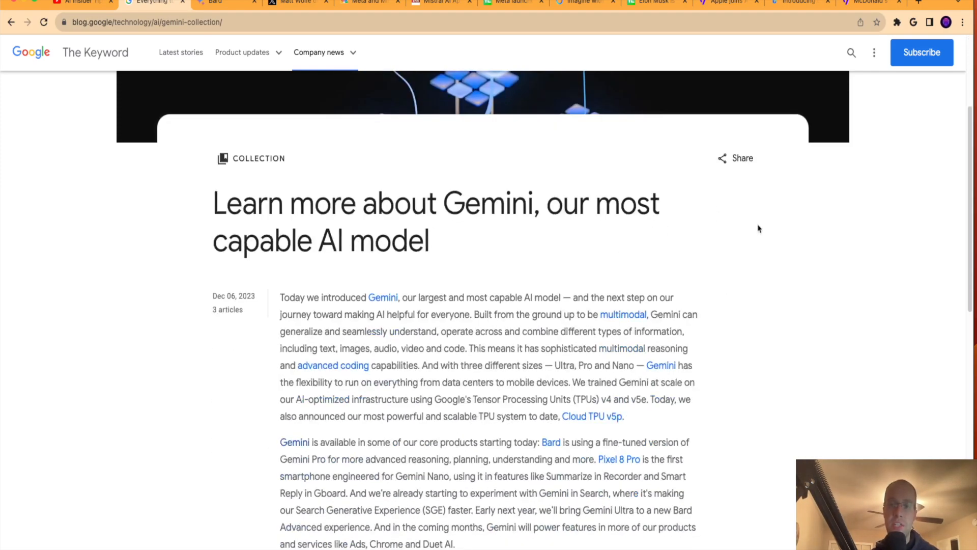
{"action": "scroll", "scroll_direction": "down", "scroll_amount": 3}
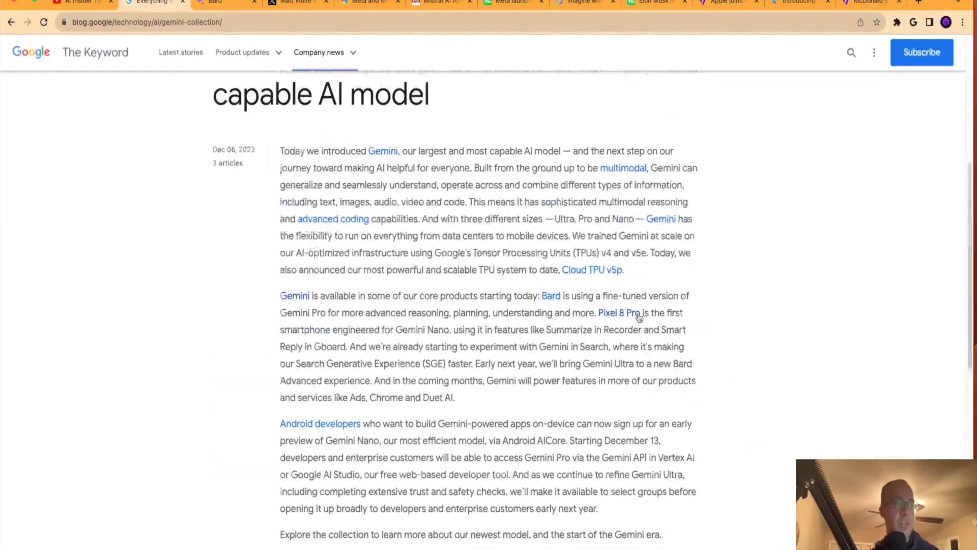
{"action": "scroll", "scroll_direction": "down", "scroll_amount": 3}
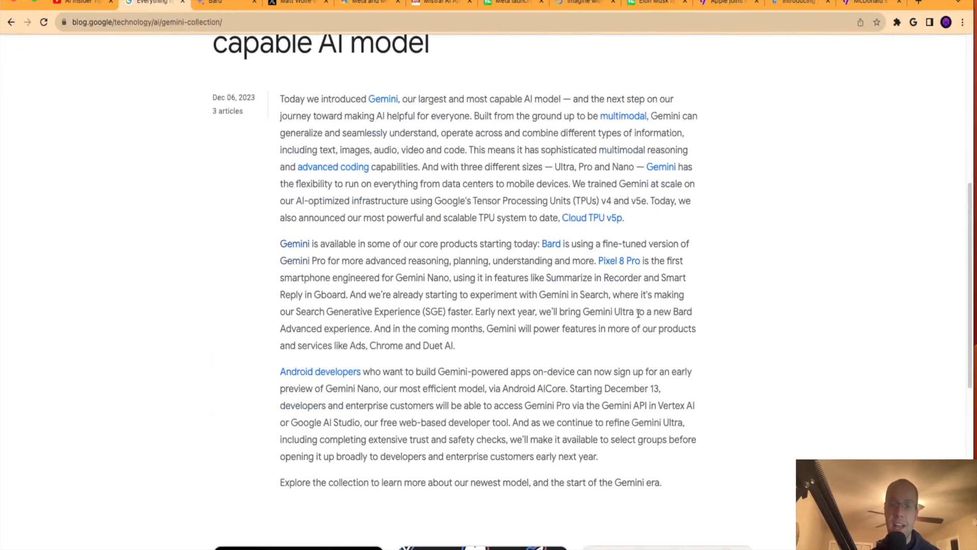
{"action": "scroll", "scroll_direction": "down", "scroll_amount": 3}
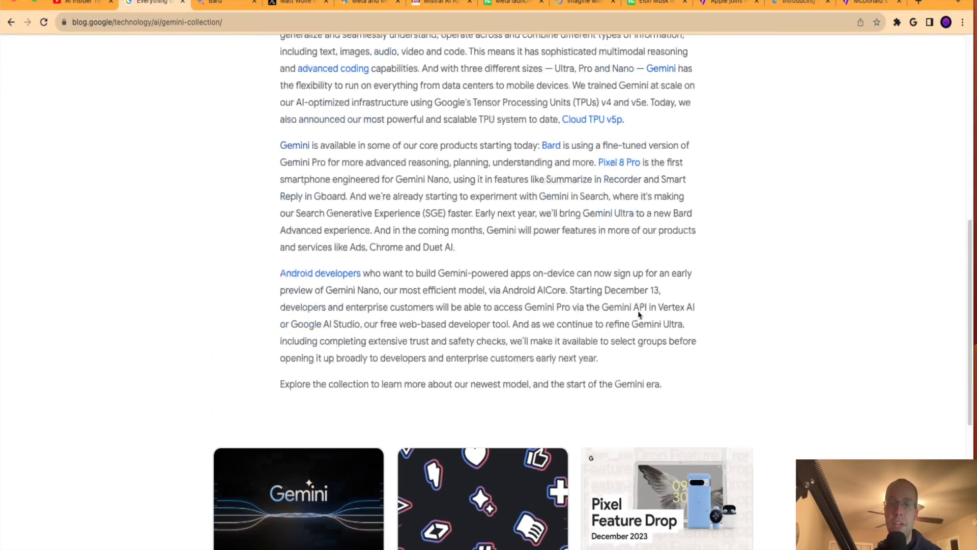
{"action": "scroll", "scroll_direction": "down", "scroll_amount": 3}
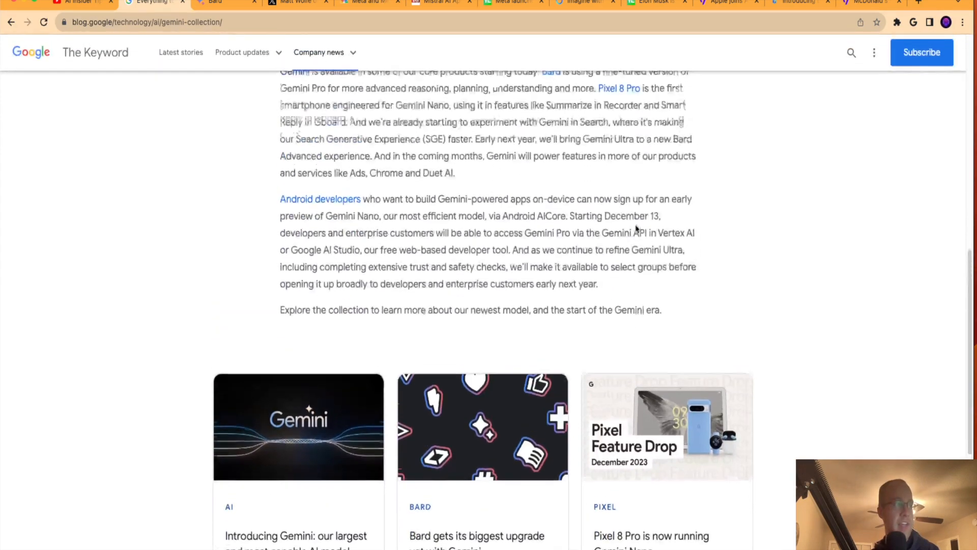
{"action": "scroll", "scroll_direction": "up", "scroll_amount": 3}
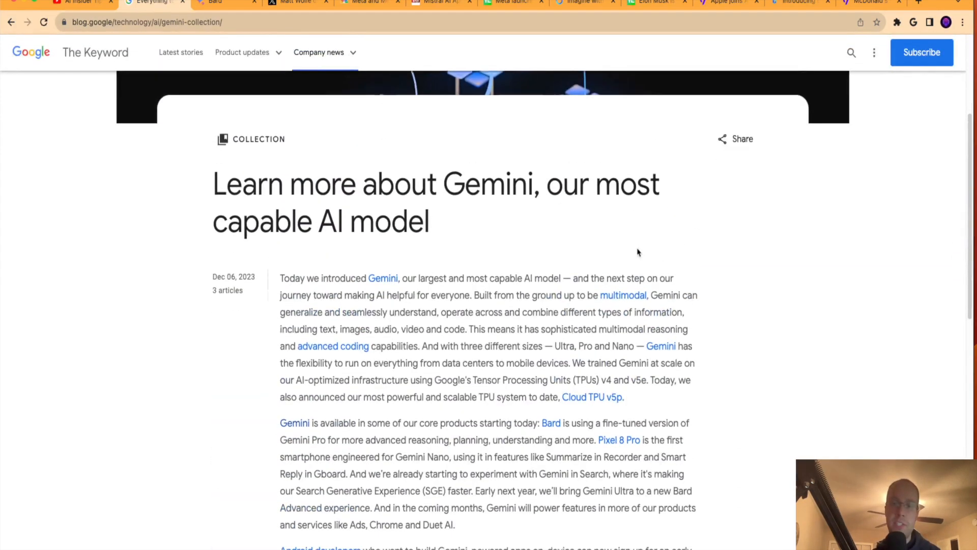
{"action": "scroll", "scroll_direction": "down", "scroll_amount": 3}
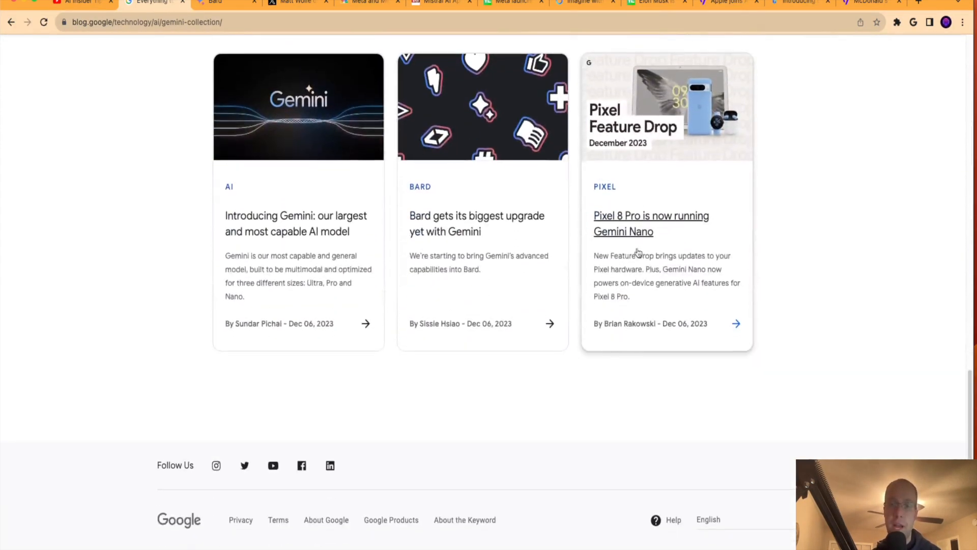
- Open the Introducing Gemini article and jump to its state-of-the-art performance section
{"action": "left_click", "coordinate": [295, 223]}
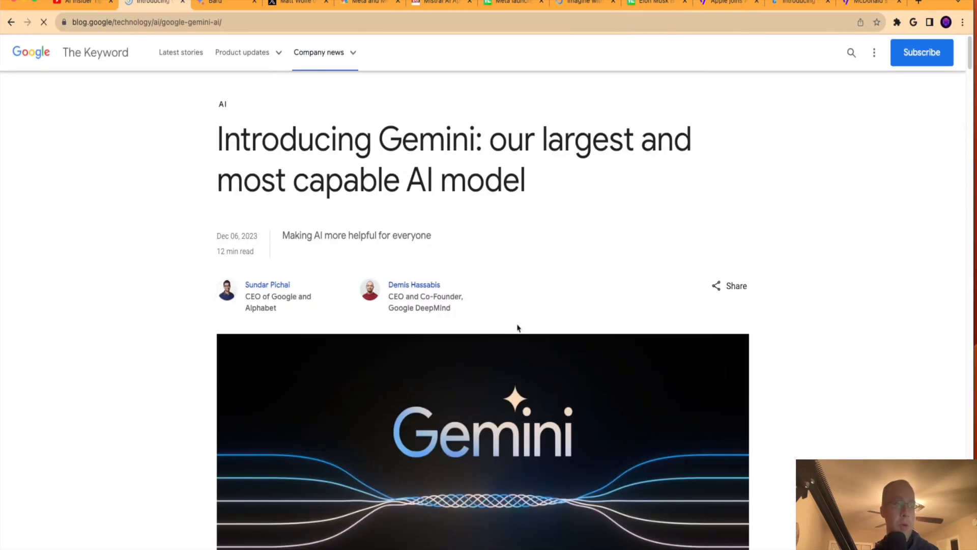
{"action": "scroll", "scroll_direction": "down", "scroll_amount": 3}
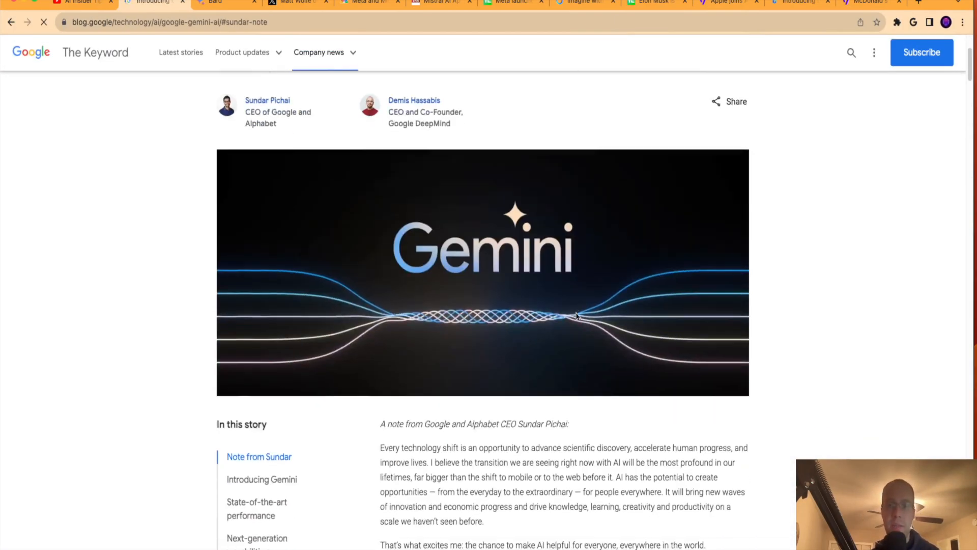
{"action": "left_click", "coordinate": [261, 480]}
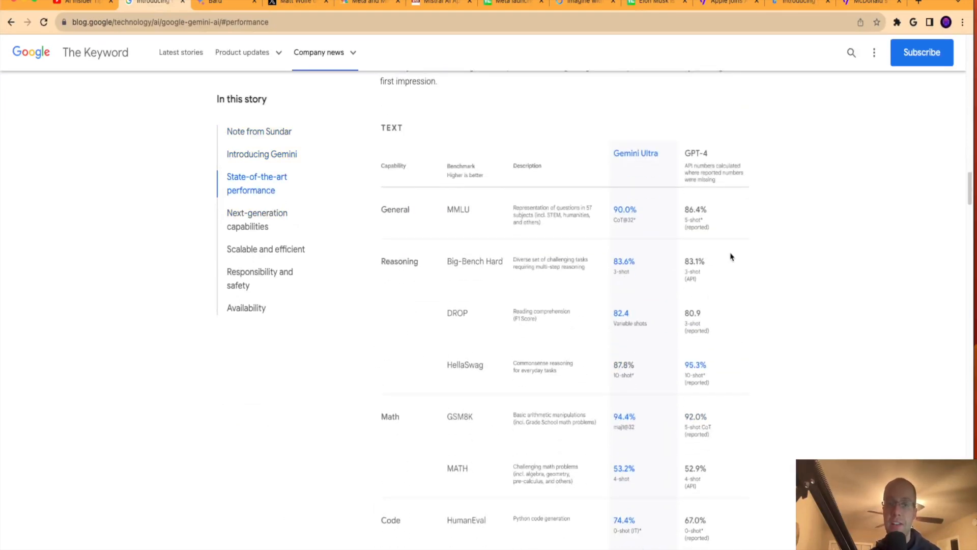
{"action": "mouse_move", "coordinate": [466, 235]}
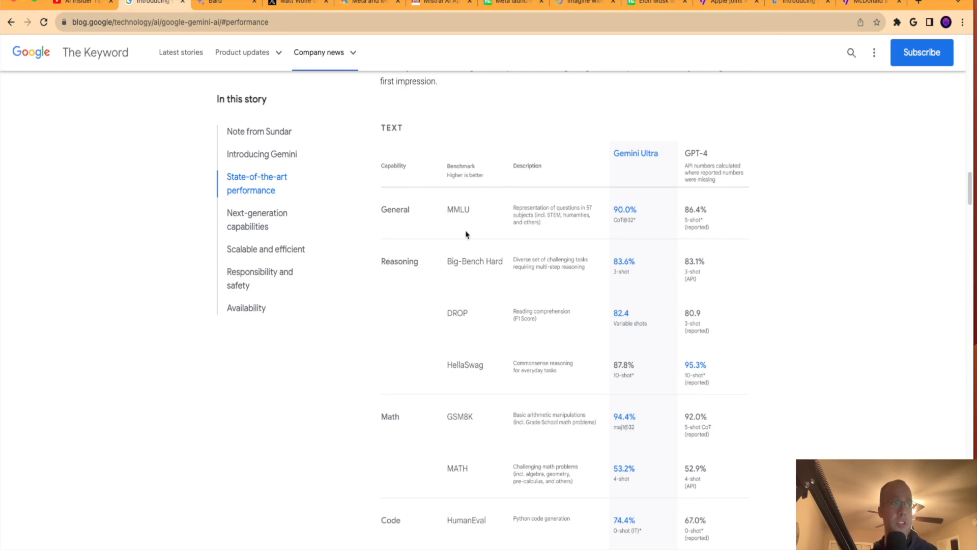
{"action": "scroll", "scroll_direction": "down", "scroll_amount": 3}
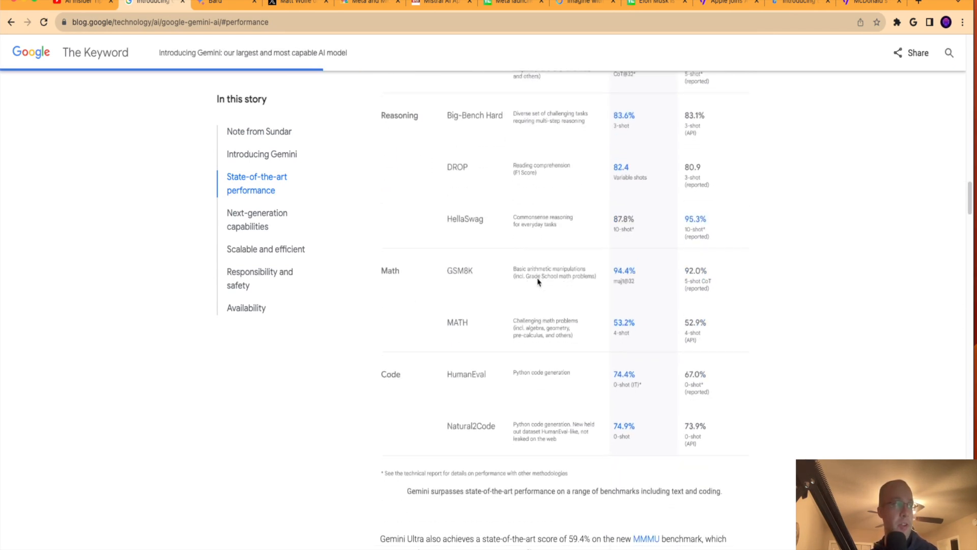
{"action": "scroll", "scroll_direction": "down", "scroll_amount": 3}
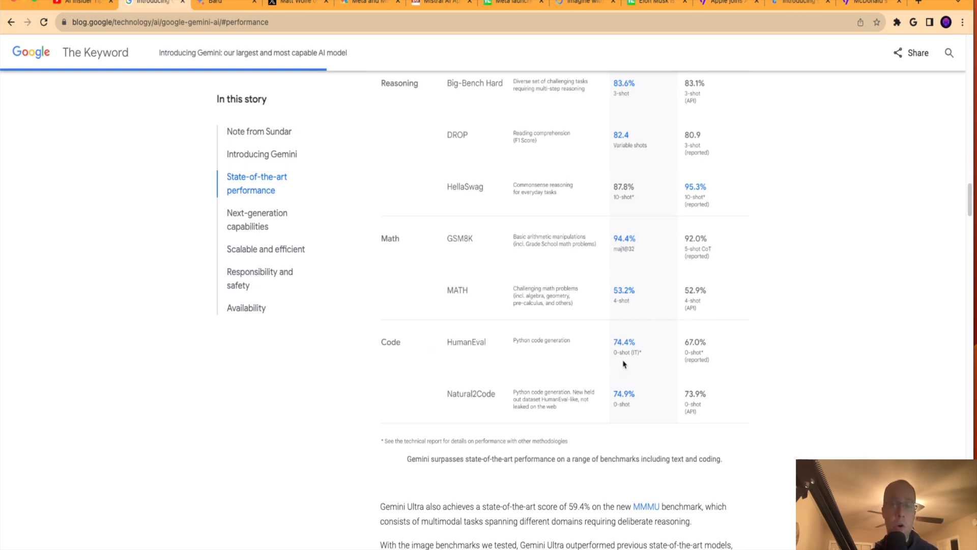
{"action": "scroll", "scroll_direction": "down", "scroll_amount": 3}
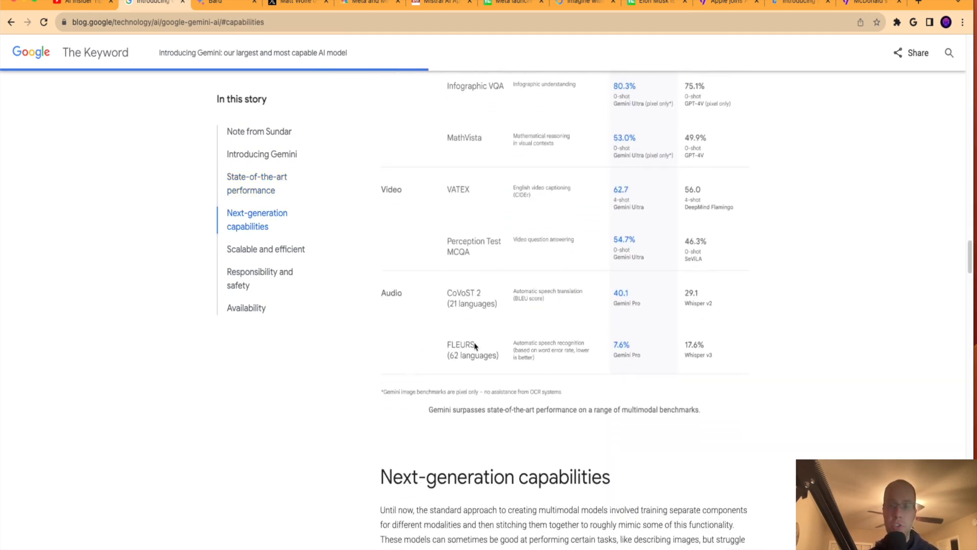
{"action": "scroll", "scroll_direction": "up", "scroll_amount": 3}
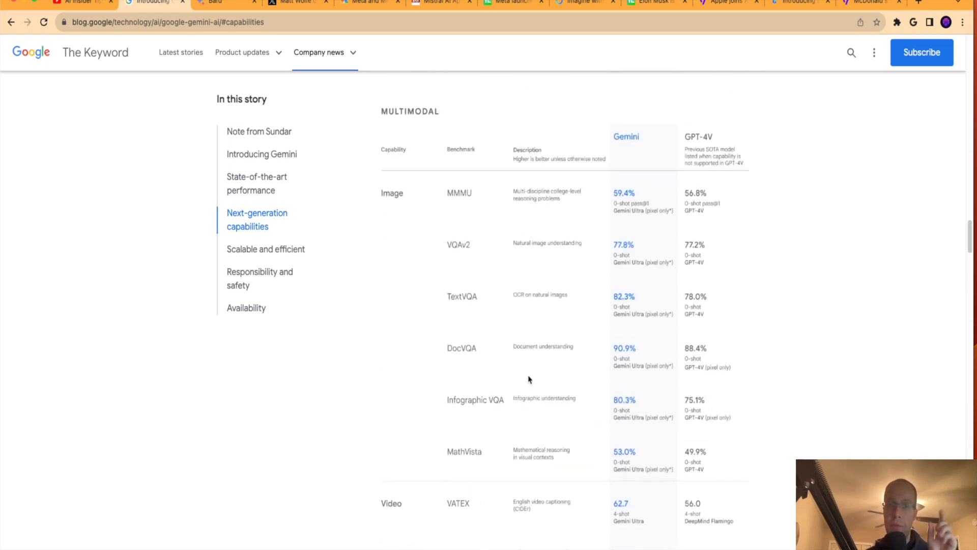
{"action": "scroll", "scroll_direction": "up", "scroll_amount": 3}
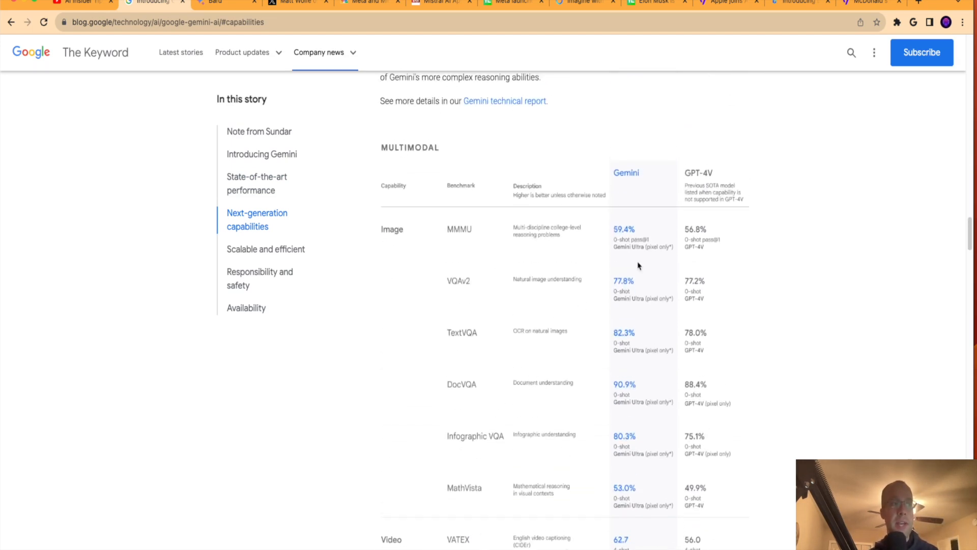
{"action": "mouse_move", "coordinate": [848, 244]}
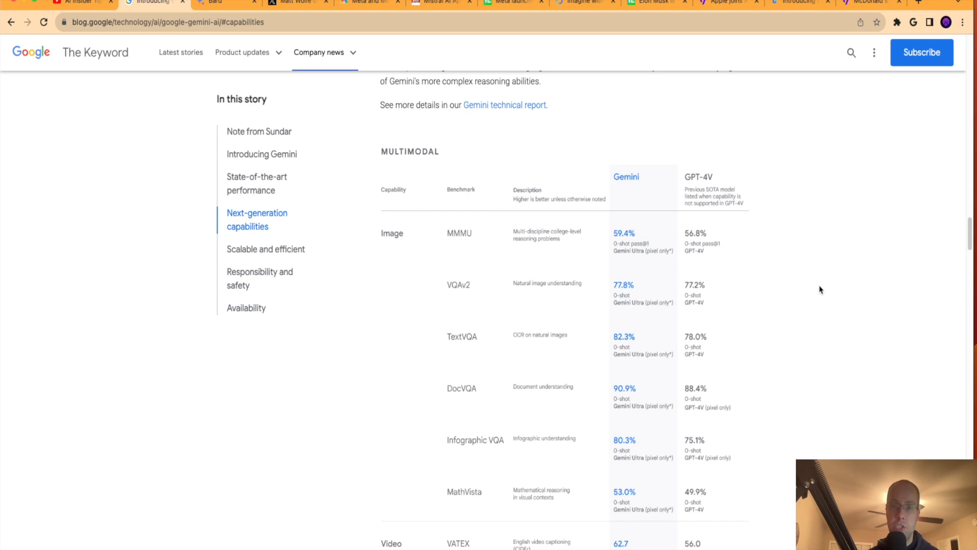
{"action": "mouse_move", "coordinate": [767, 291]}
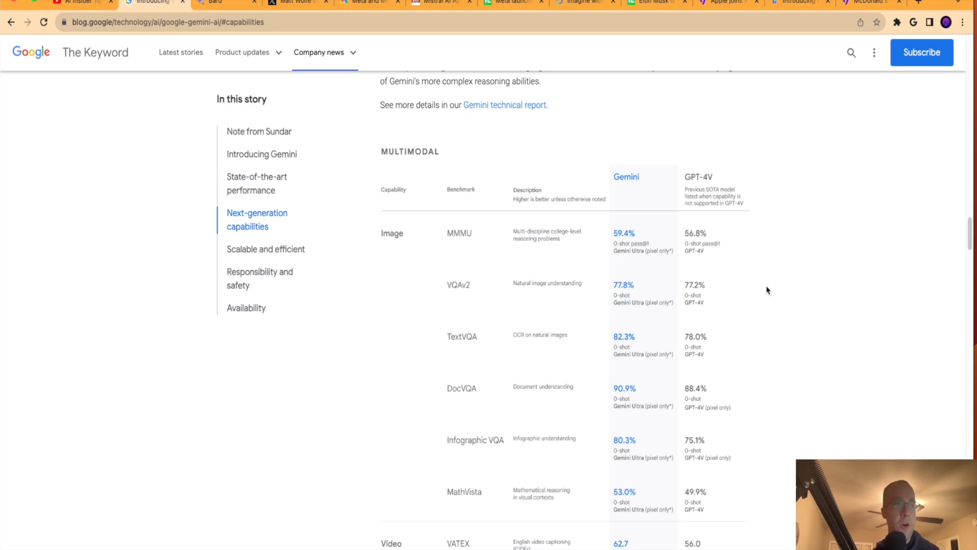
- Review the multimodal benchmark table, then return to State-of-the-art performance via the sidebar
{"action": "scroll", "scroll_direction": "down", "scroll_amount": 3}
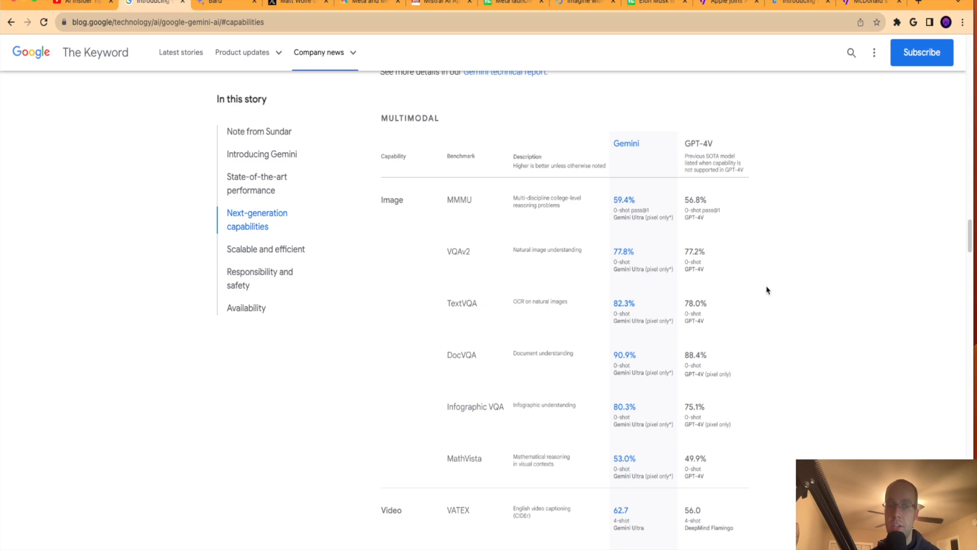
{"action": "scroll", "scroll_direction": "down", "scroll_amount": 3}
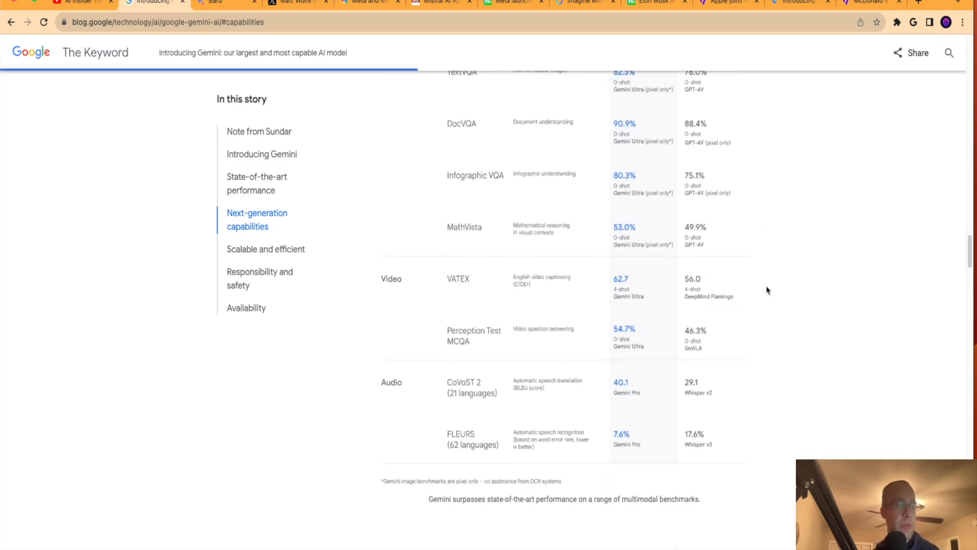
{"action": "scroll", "scroll_direction": "down", "scroll_amount": 3}
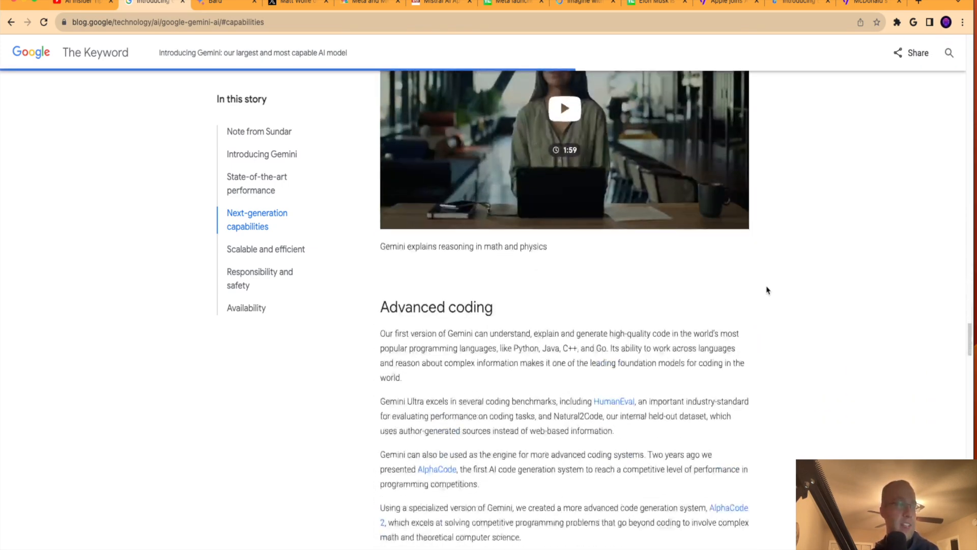
{"action": "scroll", "scroll_direction": "up", "scroll_amount": 3}
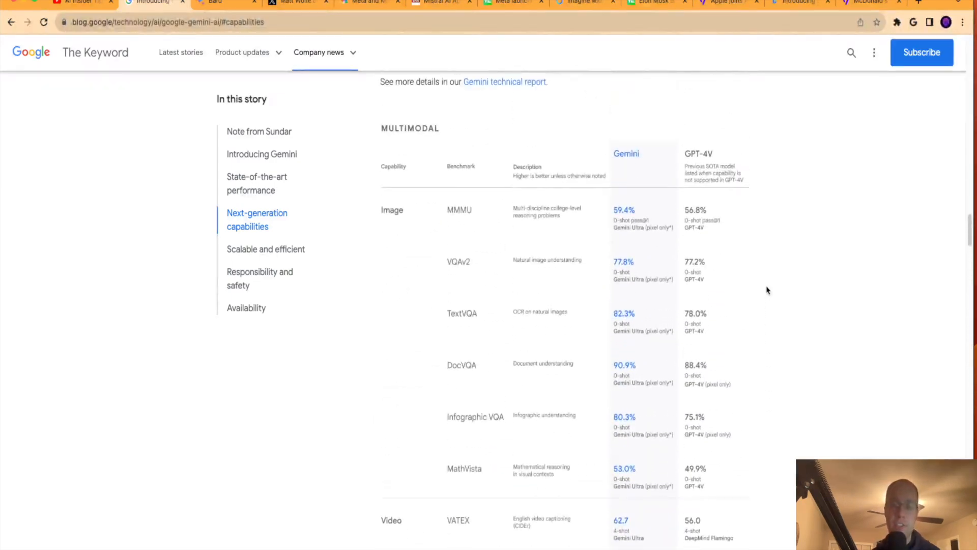
{"action": "left_click", "coordinate": [256, 183]}
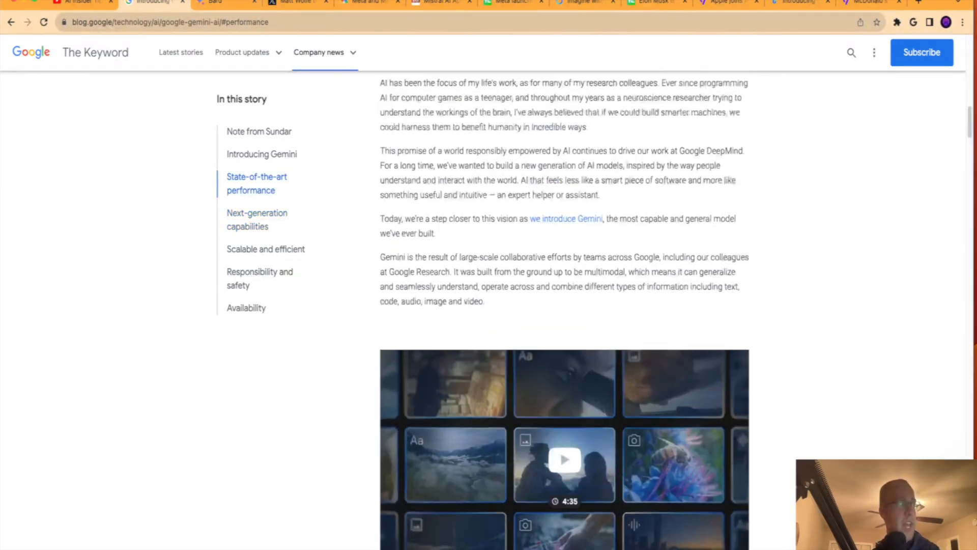
- Ask Bard 'what language model are you using' and submit the question
{"action": "left_click", "coordinate": [215, 3]}
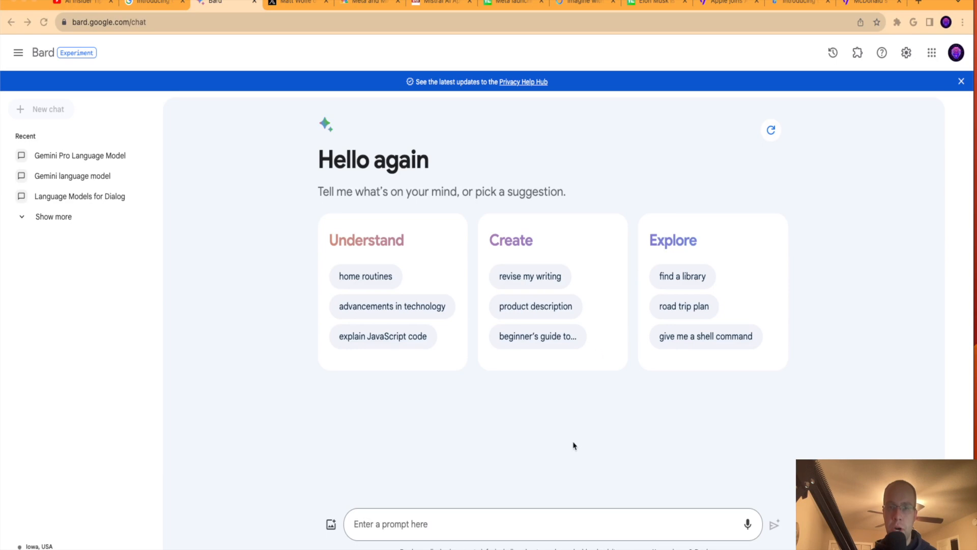
{"action": "left_click", "coordinate": [549, 523]}
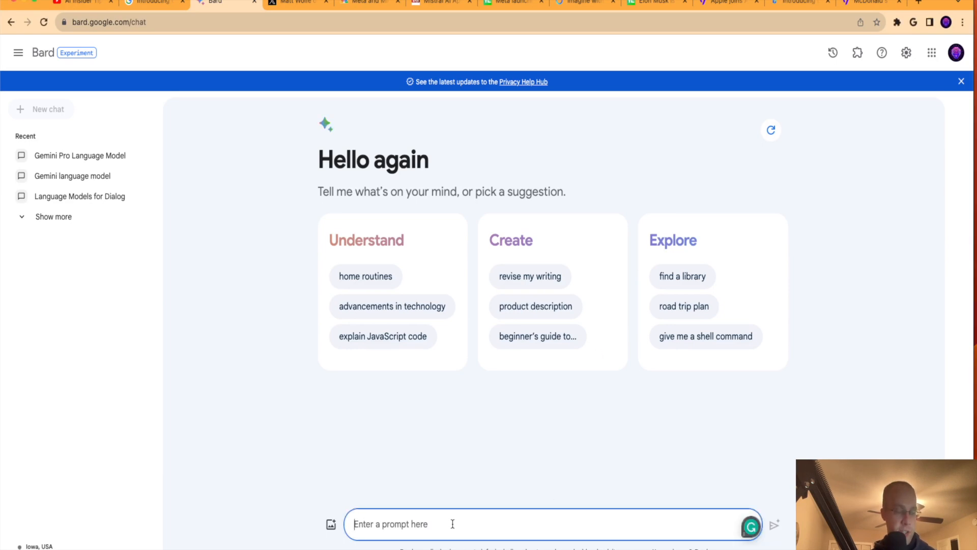
{"action": "type", "text": "what language model are you using"}
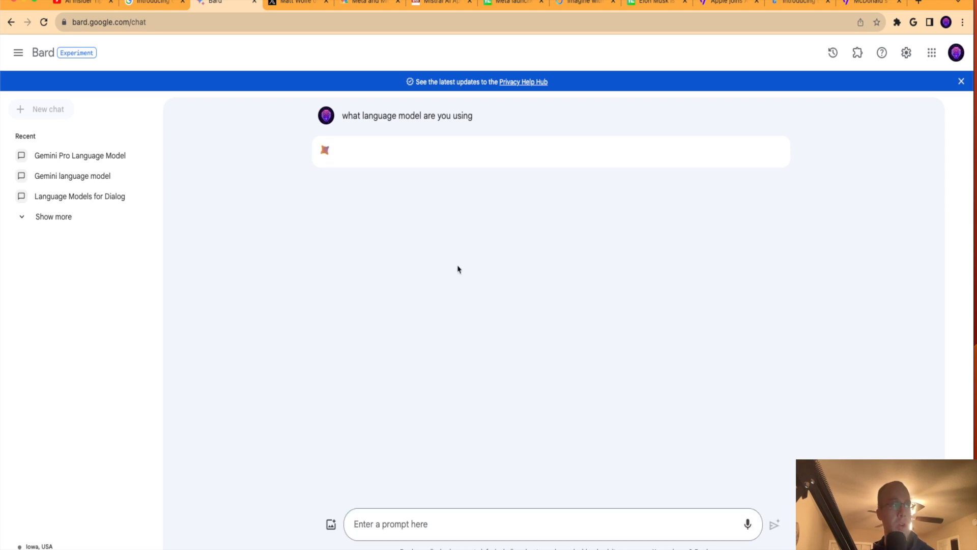
{"action": "left_click", "coordinate": [774, 523]}
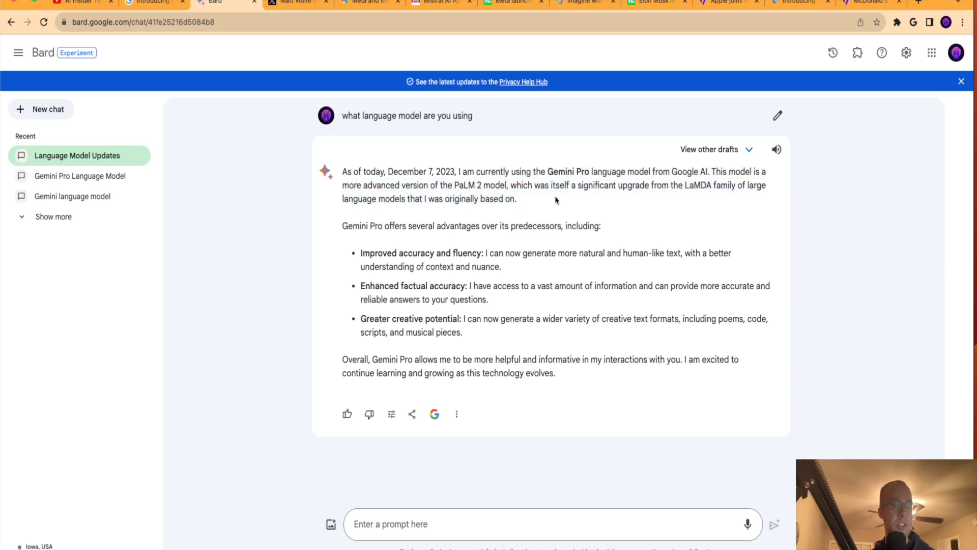
{"action": "mouse_move", "coordinate": [581, 197]}
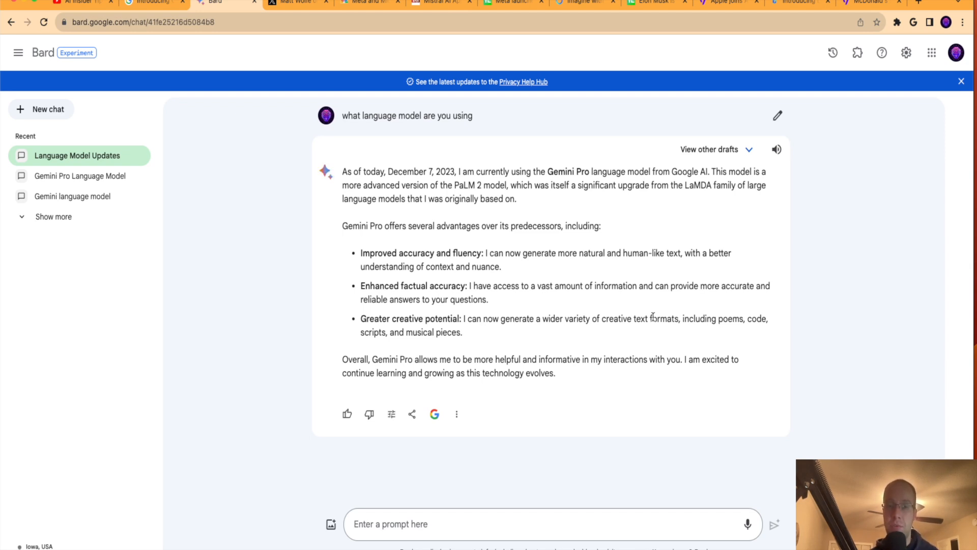
{"action": "mouse_move", "coordinate": [813, 319]}
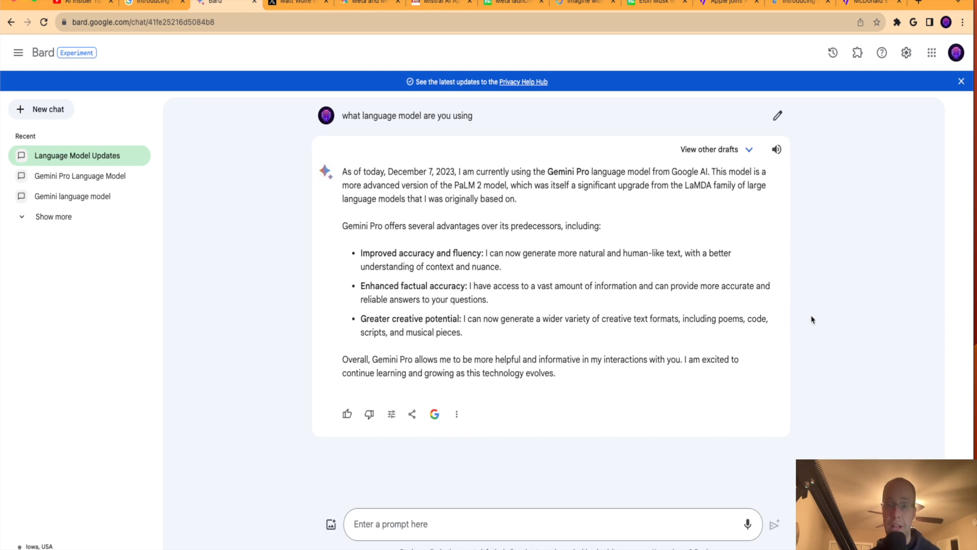
- Show the Matt Wolfe post on X comparing Gemini Pro with GPT-4
{"action": "left_click", "coordinate": [294, 2]}
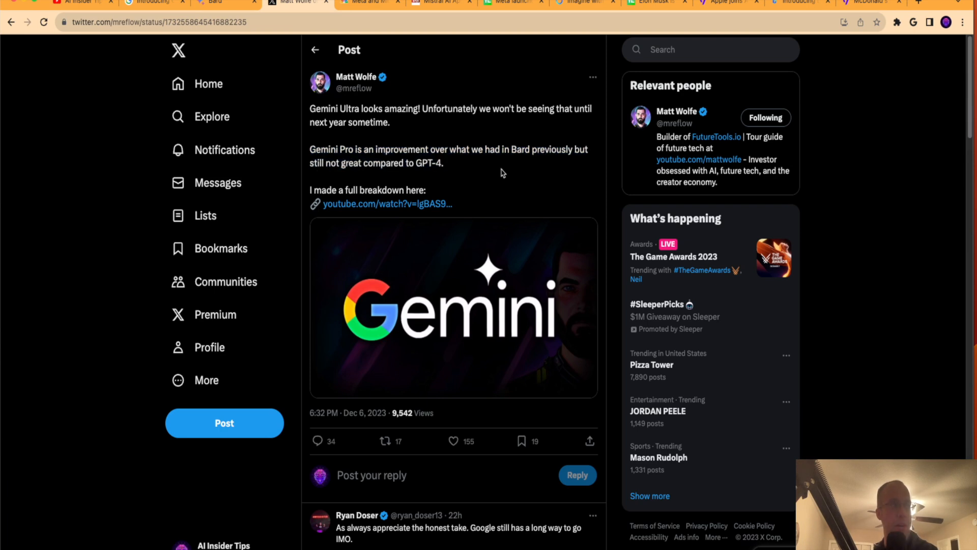
{"action": "mouse_move", "coordinate": [534, 139]}
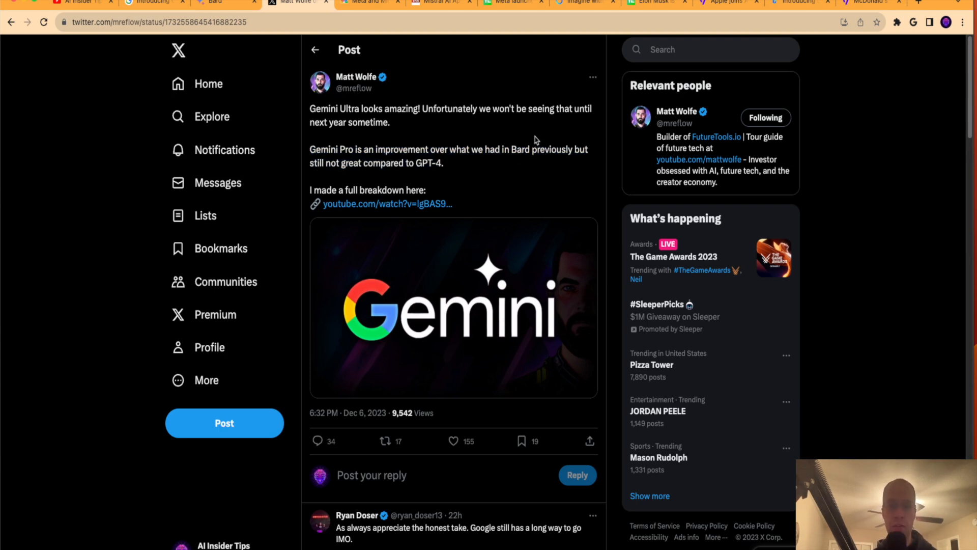
{"action": "mouse_move", "coordinate": [372, 36]}
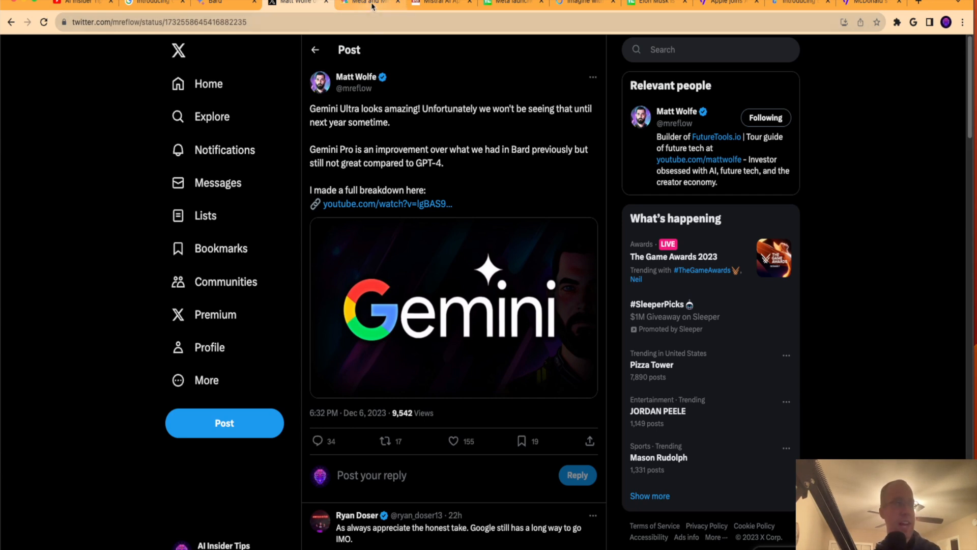
- Open BNN's Mistral AI $2 billion valuation article, clear the headline highlight, read to the end
{"action": "left_click", "coordinate": [366, 2]}
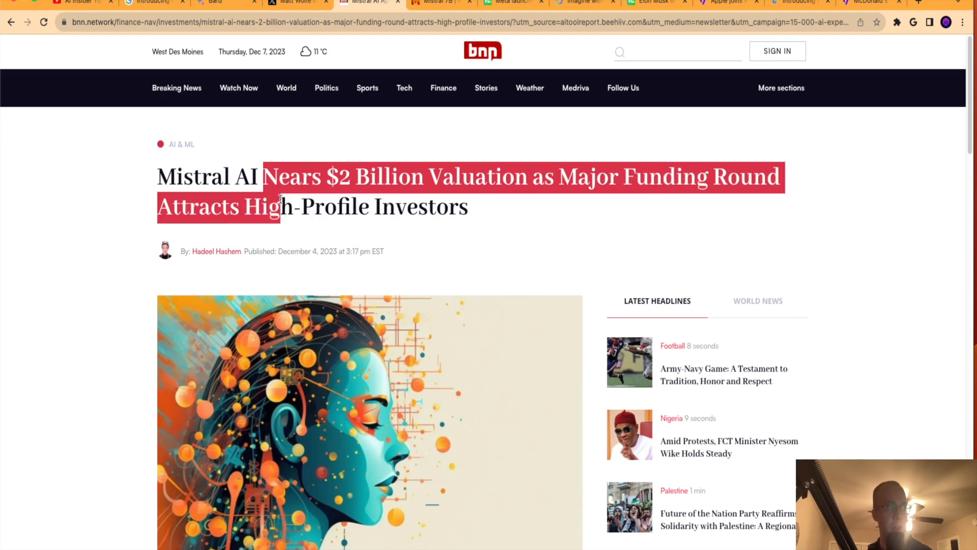
{"action": "left_click", "coordinate": [424, 206]}
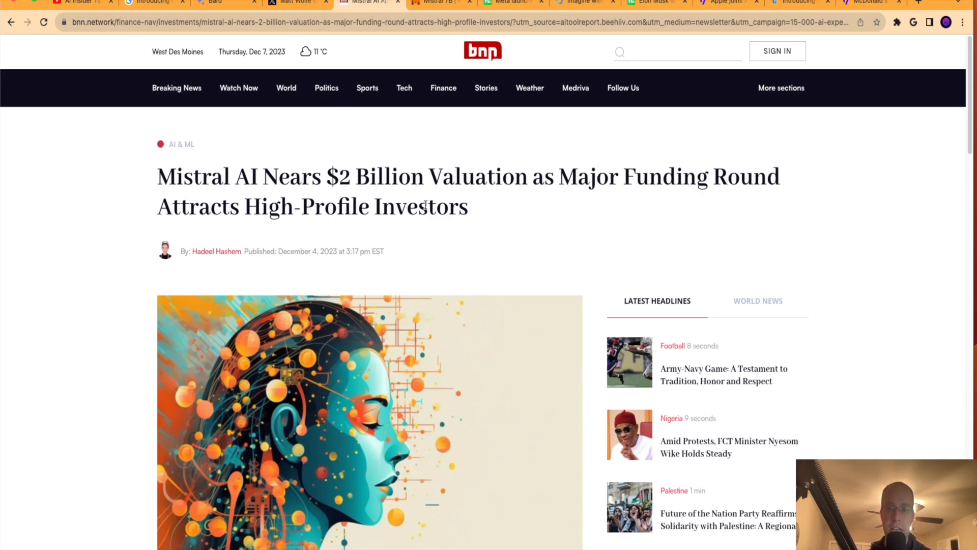
{"action": "mouse_move", "coordinate": [319, 205]}
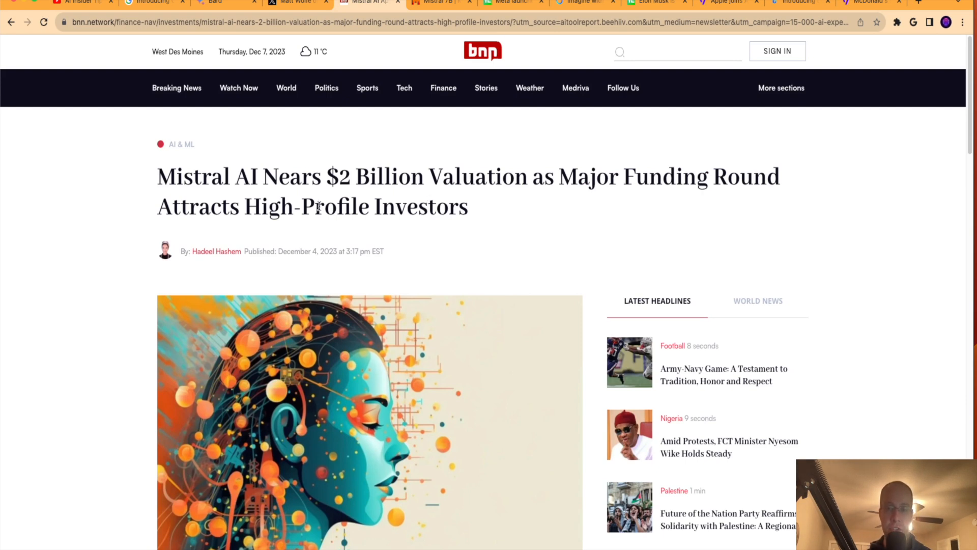
{"action": "scroll", "scroll_direction": "down", "scroll_amount": 3}
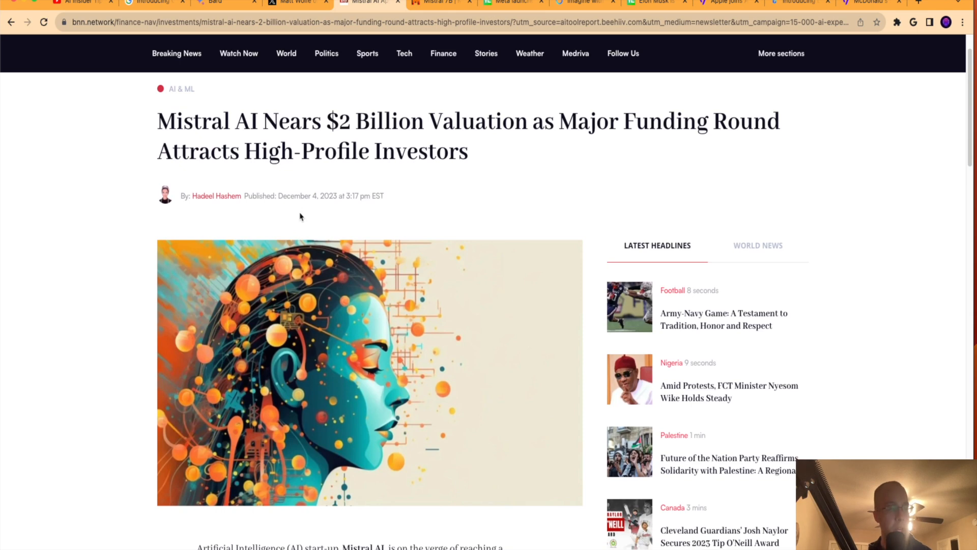
{"action": "scroll", "scroll_direction": "down", "scroll_amount": 3}
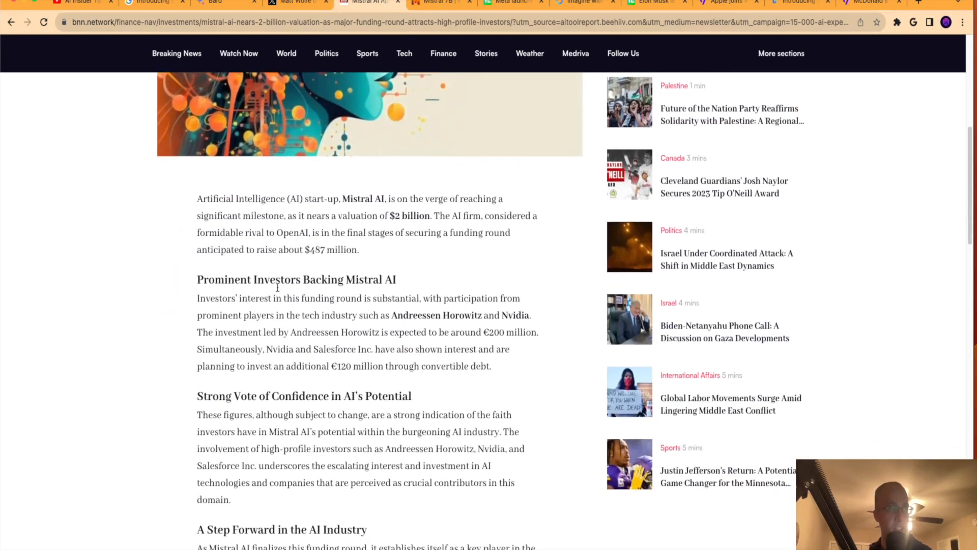
{"action": "scroll", "scroll_direction": "up", "scroll_amount": 3}
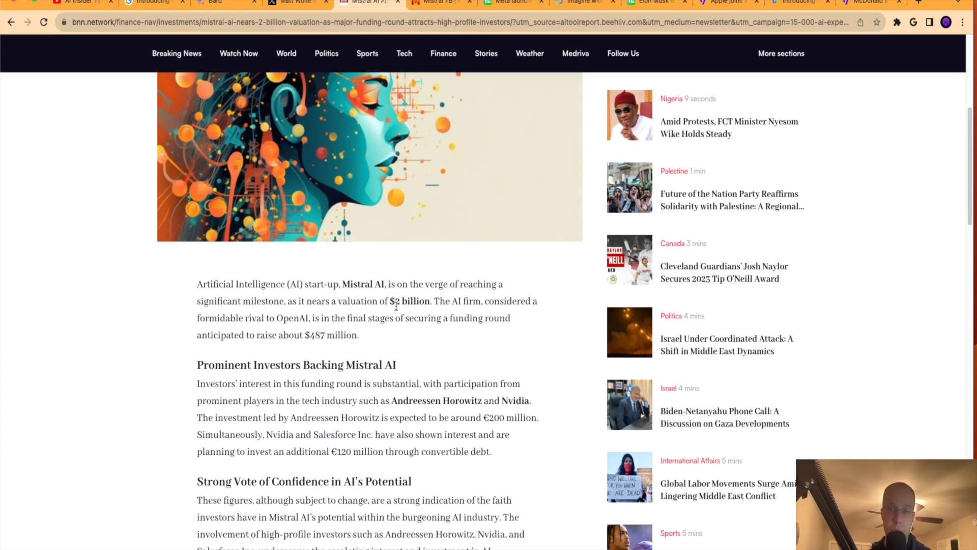
{"action": "scroll", "scroll_direction": "down", "scroll_amount": 3}
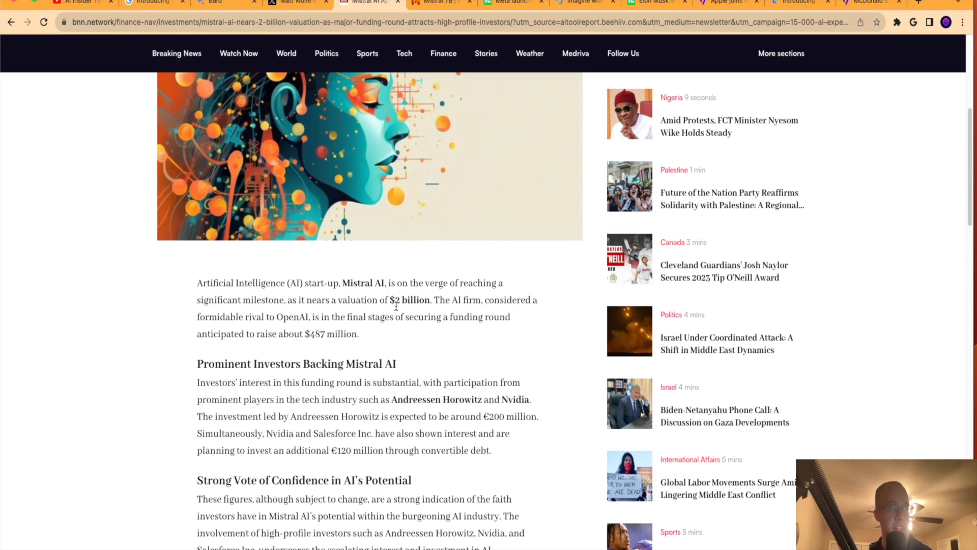
{"action": "scroll", "scroll_direction": "down", "scroll_amount": 3}
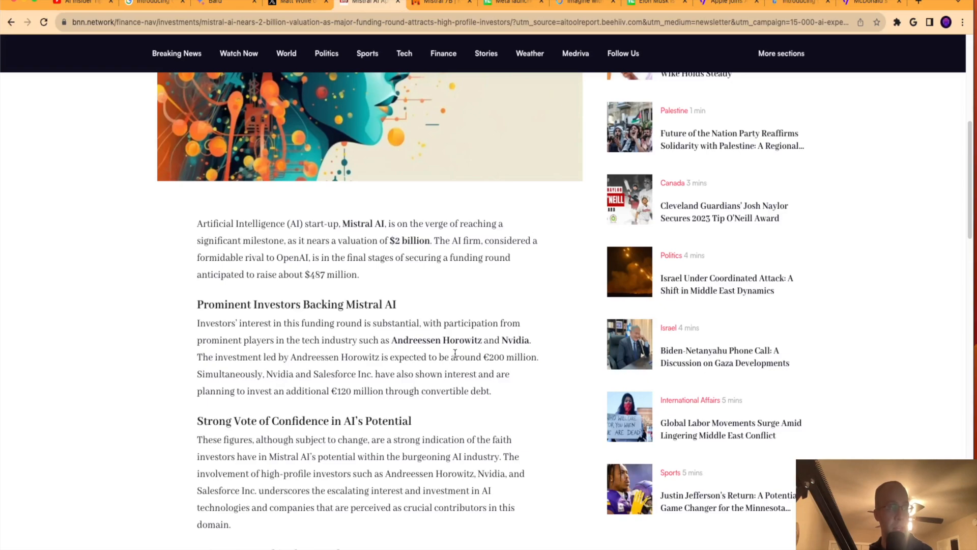
{"action": "scroll", "scroll_direction": "down", "scroll_amount": 3}
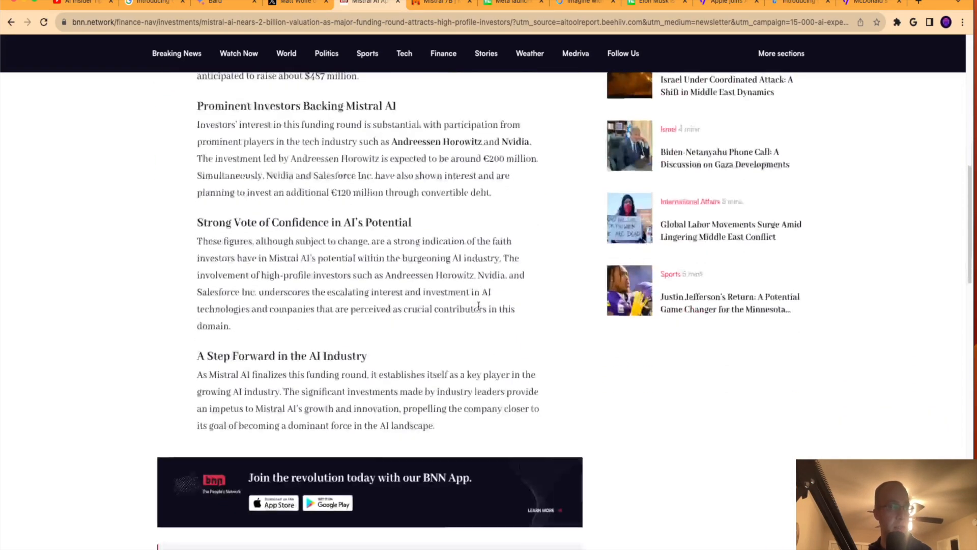
- Open the Announcing Mistral 7B page and scroll through its benchmark charts
{"action": "left_click", "coordinate": [436, 2]}
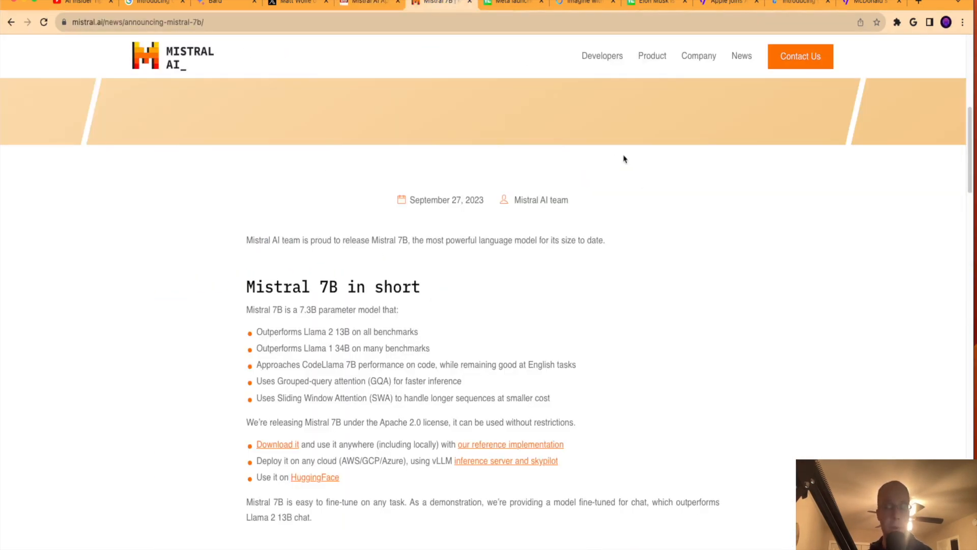
{"action": "scroll", "scroll_direction": "down", "scroll_amount": 3}
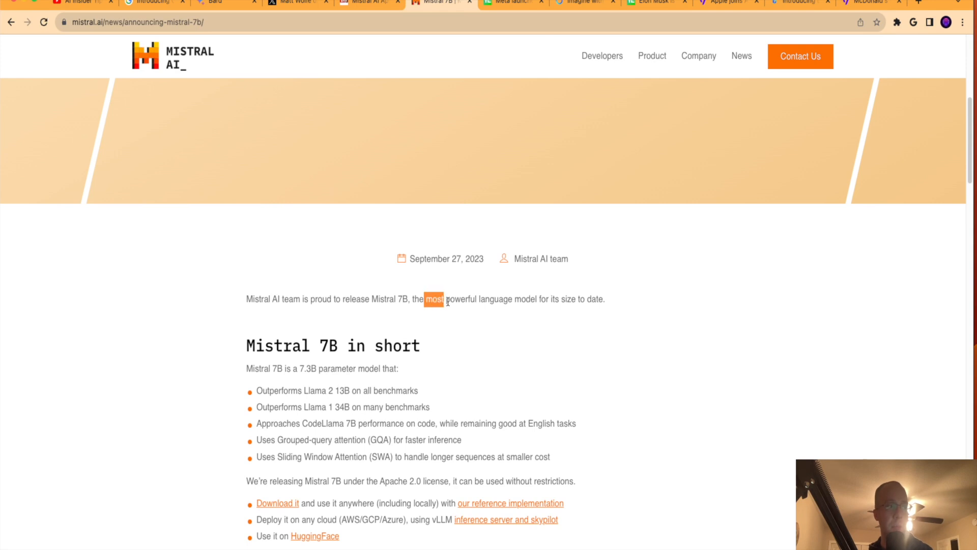
{"action": "left_click", "coordinate": [616, 306]}
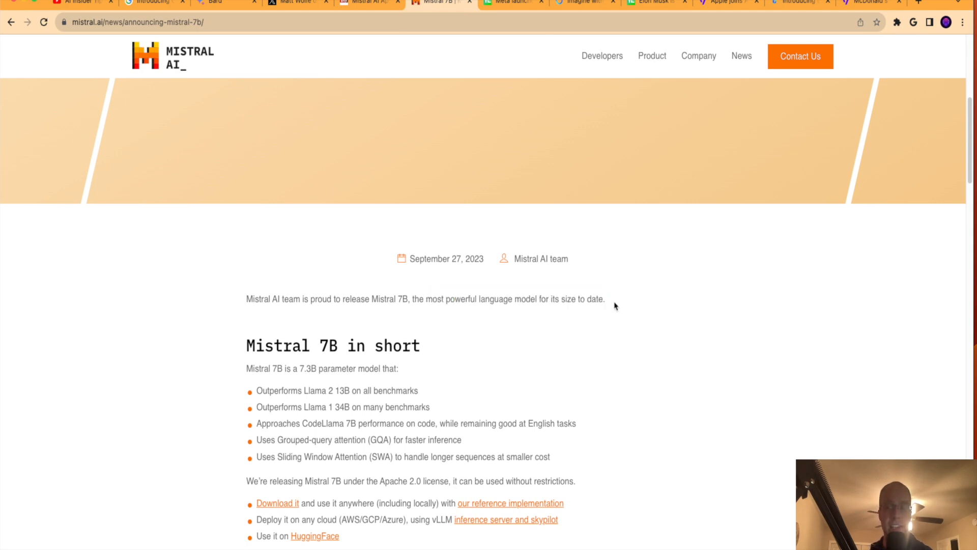
{"action": "scroll", "scroll_direction": "down", "scroll_amount": 3}
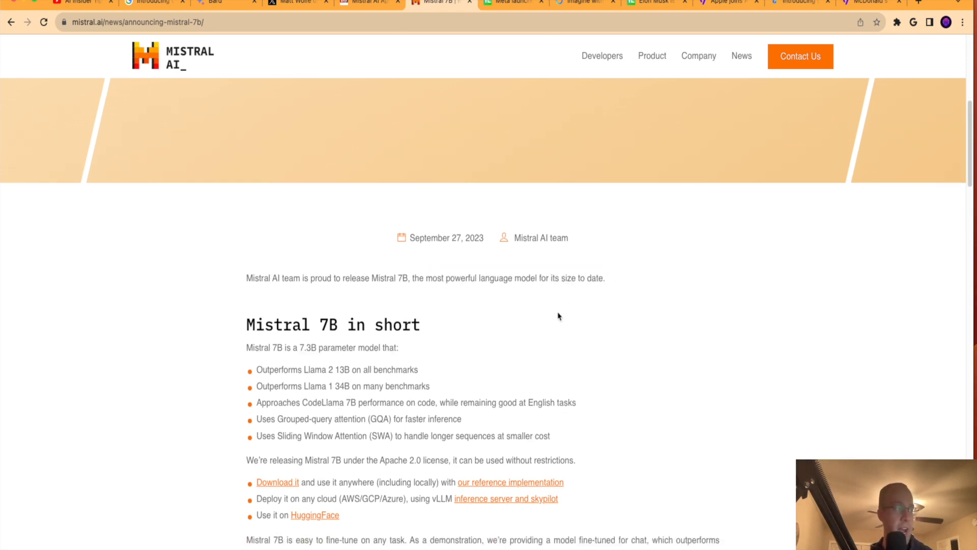
{"action": "scroll", "scroll_direction": "down", "scroll_amount": 3}
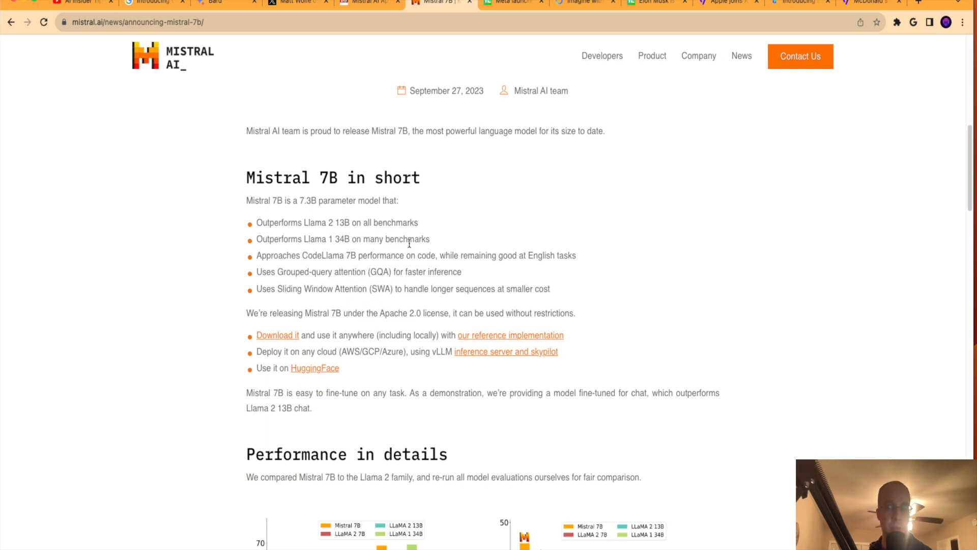
{"action": "scroll", "scroll_direction": "down", "scroll_amount": 3}
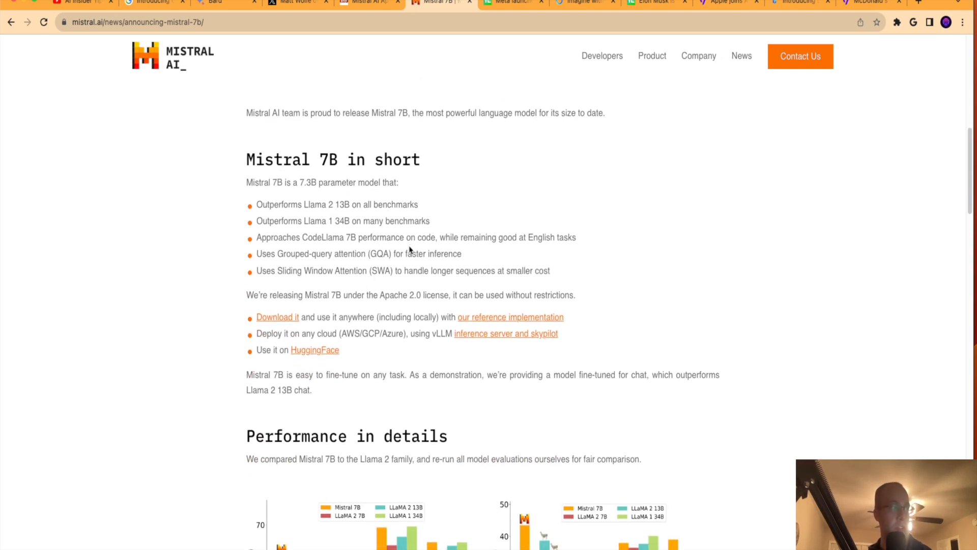
{"action": "scroll", "scroll_direction": "down", "scroll_amount": 3}
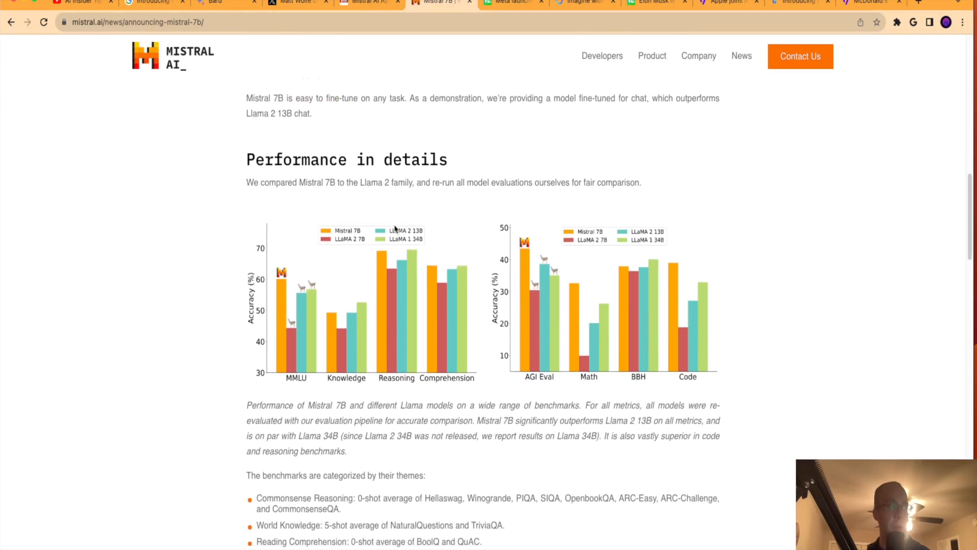
{"action": "mouse_move", "coordinate": [408, 182]}
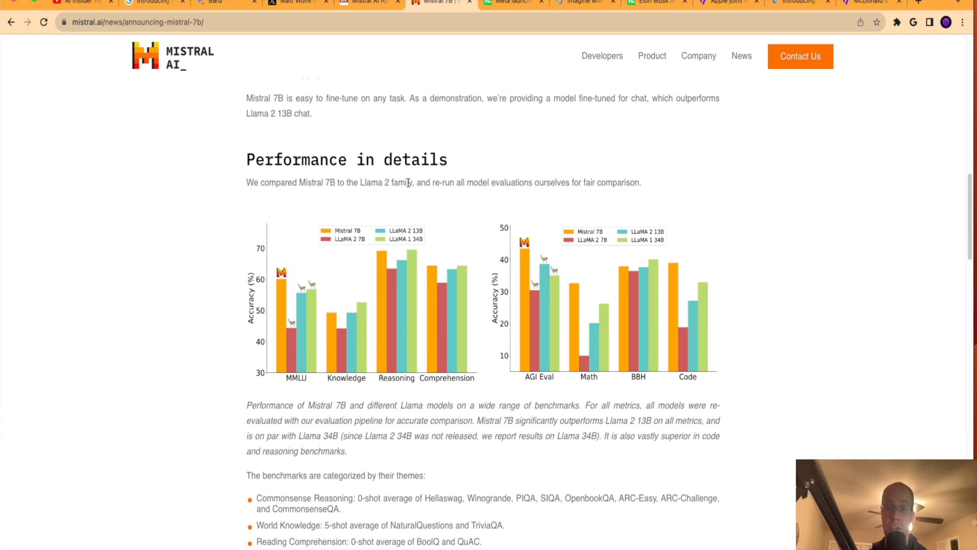
{"action": "mouse_move", "coordinate": [299, 183]}
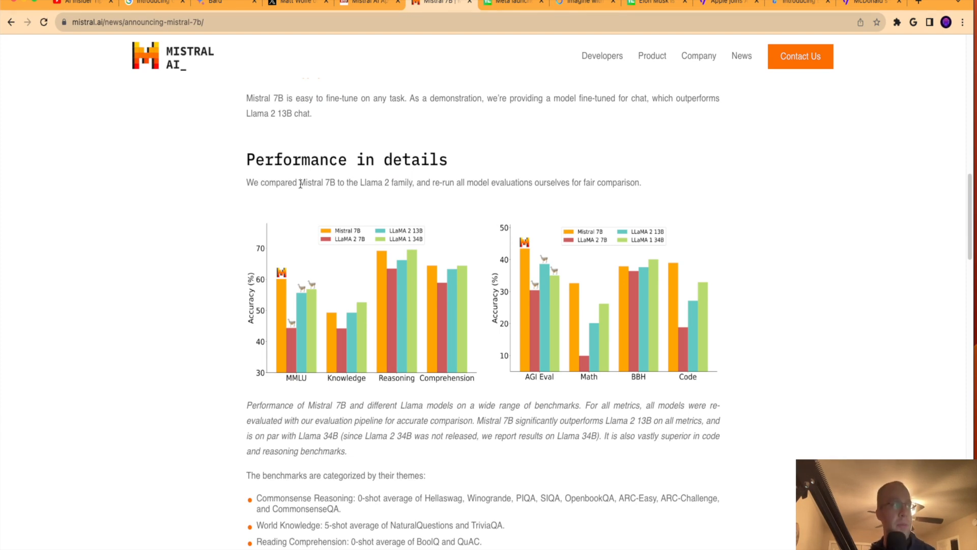
- Dismiss the in-page search for 'gpt' and scroll back up to the top banner
{"action": "scroll", "scroll_direction": "up", "scroll_amount": 3}
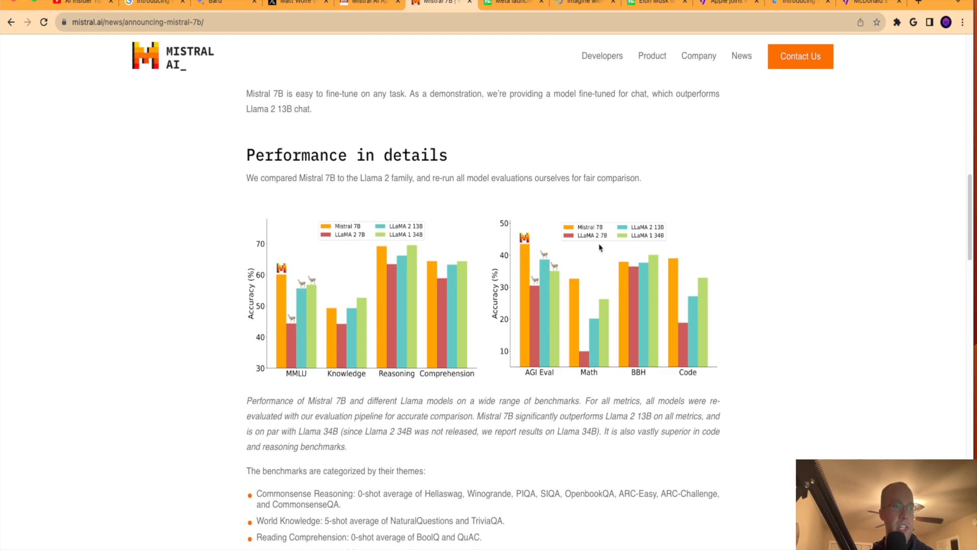
{"action": "mouse_move", "coordinate": [613, 248]}
{"action": "type", "text": "gpt"}
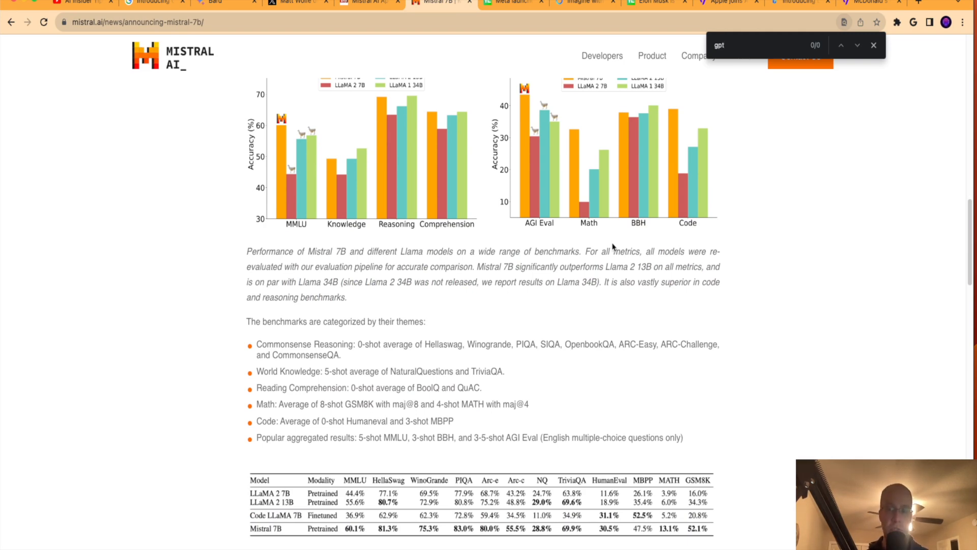
{"action": "left_click", "coordinate": [873, 45]}
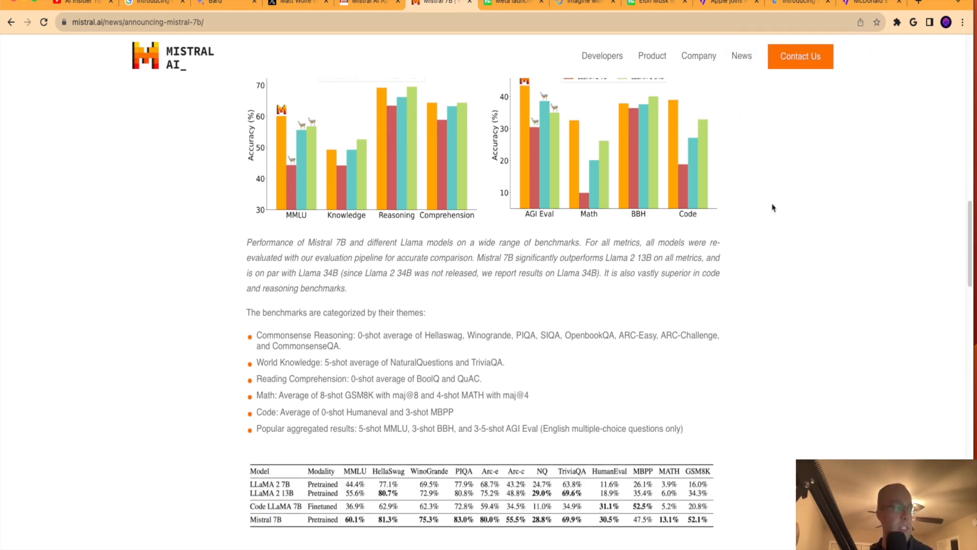
{"action": "scroll", "scroll_direction": "down", "scroll_amount": 3}
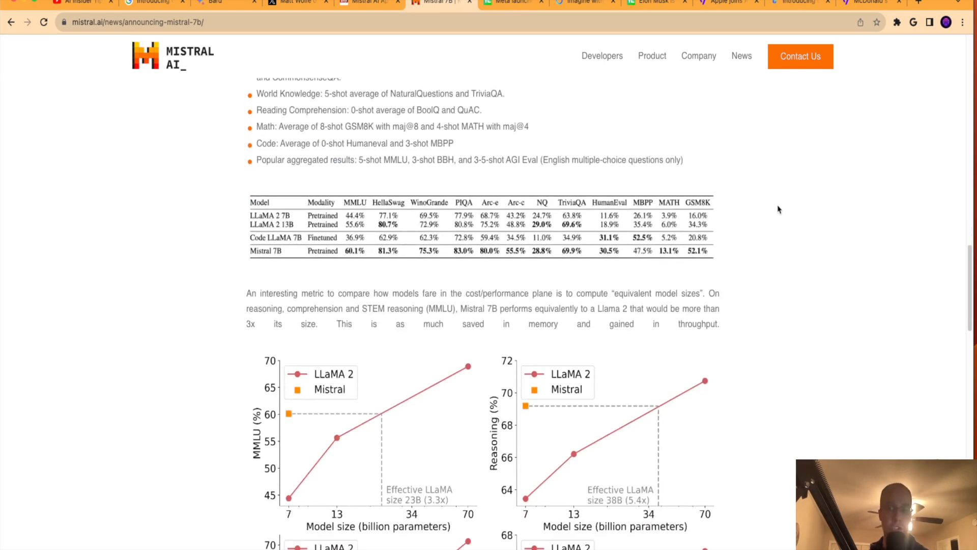
{"action": "scroll", "scroll_direction": "down", "scroll_amount": 3}
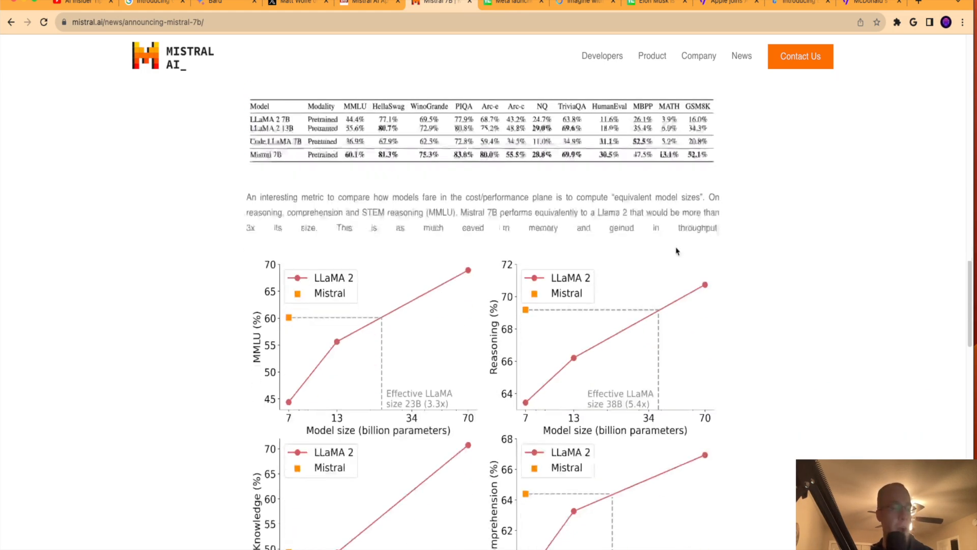
{"action": "scroll", "scroll_direction": "down", "scroll_amount": 3}
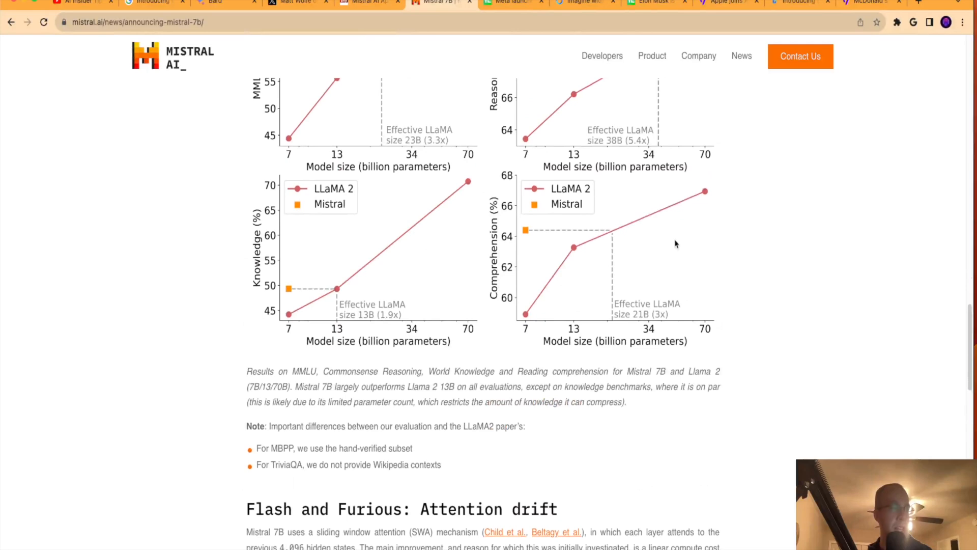
{"action": "scroll", "scroll_direction": "up", "scroll_amount": 3}
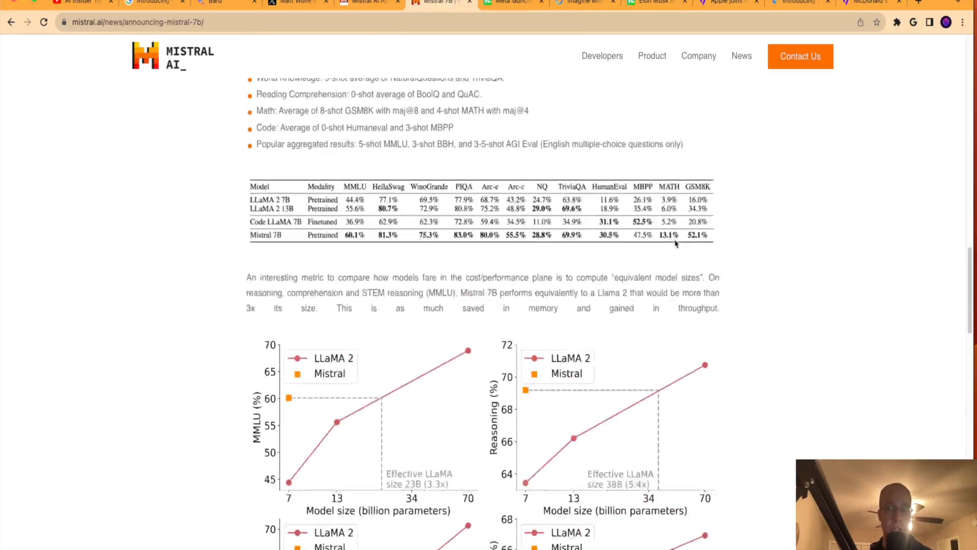
{"action": "scroll", "scroll_direction": "up", "scroll_amount": 3}
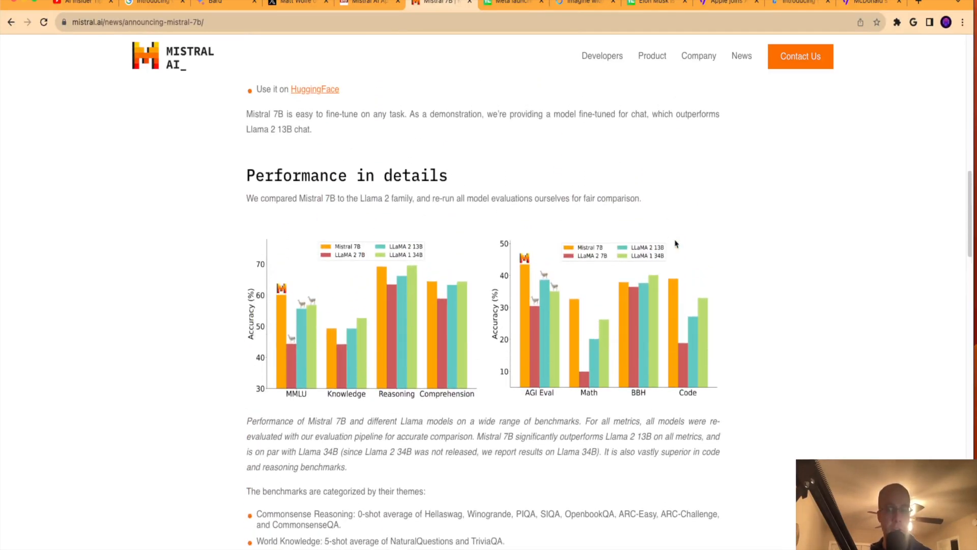
{"action": "scroll", "scroll_direction": "up", "scroll_amount": 3}
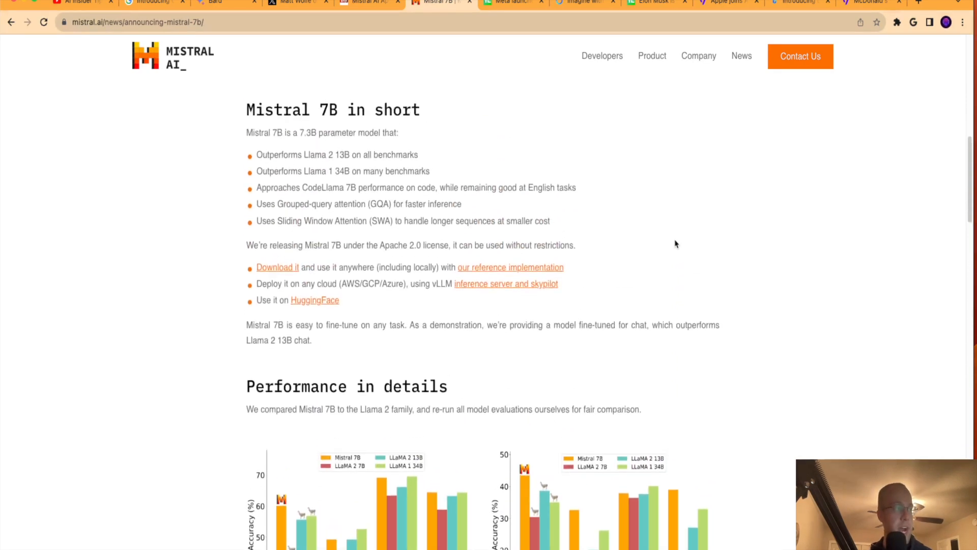
{"action": "scroll", "scroll_direction": "up", "scroll_amount": 3}
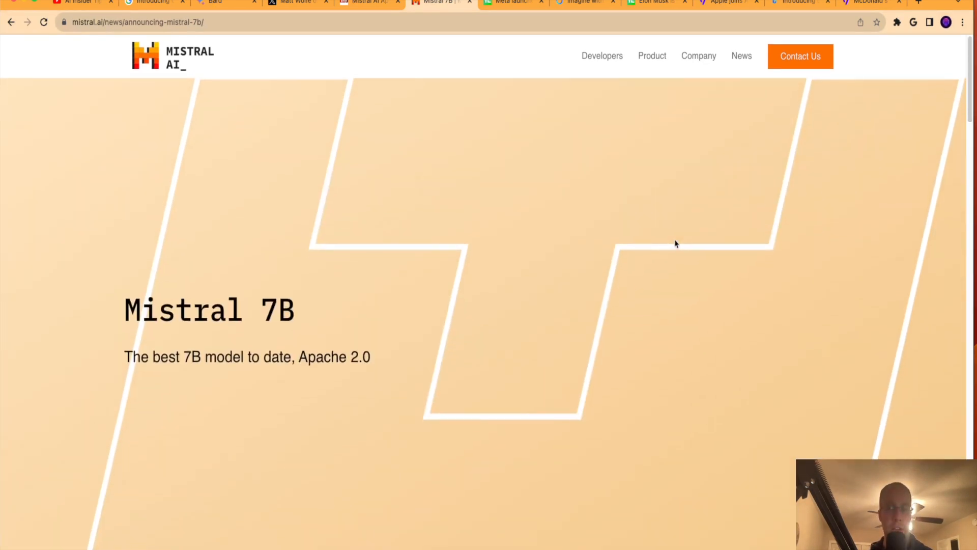
{"action": "mouse_move", "coordinate": [322, 232]}
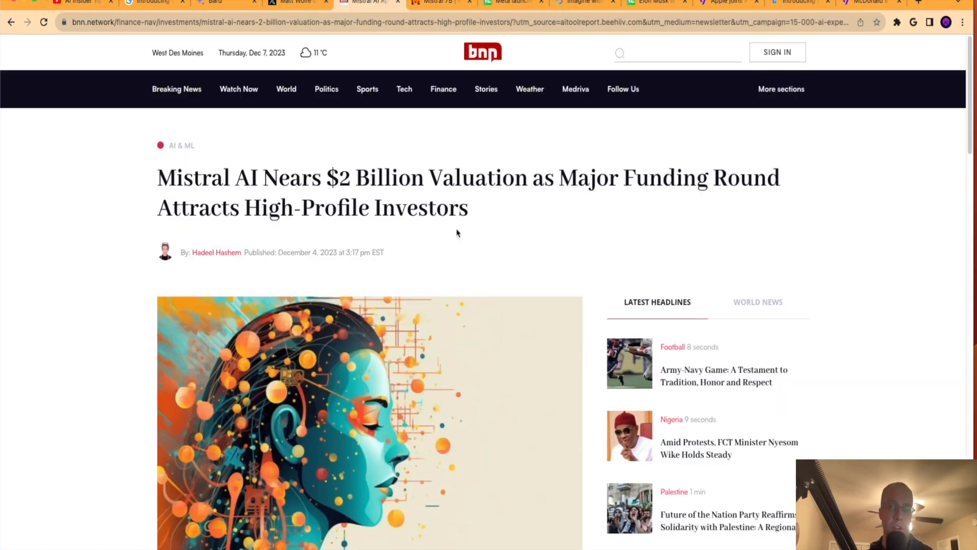
- Open TechCrunch's Meta image generator article and scroll through its Imagine with Meta screenshots
{"action": "left_click", "coordinate": [510, 2]}
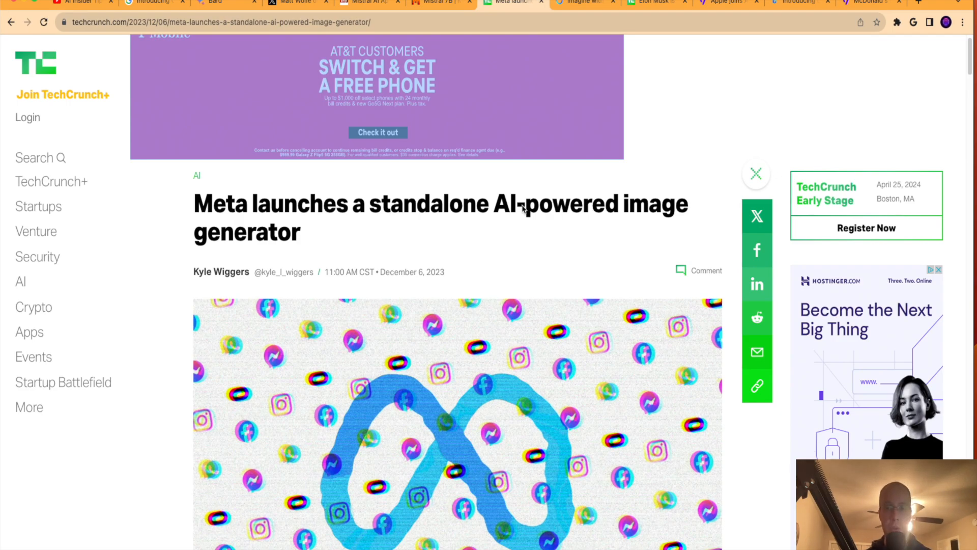
{"action": "scroll", "scroll_direction": "down", "scroll_amount": 3}
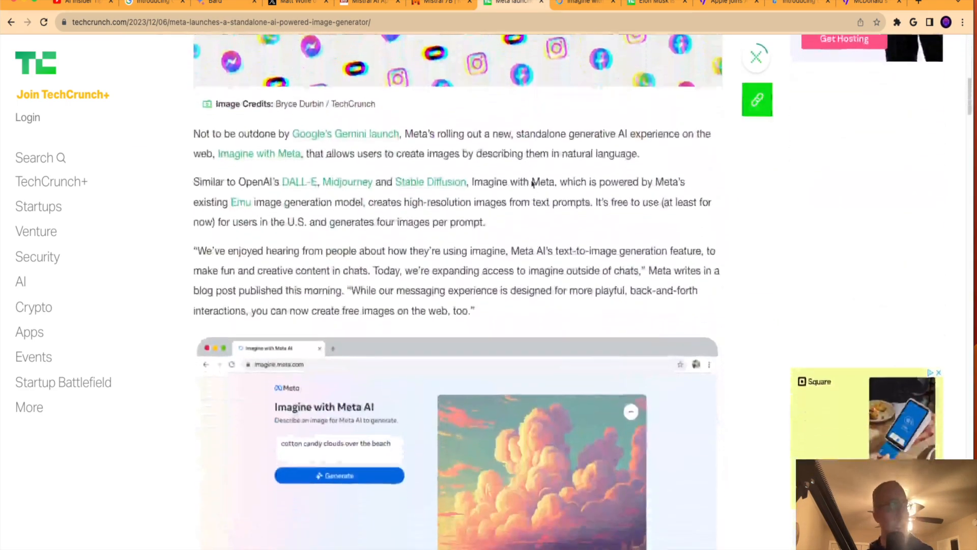
{"action": "scroll", "scroll_direction": "down", "scroll_amount": 3}
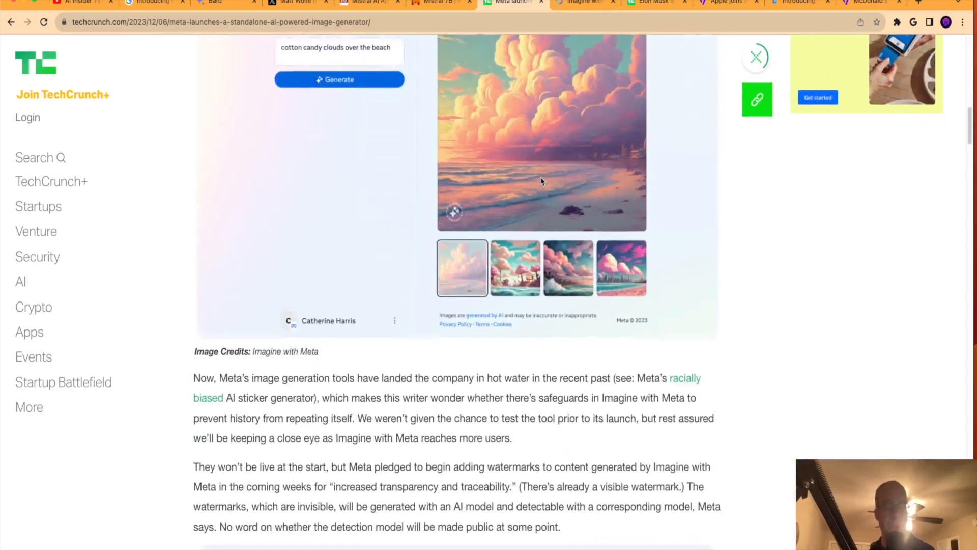
{"action": "scroll", "scroll_direction": "down", "scroll_amount": 3}
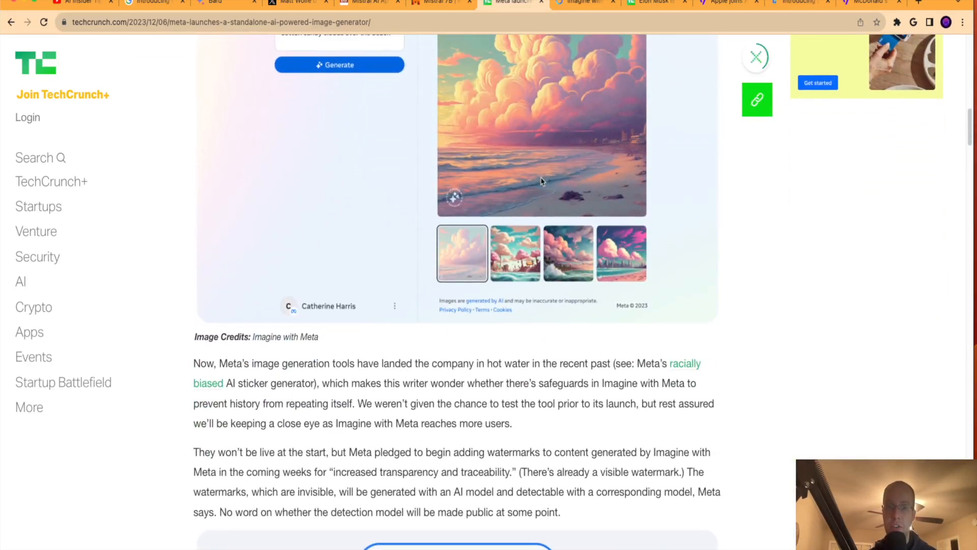
{"action": "scroll", "scroll_direction": "down", "scroll_amount": 3}
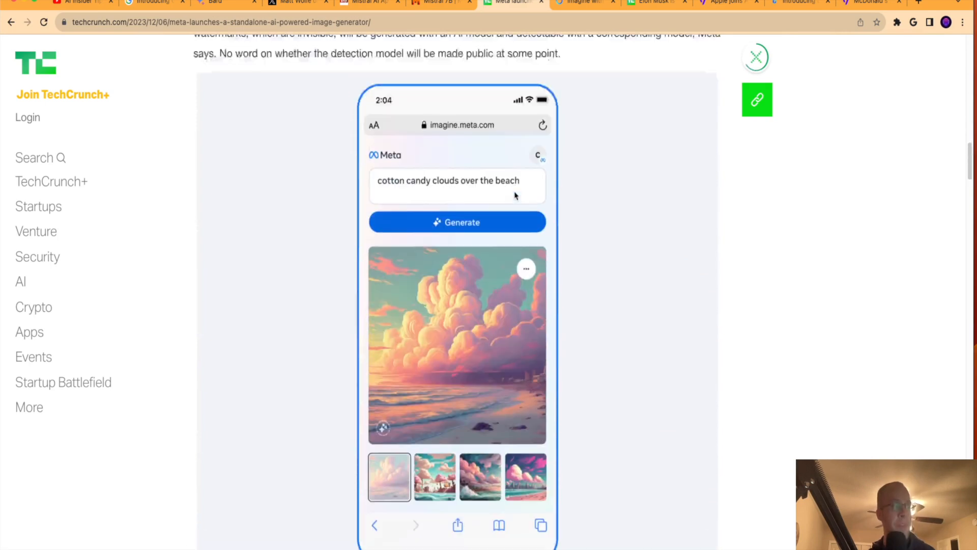
{"action": "scroll", "scroll_direction": "up", "scroll_amount": 3}
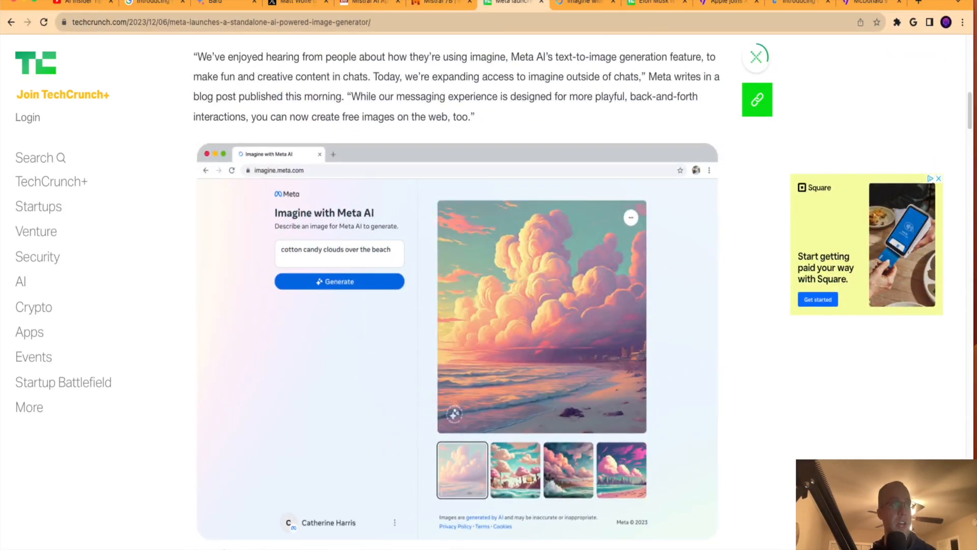
{"action": "mouse_move", "coordinate": [585, 3]}
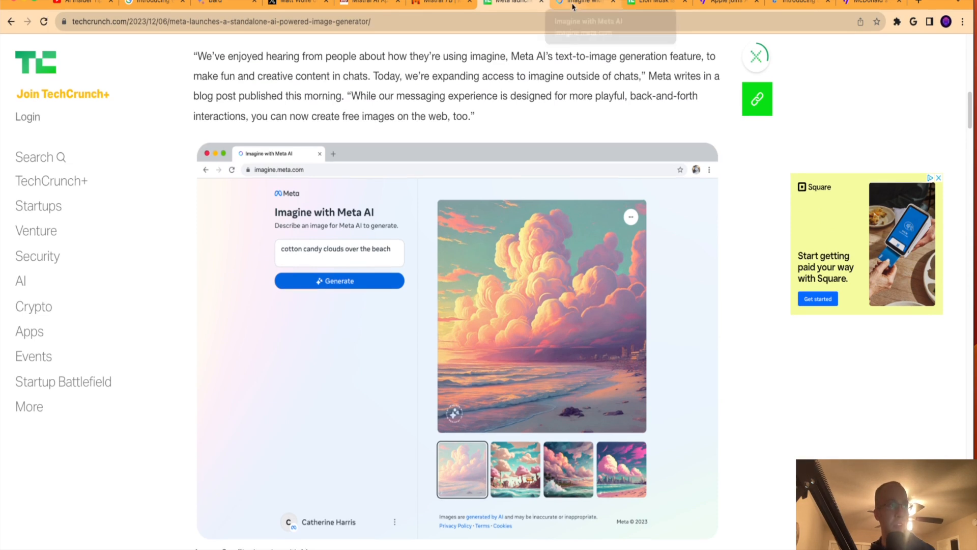
- Replace the Bitcoin prompt with 'Create me an image of a dog playing in the snow.' and generate
{"action": "left_click", "coordinate": [583, 2]}
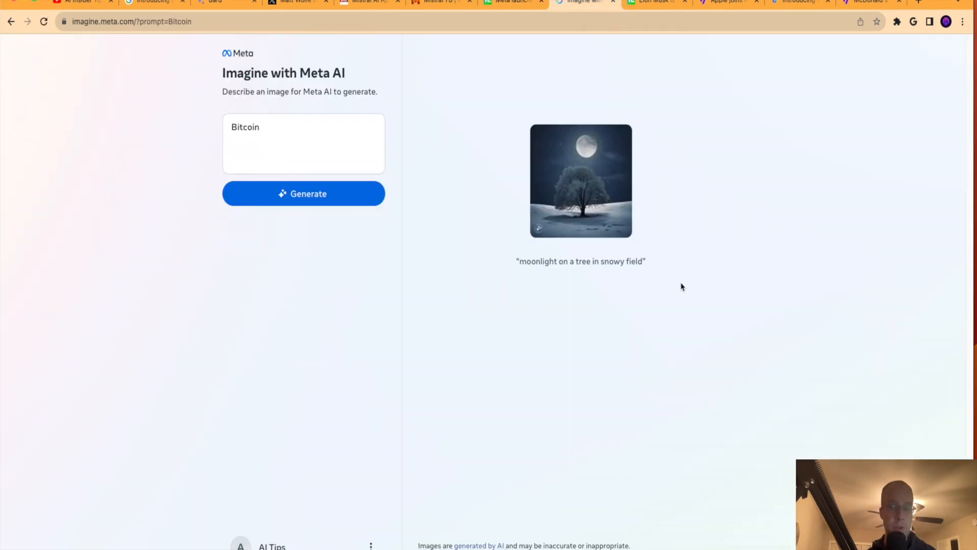
{"action": "mouse_move", "coordinate": [130, 92]}
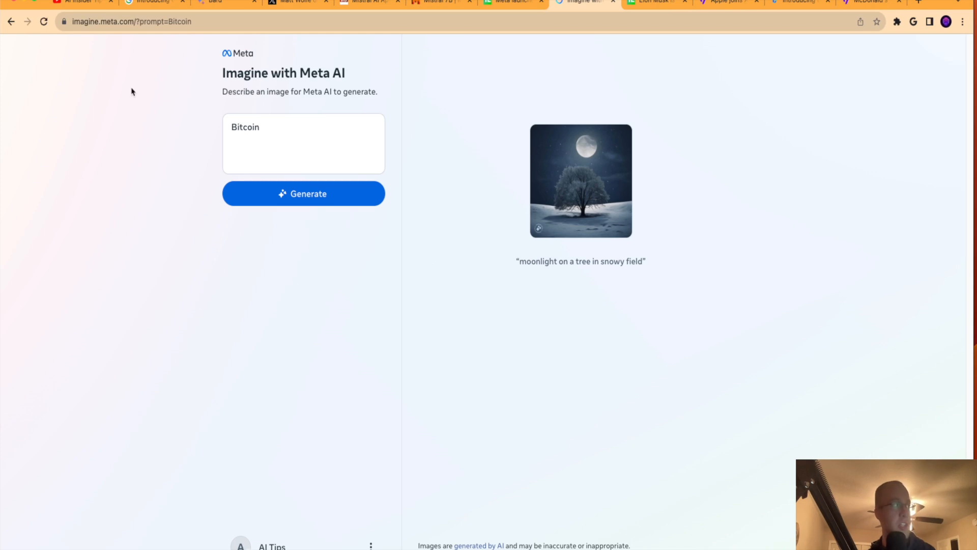
{"action": "left_click", "coordinate": [143, 21]}
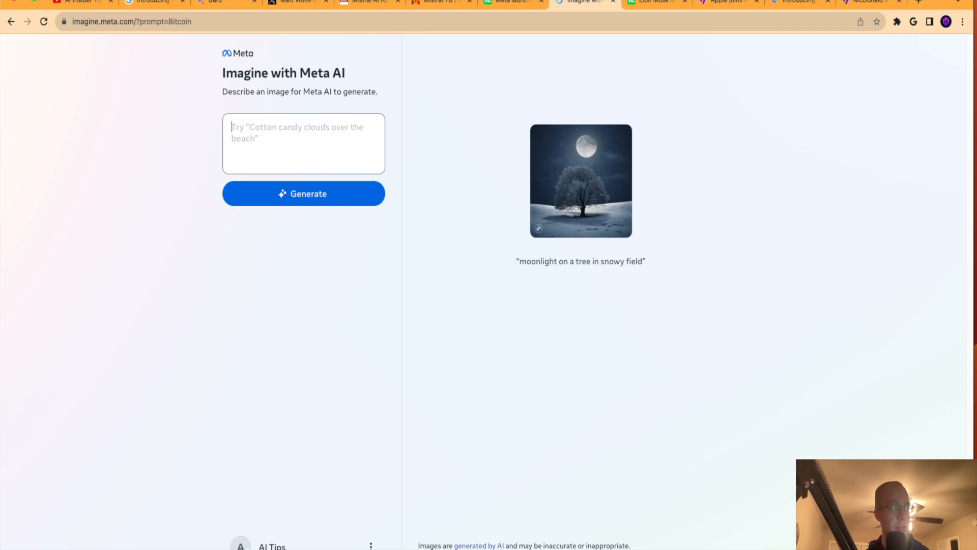
{"action": "type", "text": "Create me a a"}
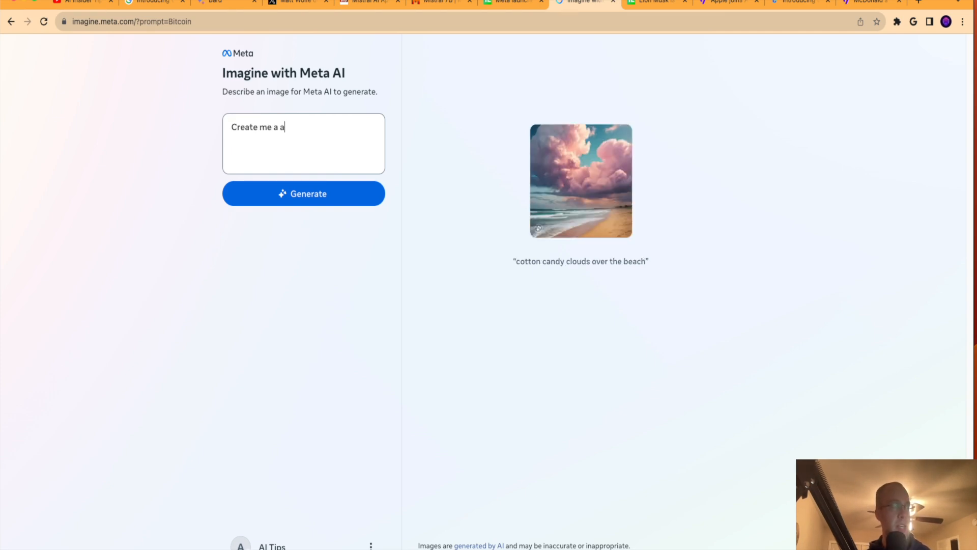
{"action": "type", "text": "n image of Bi"}
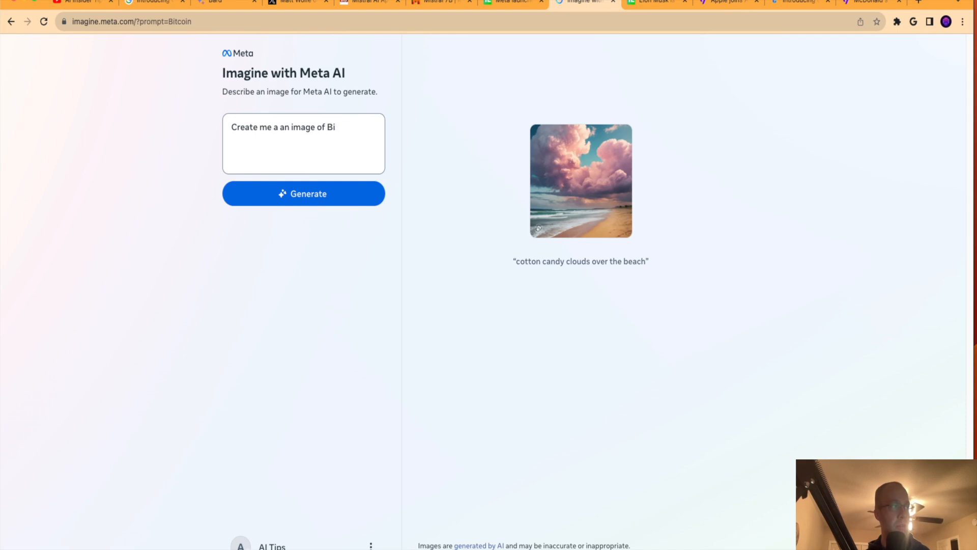
{"action": "type", "text": "a dog p"}
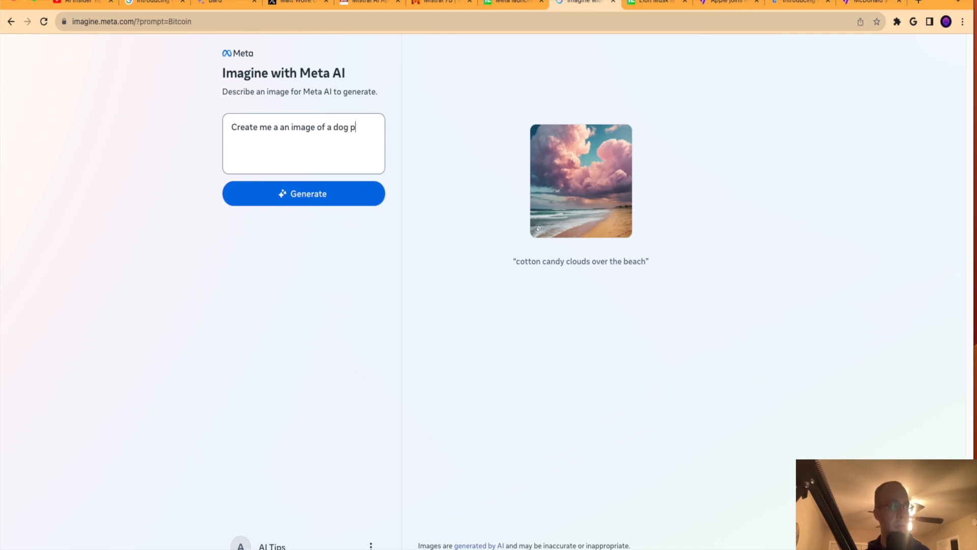
{"action": "type", "text": "laying in the sn"}
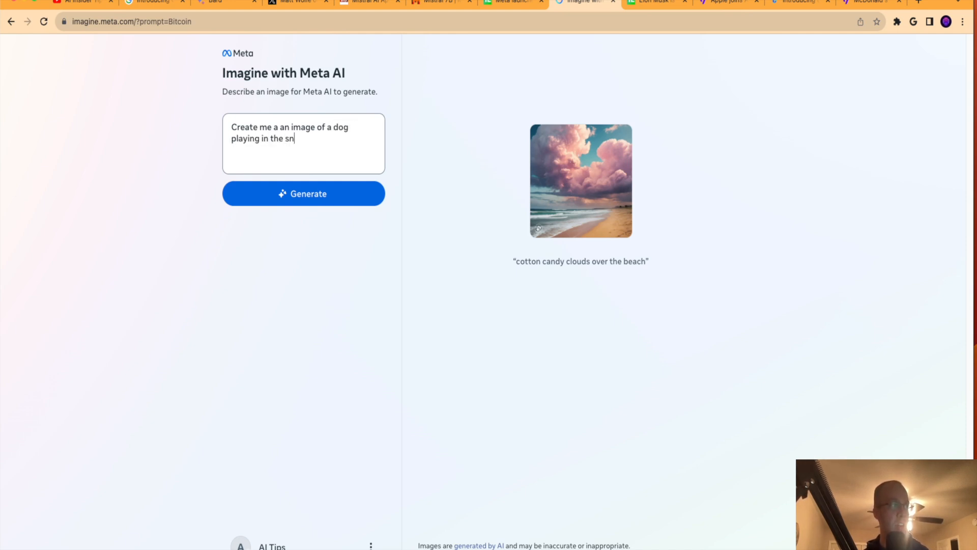
{"action": "left_click", "coordinate": [303, 194]}
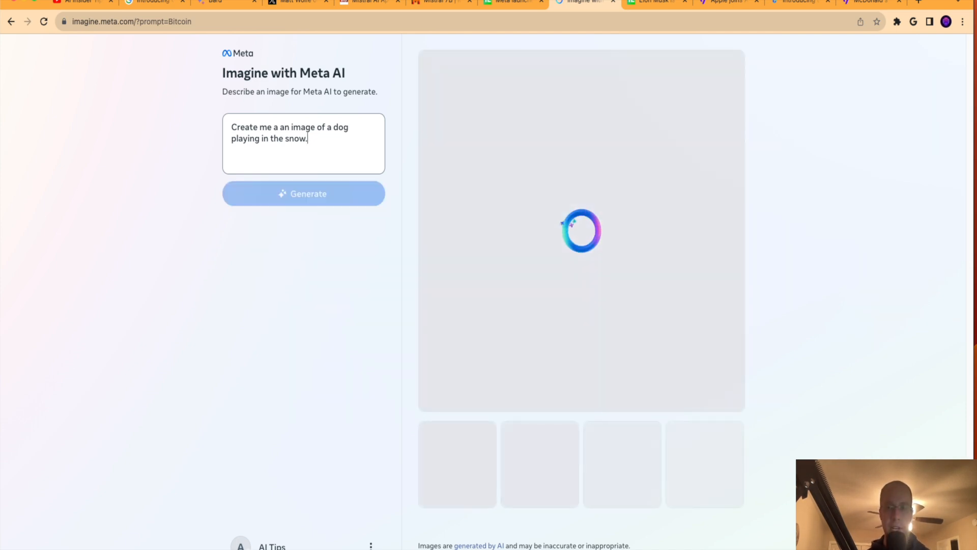
{"action": "mouse_move", "coordinate": [692, 249]}
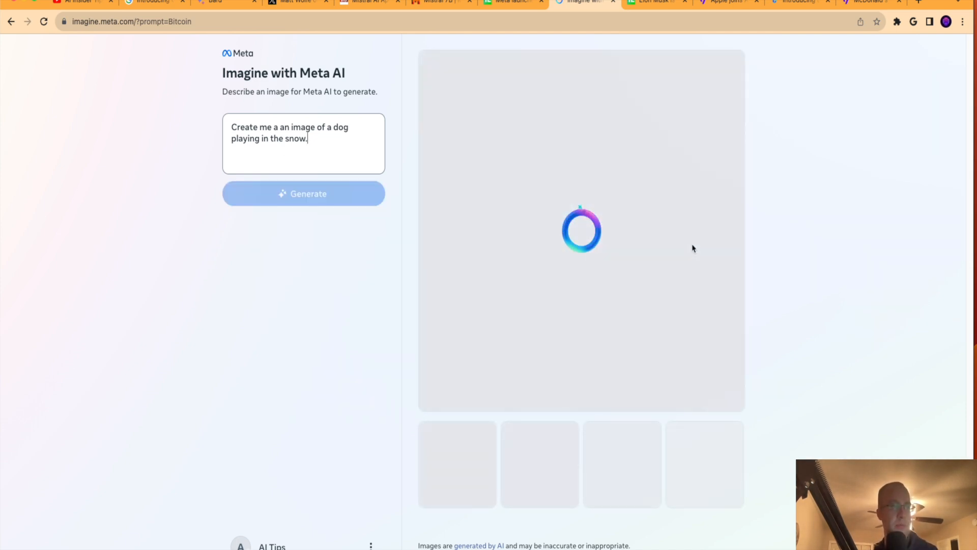
{"action": "left_click", "coordinate": [303, 194]}
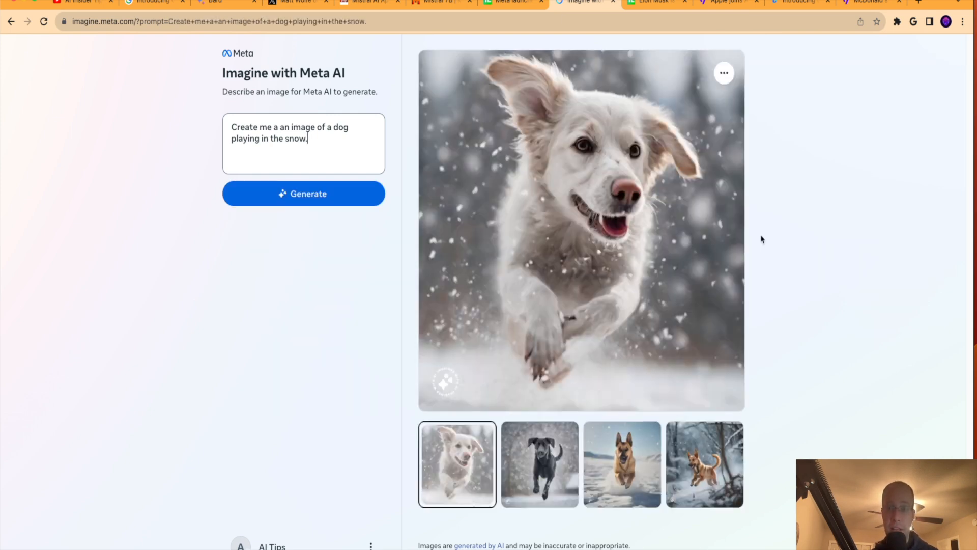
{"action": "mouse_move", "coordinate": [710, 358]}
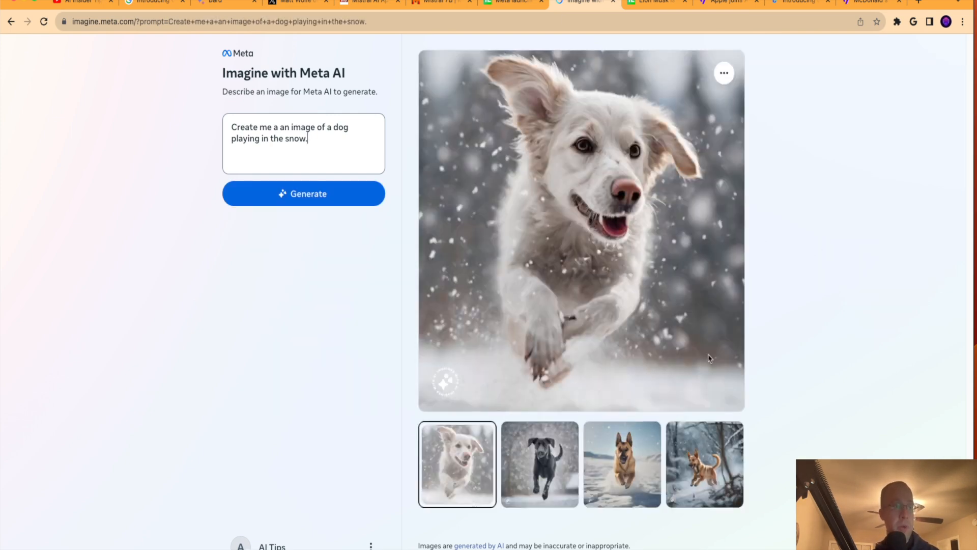
{"action": "left_click", "coordinate": [621, 463]}
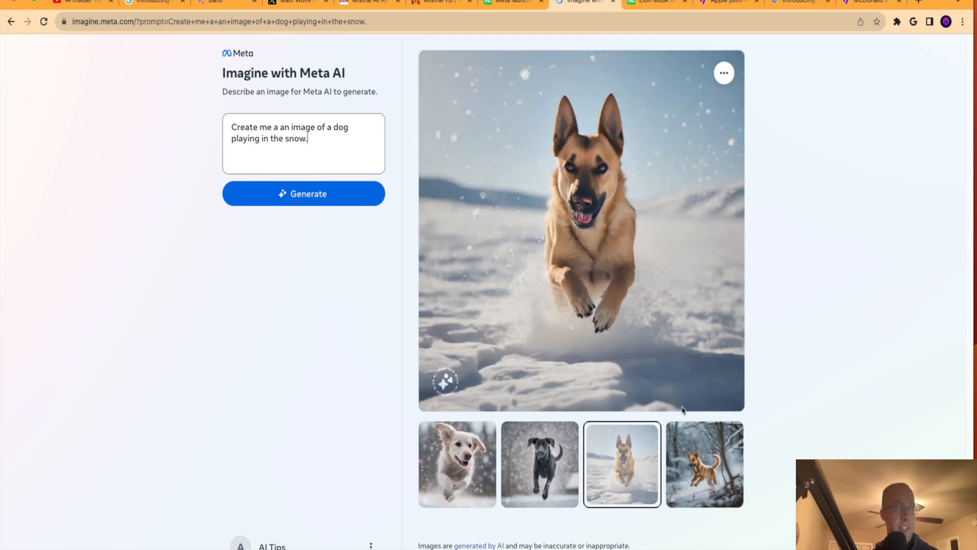
{"action": "left_click", "coordinate": [539, 463]}
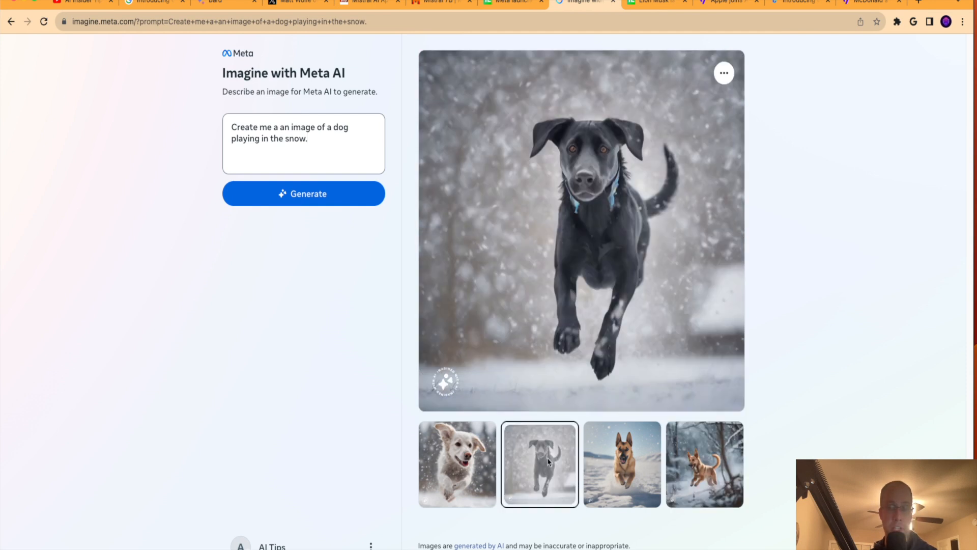
{"action": "mouse_move", "coordinate": [734, 70]}
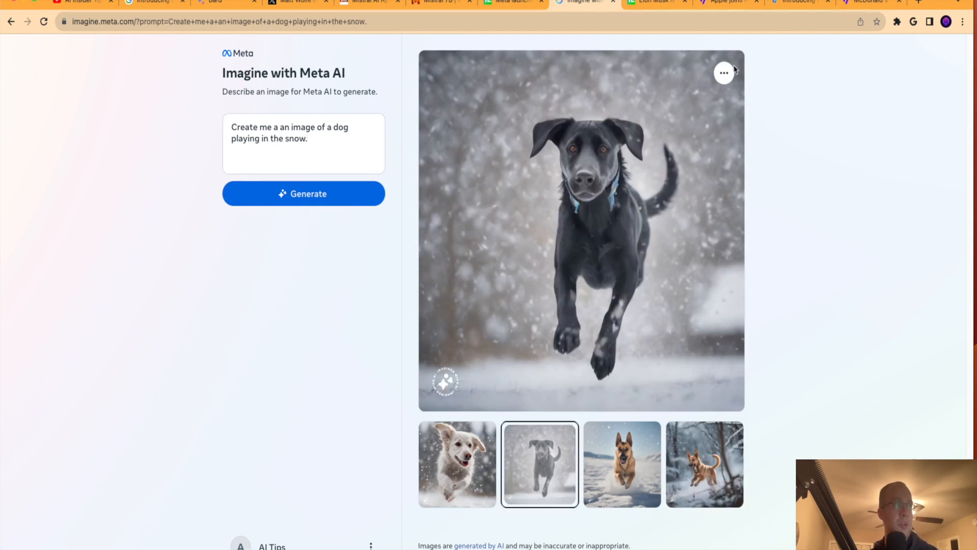
{"action": "left_click", "coordinate": [724, 72]}
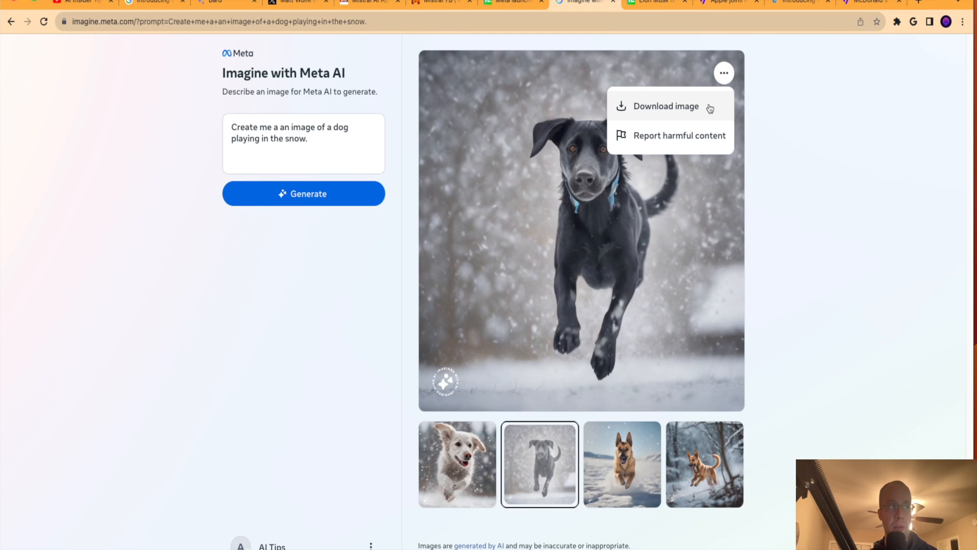
{"action": "mouse_move", "coordinate": [698, 144]}
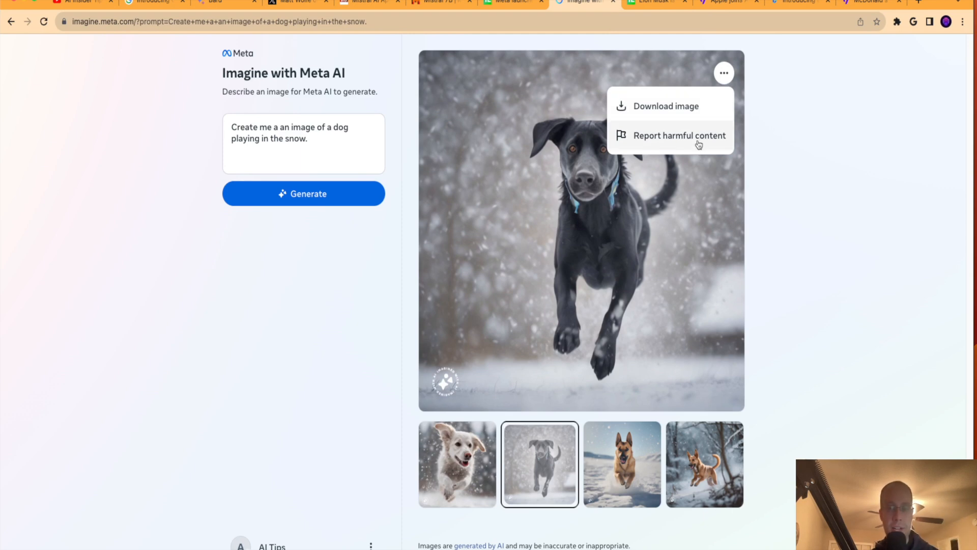
{"action": "left_click", "coordinate": [791, 214]}
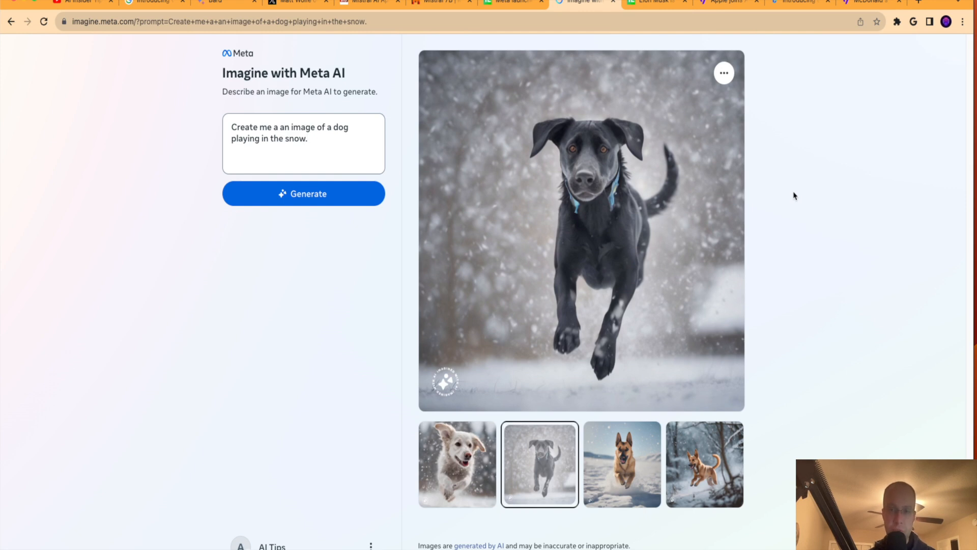
{"action": "left_click", "coordinate": [622, 464]}
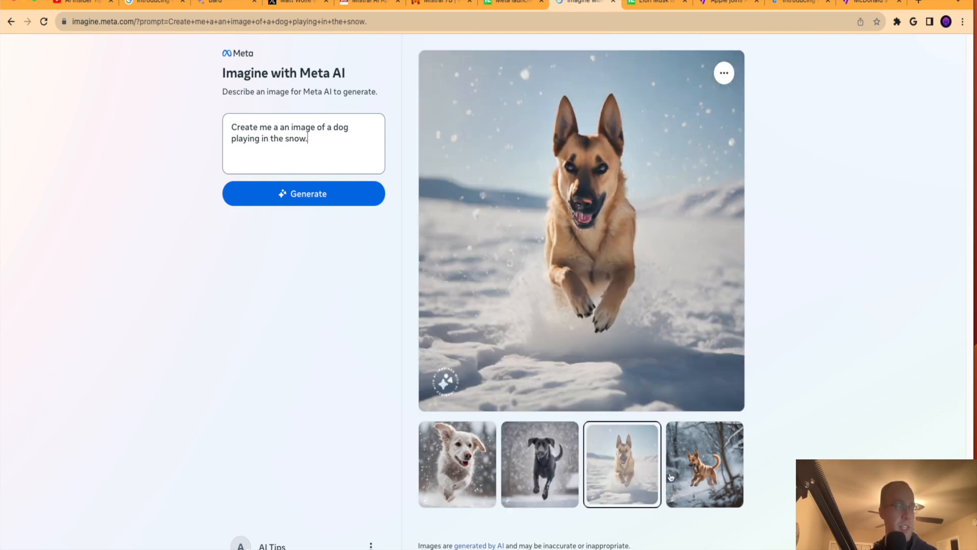
{"action": "left_click", "coordinate": [456, 464]}
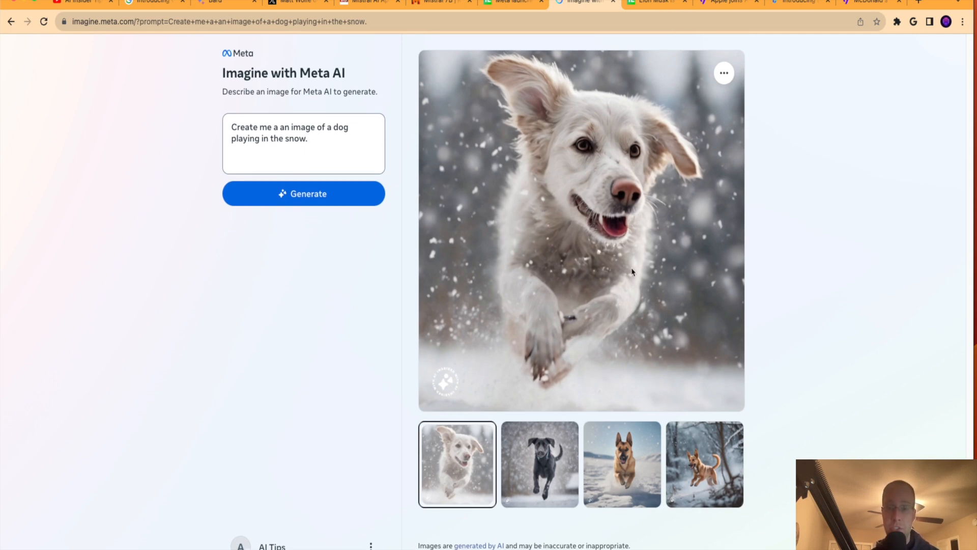
{"action": "mouse_move", "coordinate": [327, 150]}
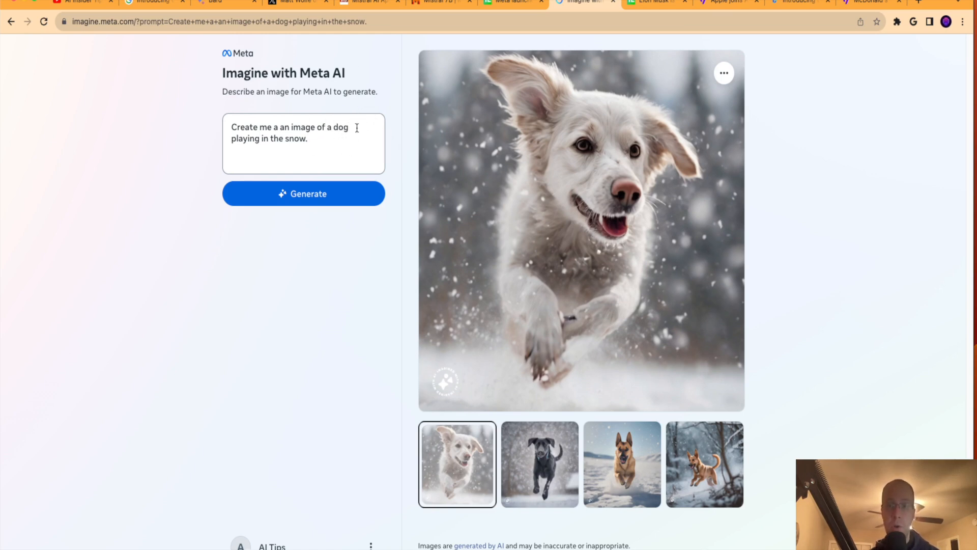
{"action": "mouse_move", "coordinate": [446, 202]}
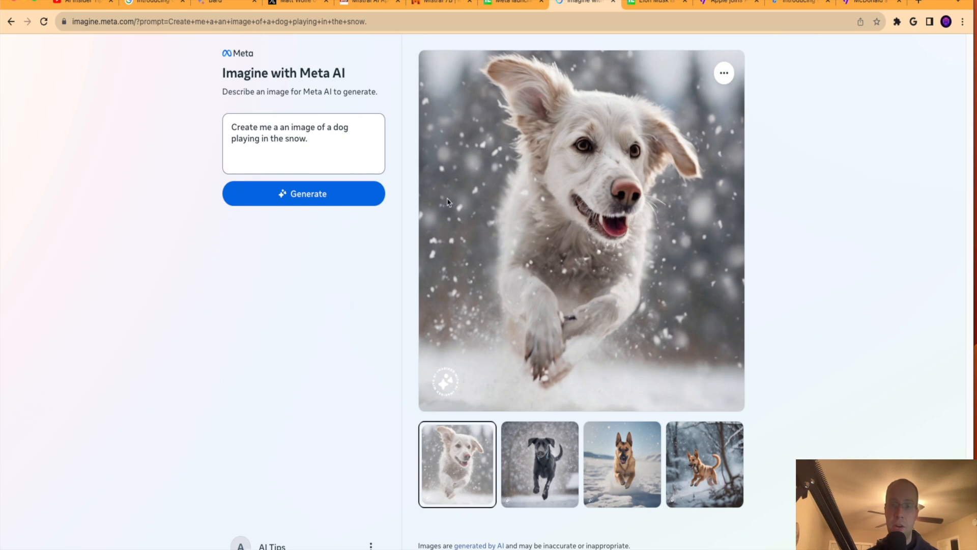
{"action": "mouse_move", "coordinate": [557, 190]}
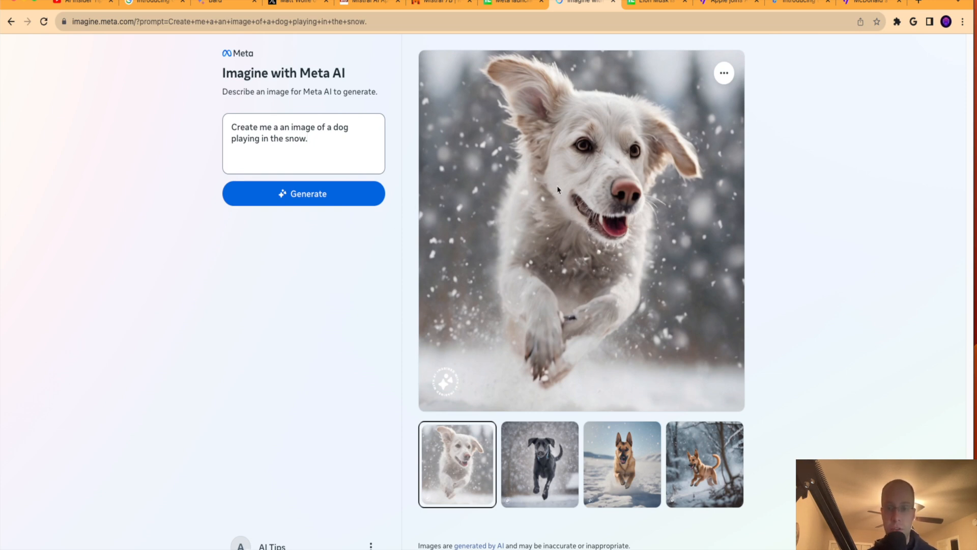
{"action": "mouse_move", "coordinate": [525, 102]}
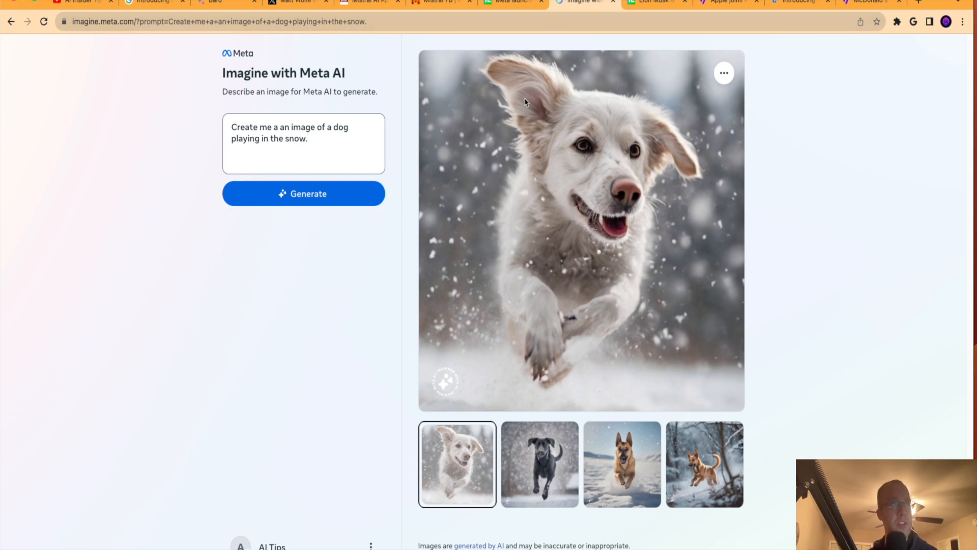
{"action": "left_click", "coordinate": [651, 2]}
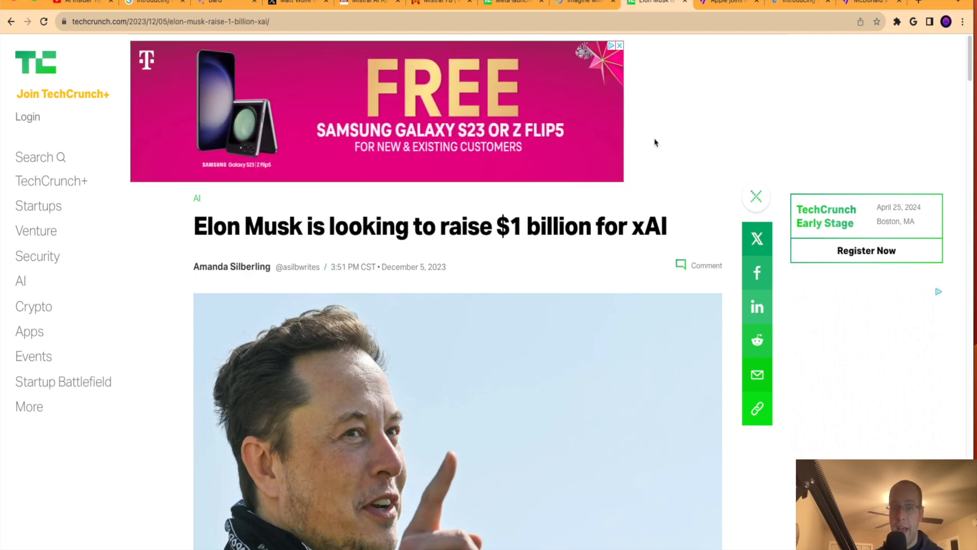
- Scroll down through TechCrunch's article on Musk raising $1 billion for xAI
{"action": "scroll", "scroll_direction": "down", "scroll_amount": 3}
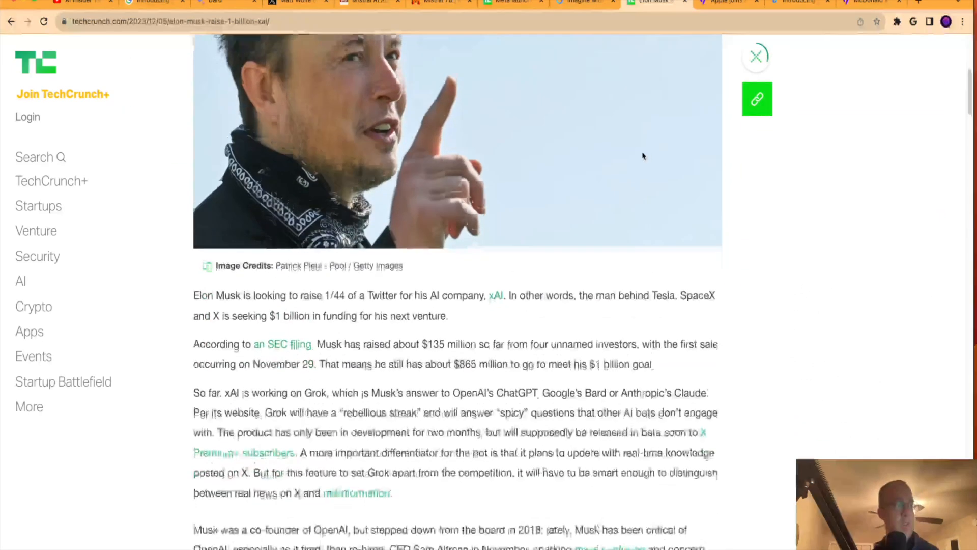
{"action": "scroll", "scroll_direction": "down", "scroll_amount": 3}
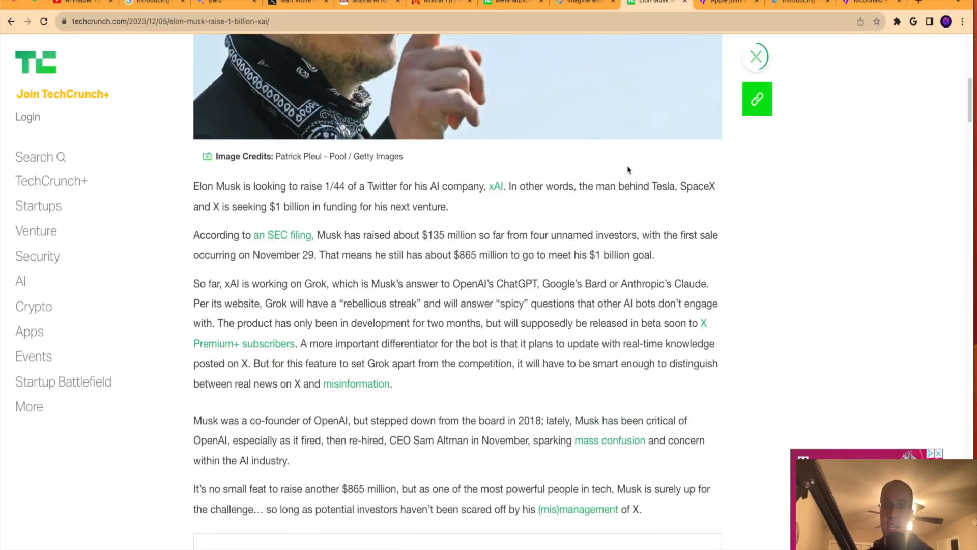
{"action": "scroll", "scroll_direction": "down", "scroll_amount": 3}
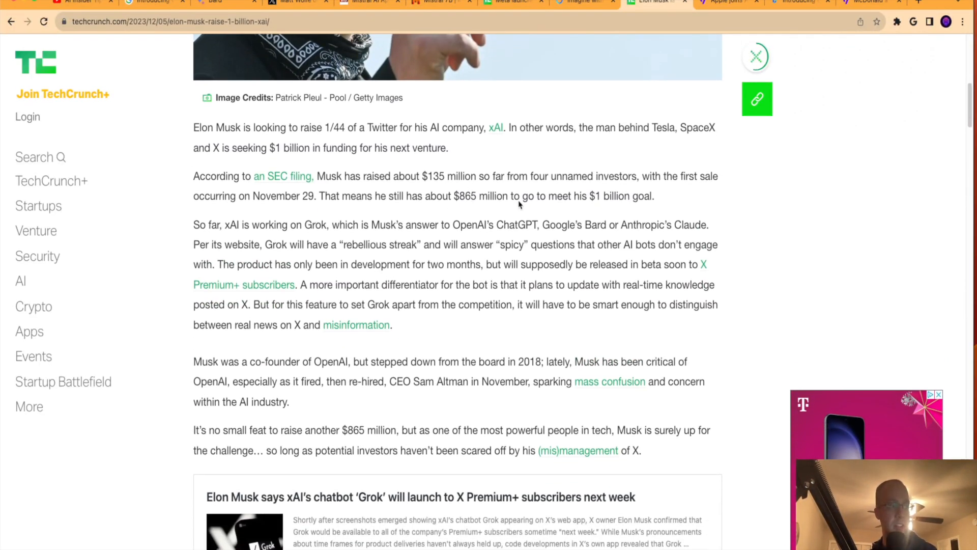
{"action": "scroll", "scroll_direction": "down", "scroll_amount": 3}
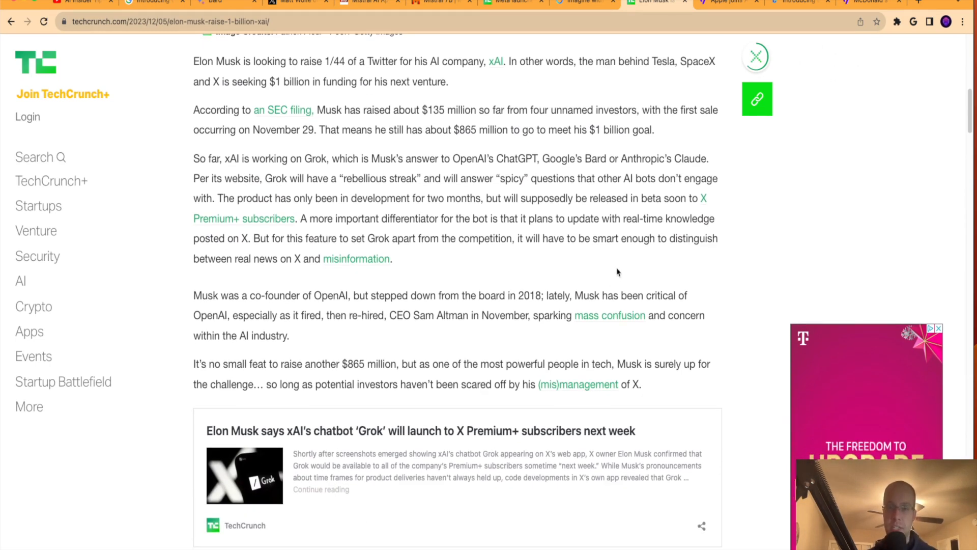
{"action": "scroll", "scroll_direction": "down", "scroll_amount": 3}
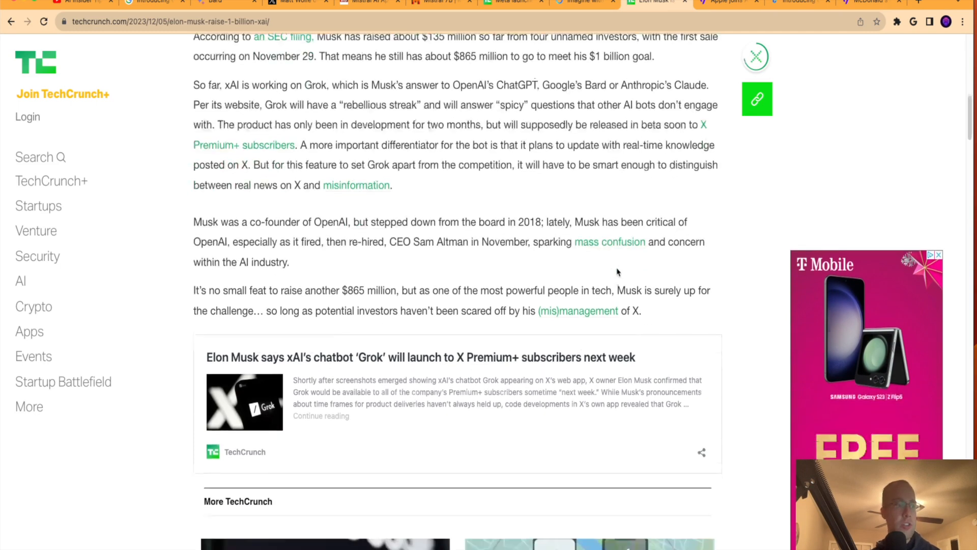
{"action": "scroll", "scroll_direction": "down", "scroll_amount": 3}
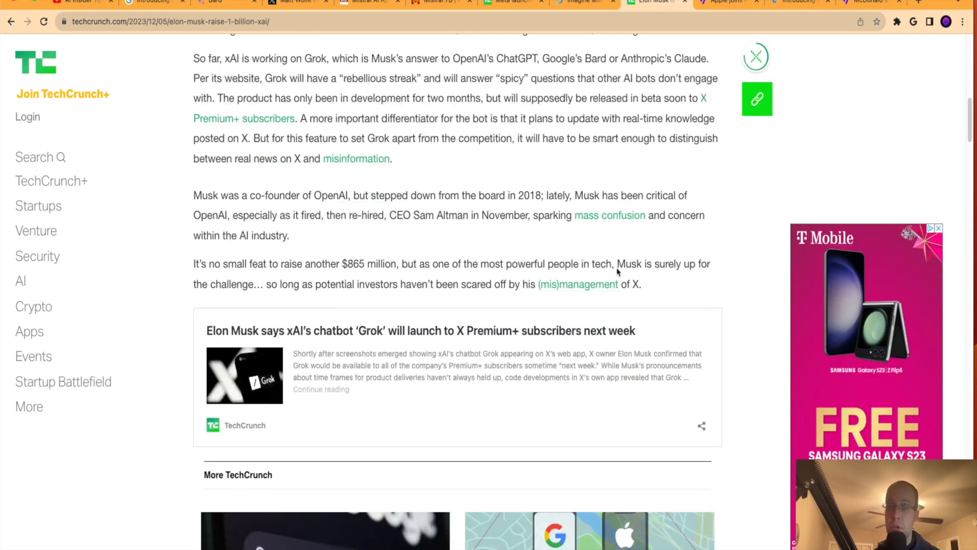
{"action": "scroll", "scroll_direction": "up", "scroll_amount": 3}
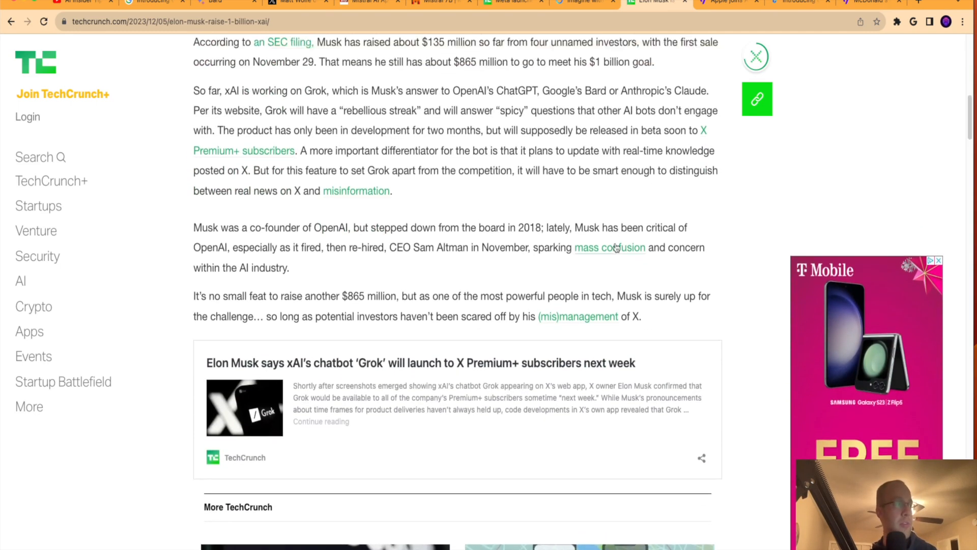
{"action": "scroll", "scroll_direction": "up", "scroll_amount": 3}
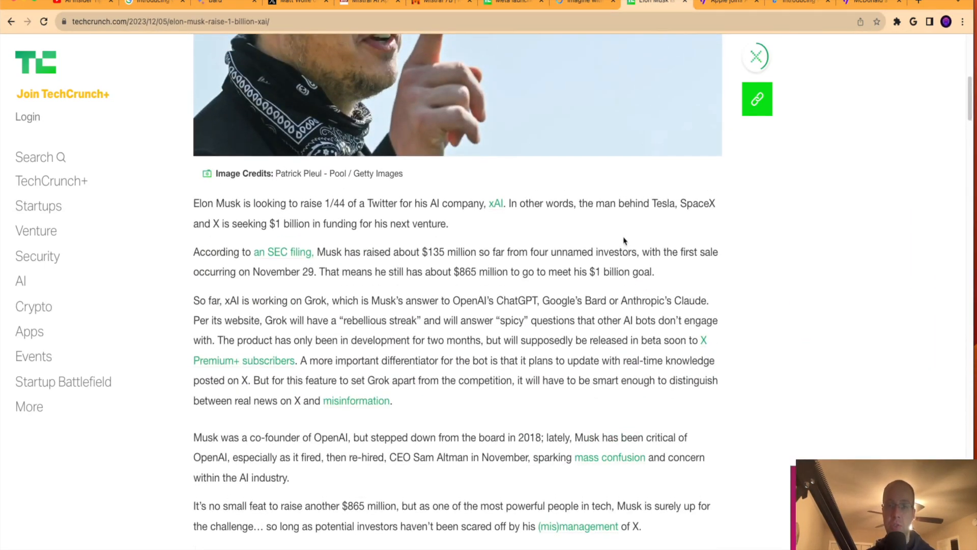
{"action": "mouse_move", "coordinate": [580, 241]}
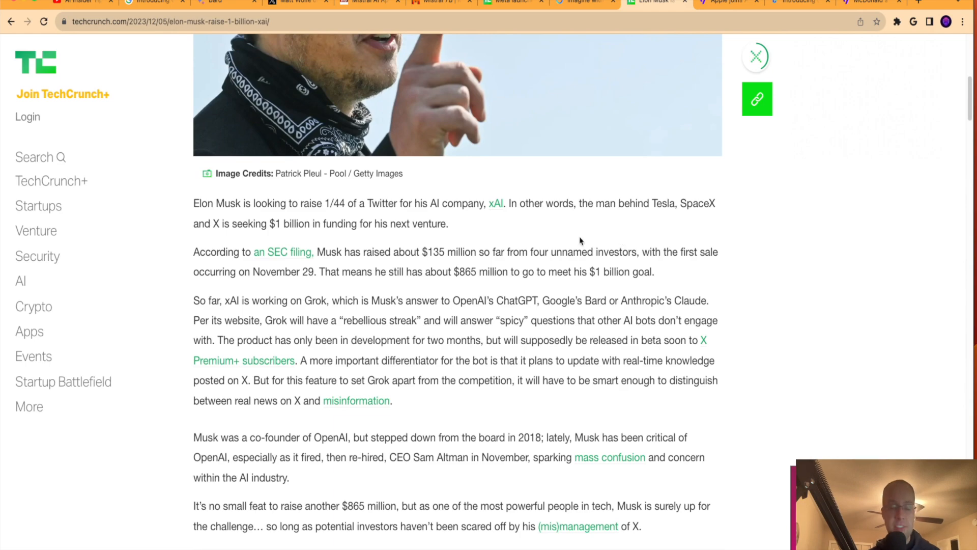
- Revisit the funding details, clearing the highlighted $865 million and $135 million passages
{"action": "scroll", "scroll_direction": "up", "scroll_amount": 3}
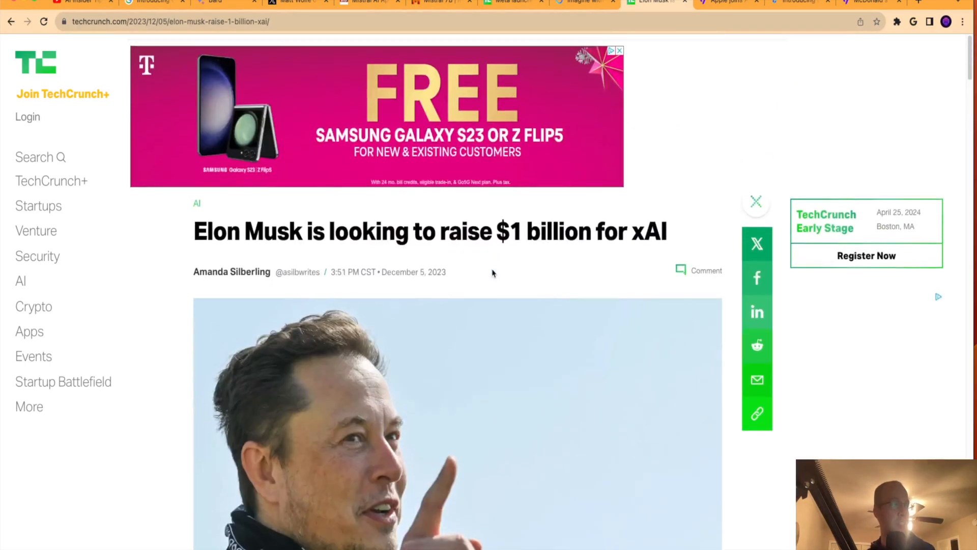
{"action": "scroll", "scroll_direction": "down", "scroll_amount": 3}
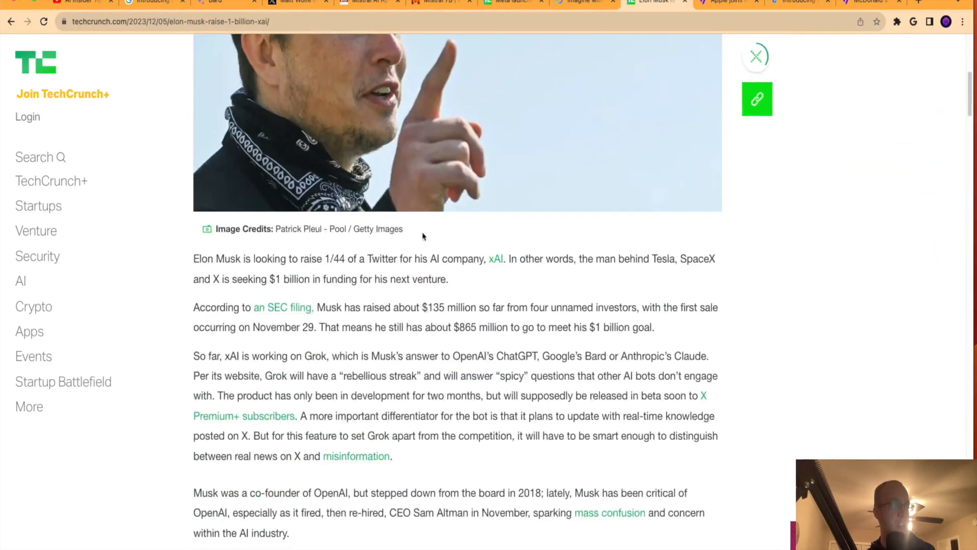
{"action": "scroll", "scroll_direction": "down", "scroll_amount": 3}
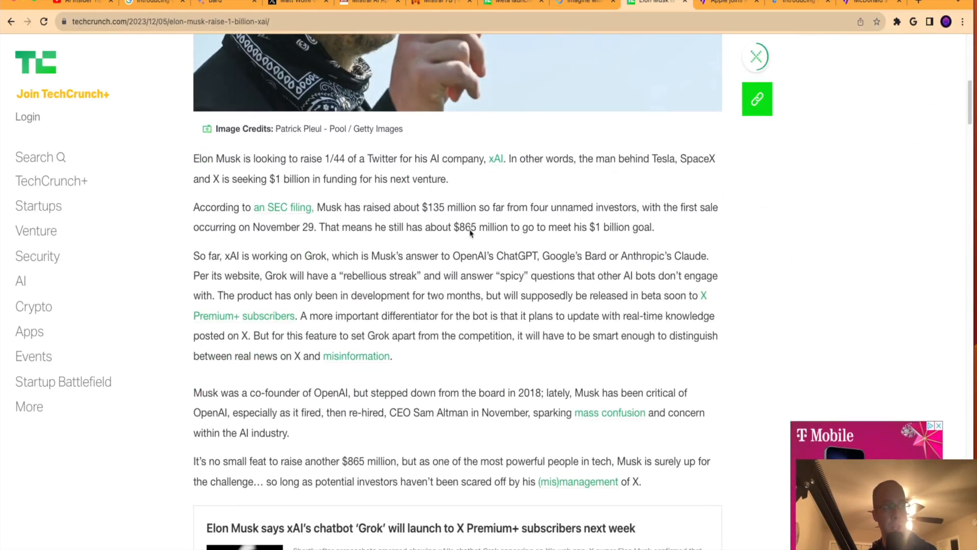
{"action": "scroll", "scroll_direction": "down", "scroll_amount": 3}
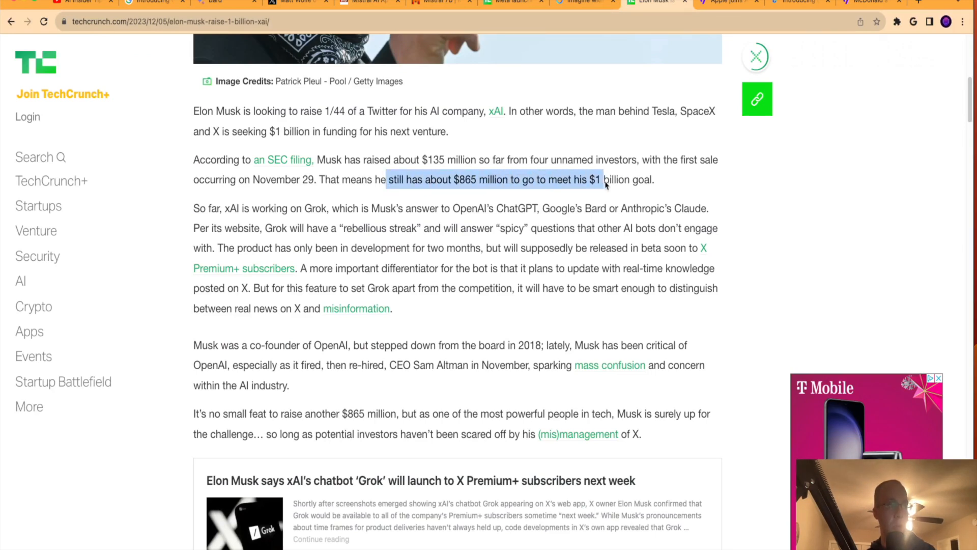
{"action": "left_click", "coordinate": [406, 169]}
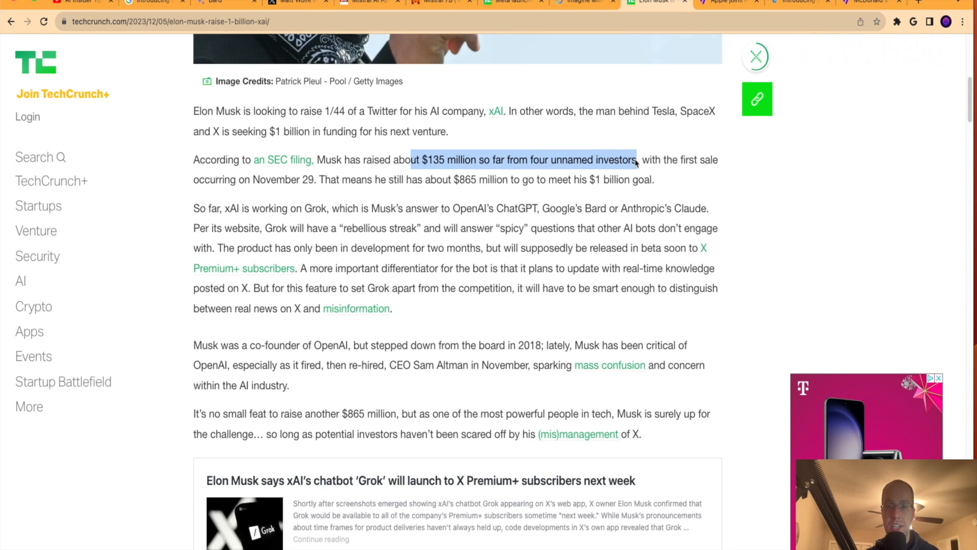
{"action": "left_click", "coordinate": [790, 2]}
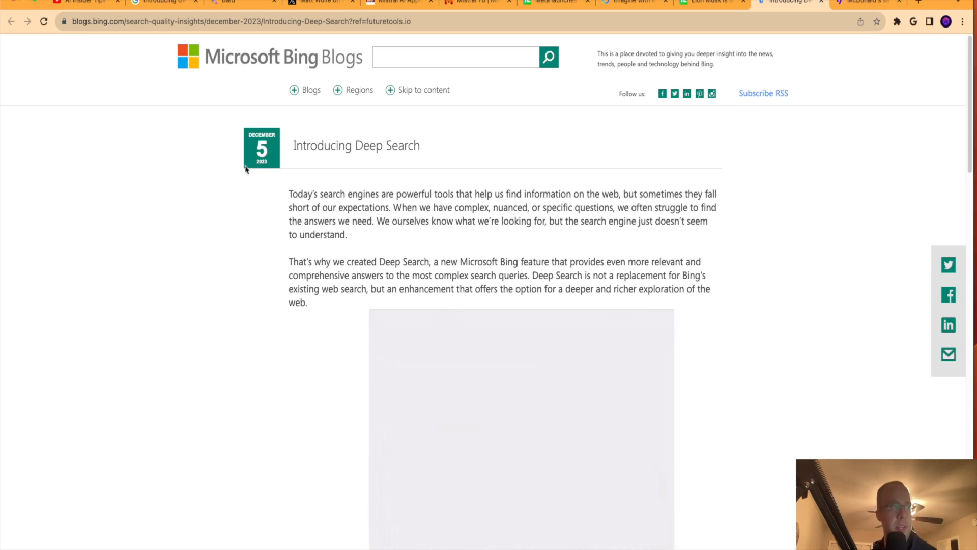
{"action": "mouse_move", "coordinate": [416, 189]}
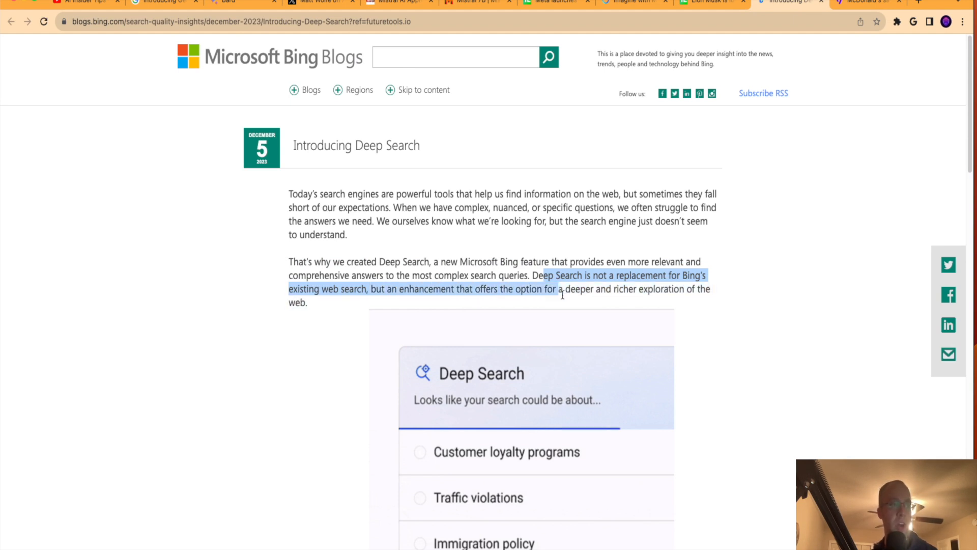
- Highlight the Deep Search sentence and read down to 'Understanding search intent' on GPT-4 expansion
{"action": "left_click", "coordinate": [420, 452]}
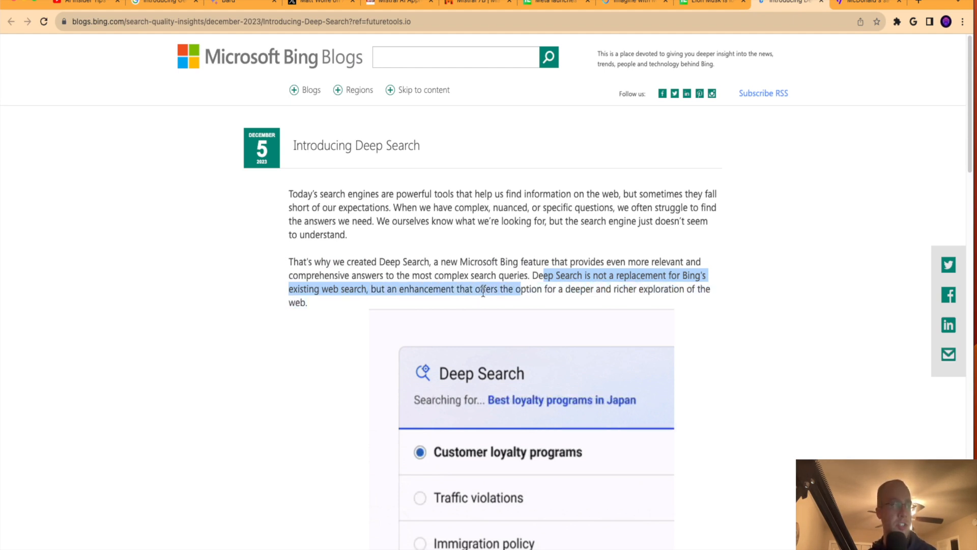
{"action": "scroll", "scroll_direction": "down", "scroll_amount": 3}
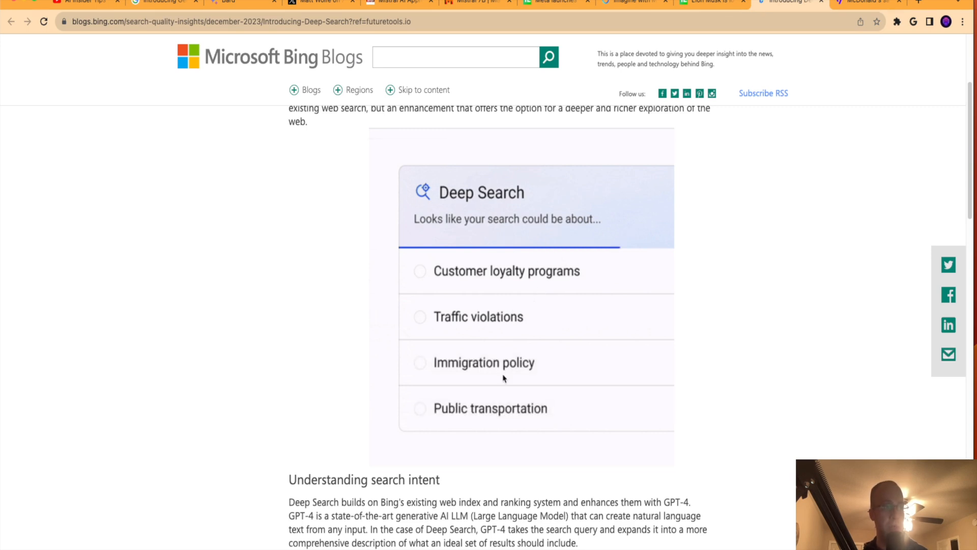
{"action": "left_click", "coordinate": [420, 270]}
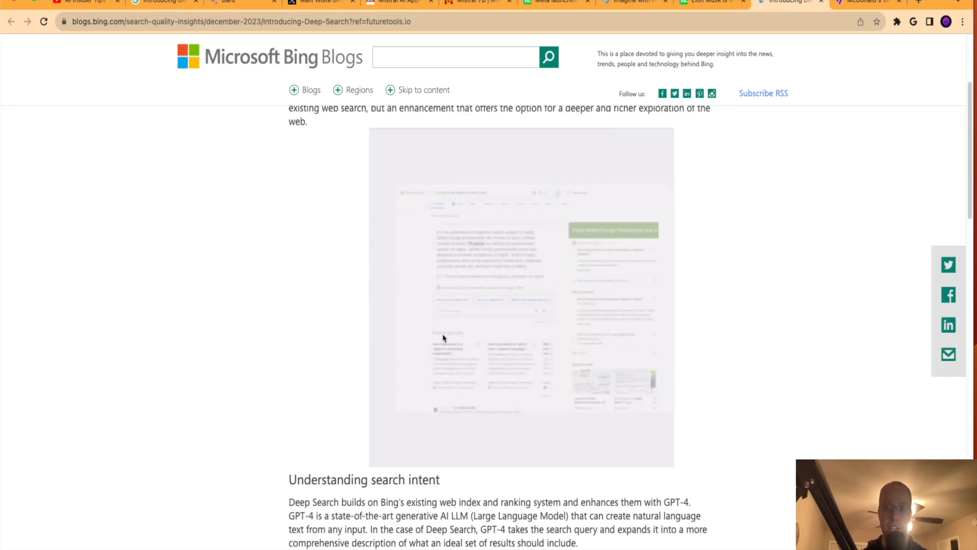
{"action": "scroll", "scroll_direction": "down", "scroll_amount": 3}
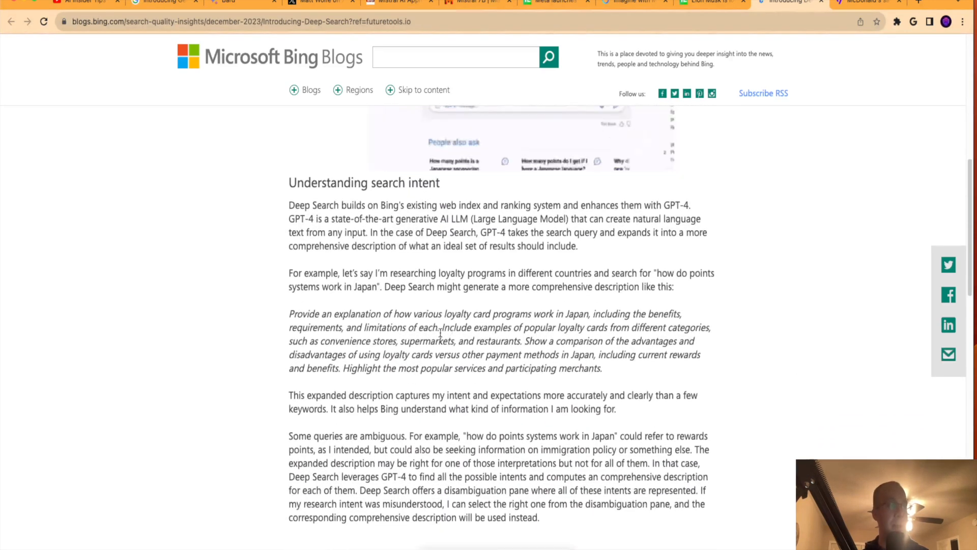
- Scroll the Bing Deep Search blog post down to its footer
{"action": "scroll", "scroll_direction": "down", "scroll_amount": 3}
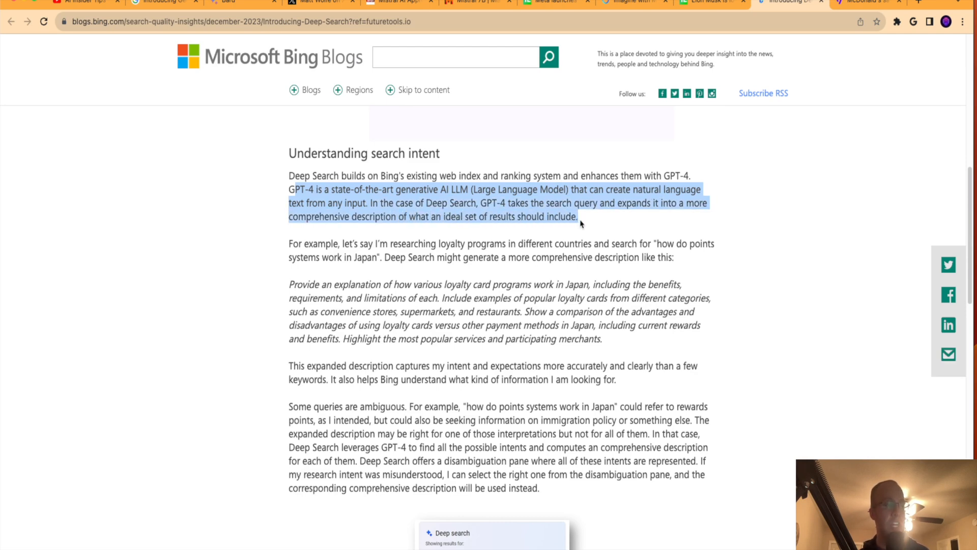
{"action": "scroll", "scroll_direction": "down", "scroll_amount": 3}
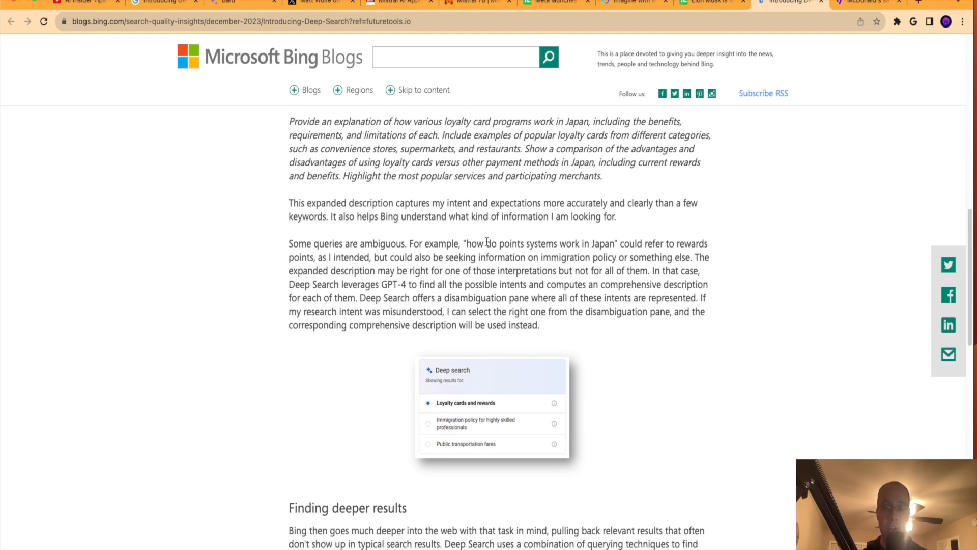
{"action": "scroll", "scroll_direction": "down", "scroll_amount": 3}
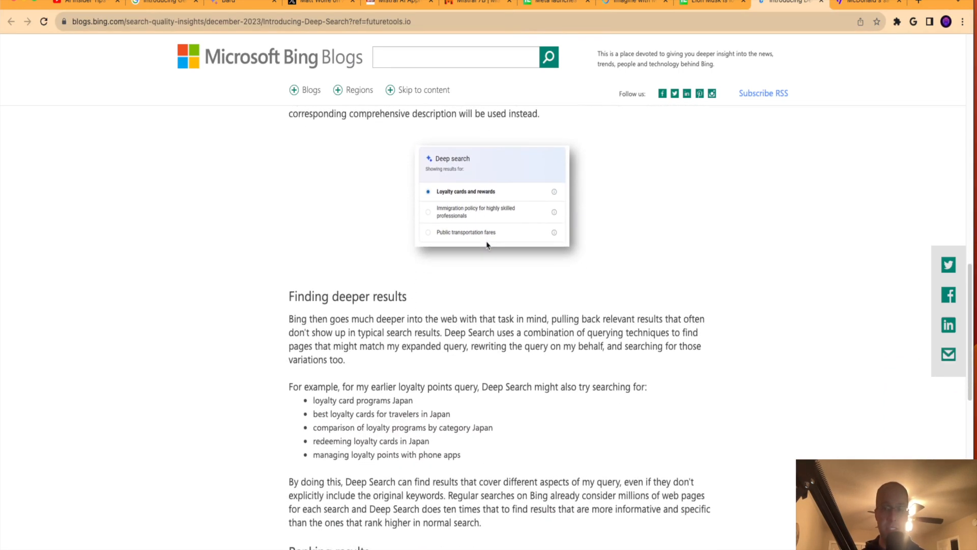
{"action": "scroll", "scroll_direction": "down", "scroll_amount": 3}
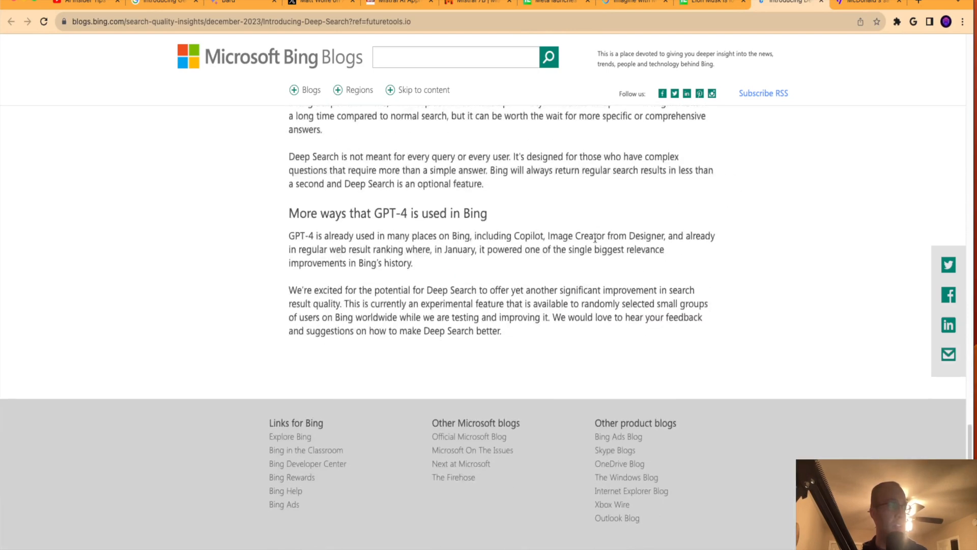
- Scroll back to the top and switch to The Verge's McDonald's Google AI article
{"action": "scroll", "scroll_direction": "up", "scroll_amount": 3}
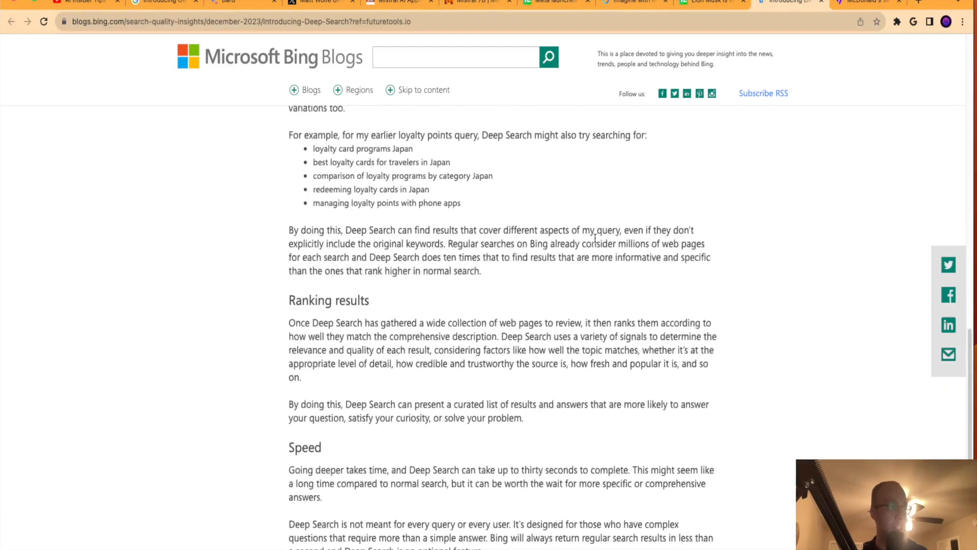
{"action": "scroll", "scroll_direction": "down", "scroll_amount": 3}
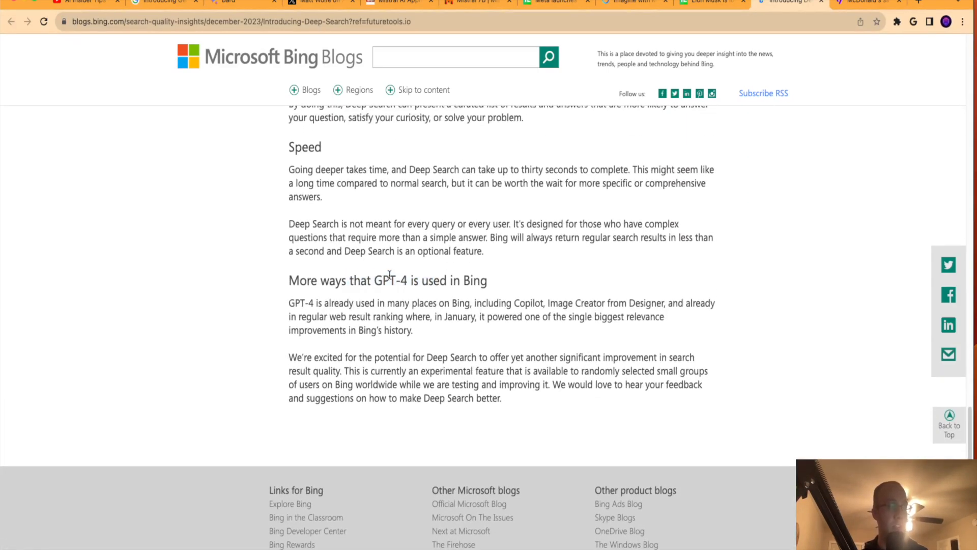
{"action": "scroll", "scroll_direction": "up", "scroll_amount": 3}
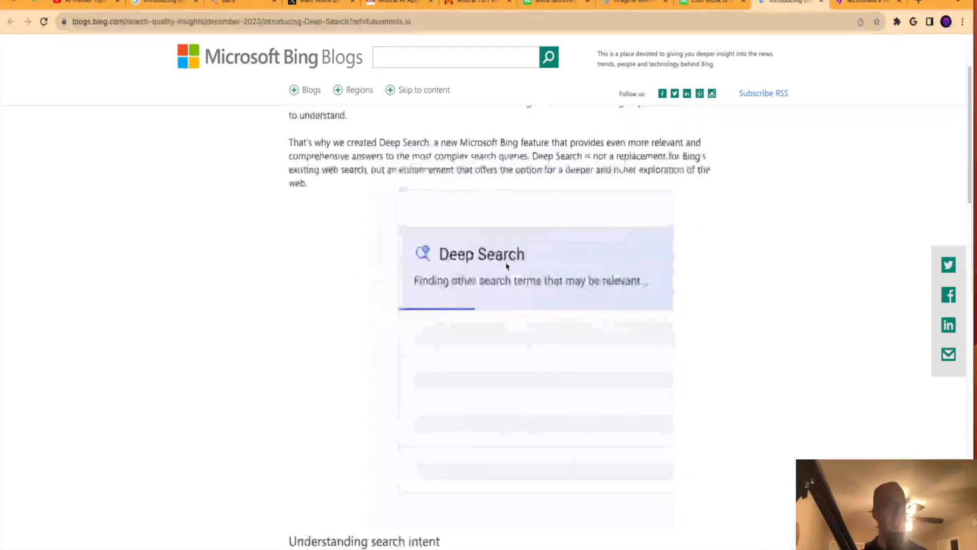
{"action": "scroll", "scroll_direction": "up", "scroll_amount": 3}
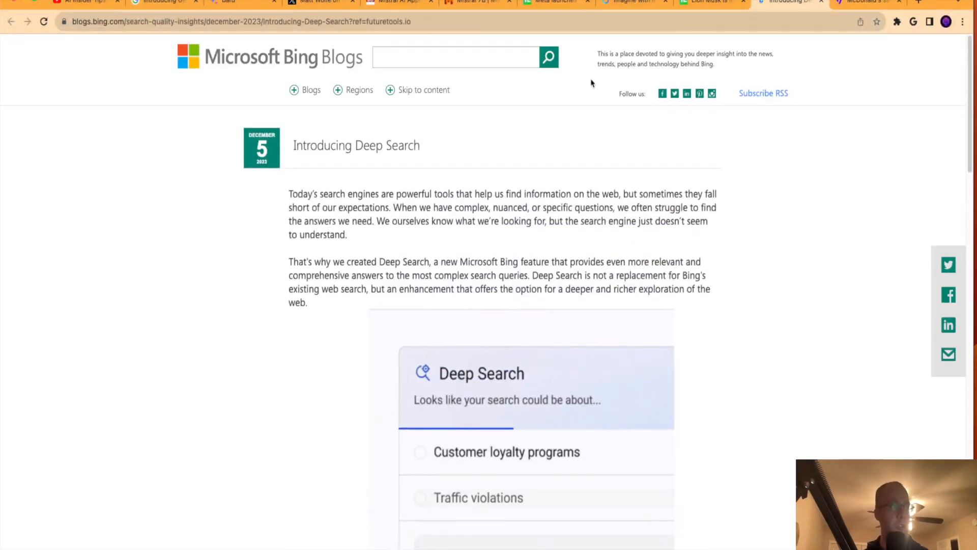
{"action": "left_click", "coordinate": [863, 2]}
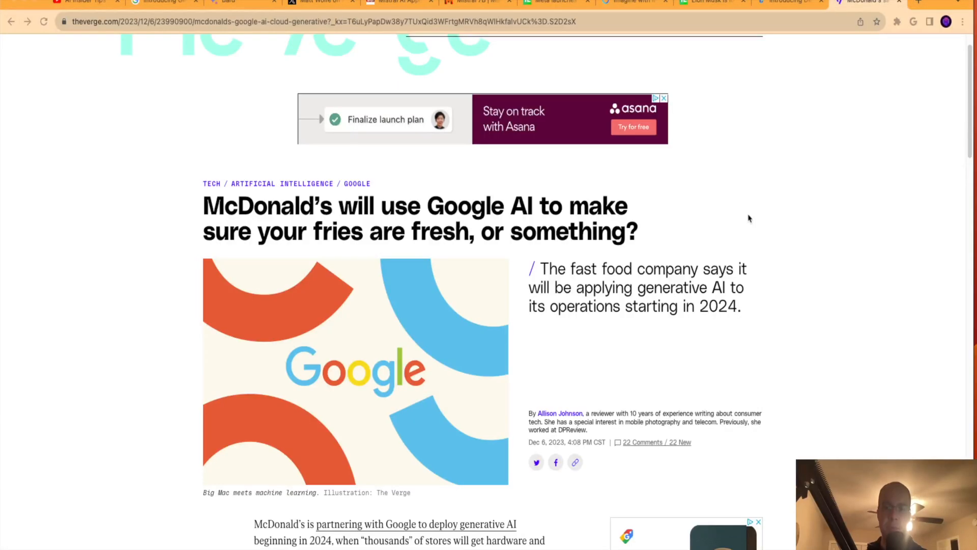
{"action": "mouse_move", "coordinate": [708, 275]}
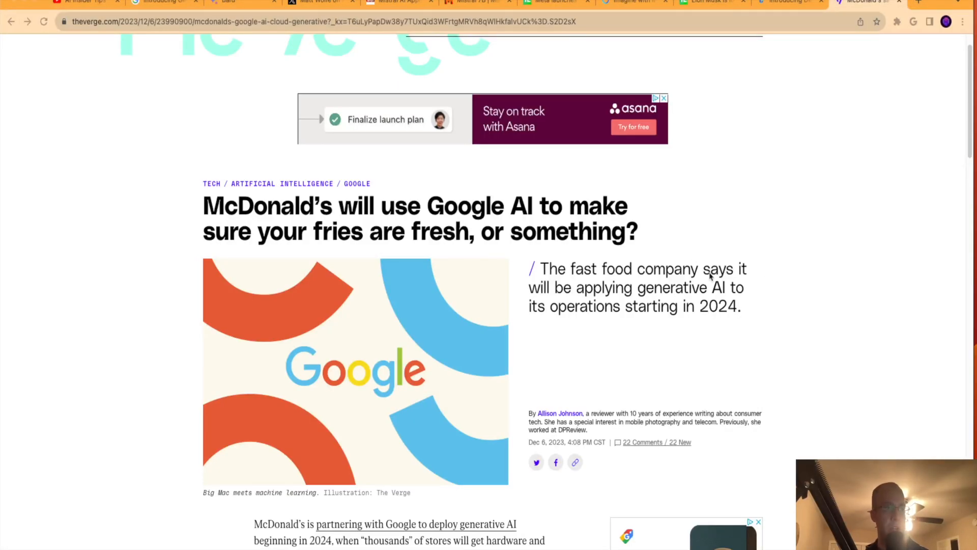
{"action": "mouse_move", "coordinate": [651, 295]}
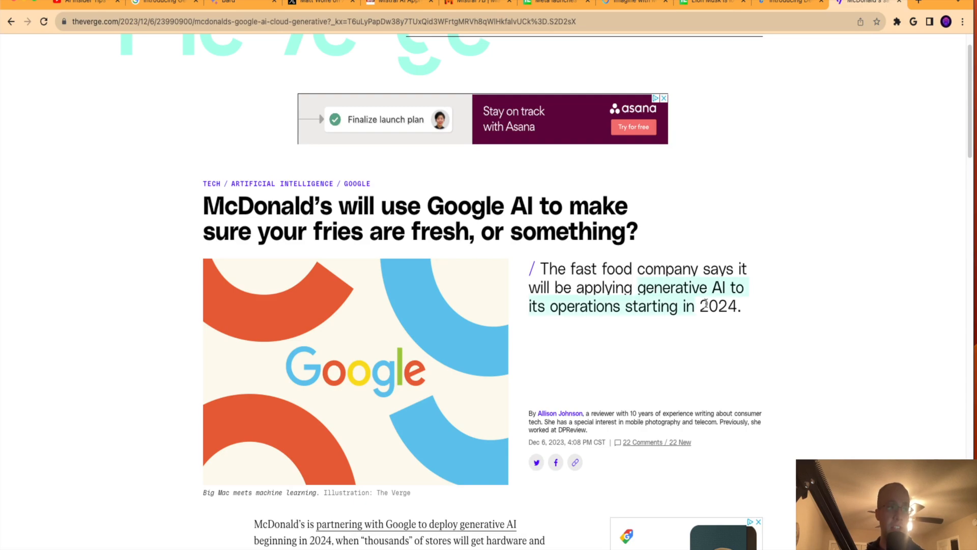
- Read The Verge's McDonald's Google AI article down to its end
{"action": "scroll", "scroll_direction": "up", "scroll_amount": 3}
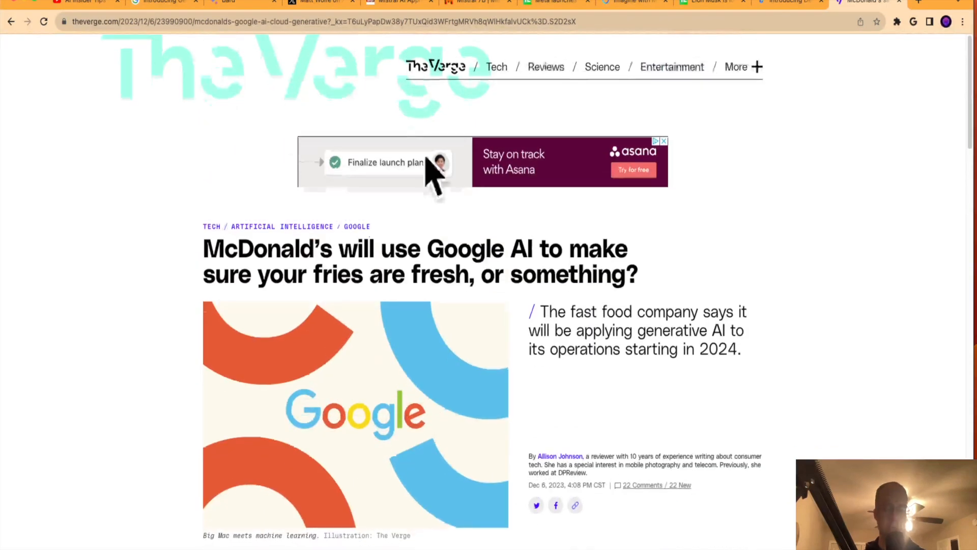
{"action": "scroll", "scroll_direction": "down", "scroll_amount": 3}
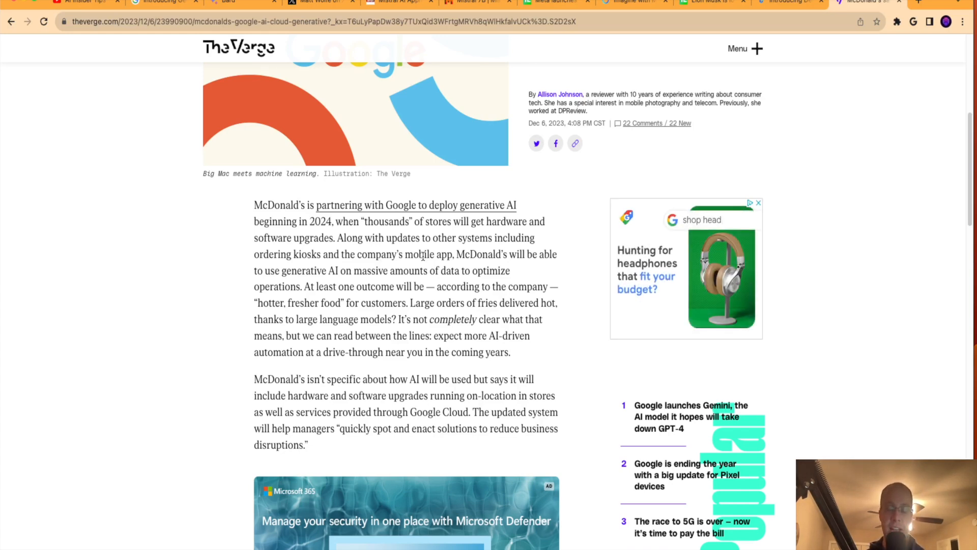
{"action": "scroll", "scroll_direction": "down", "scroll_amount": 3}
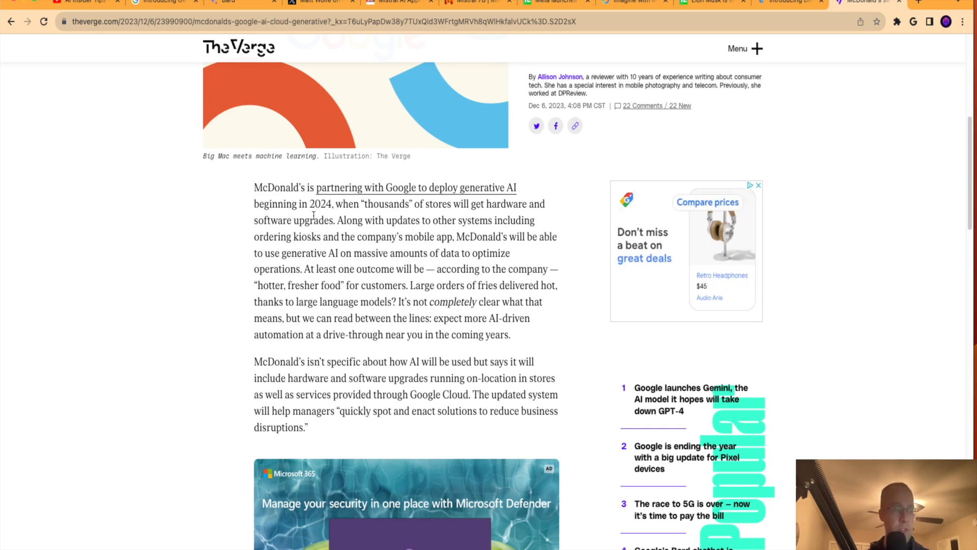
{"action": "scroll", "scroll_direction": "down", "scroll_amount": 3}
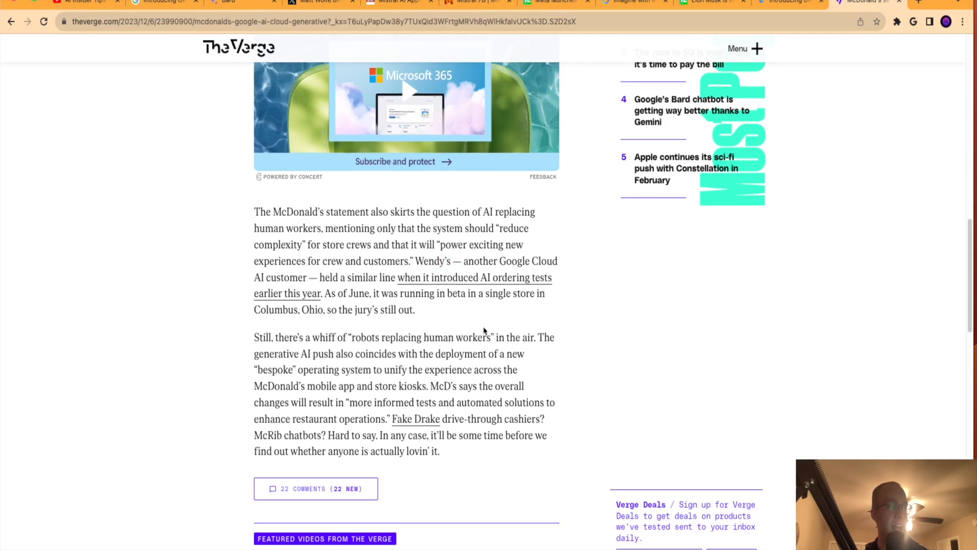
{"action": "scroll", "scroll_direction": "down", "scroll_amount": 3}
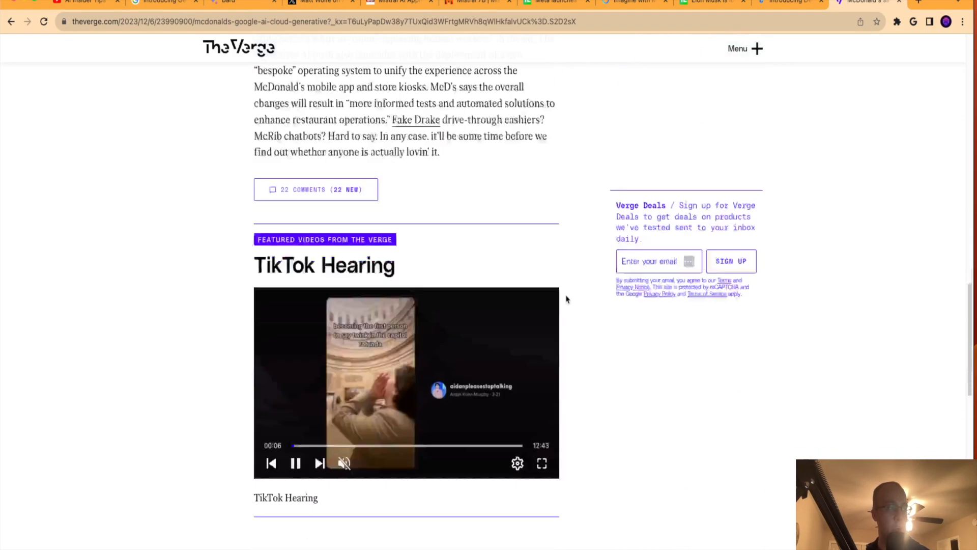
- Scroll back up and return to the AI Insider Tips YouTube videos page
{"action": "scroll", "scroll_direction": "up", "scroll_amount": 3}
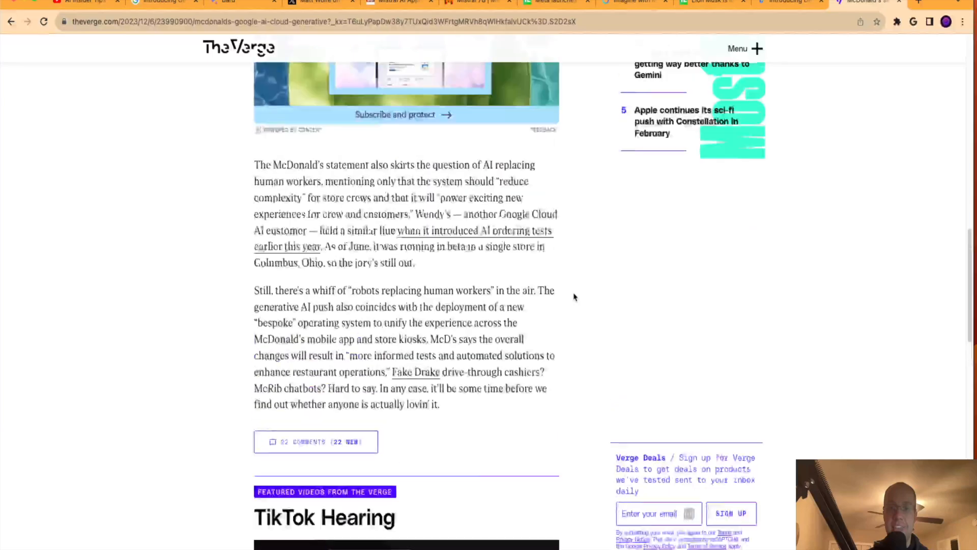
{"action": "scroll", "scroll_direction": "up", "scroll_amount": 3}
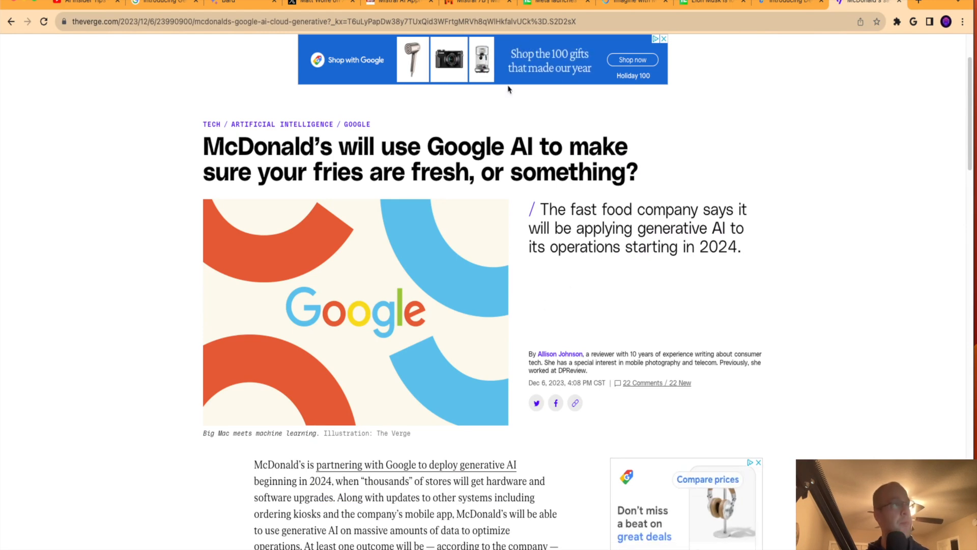
{"action": "left_click", "coordinate": [84, 2]}
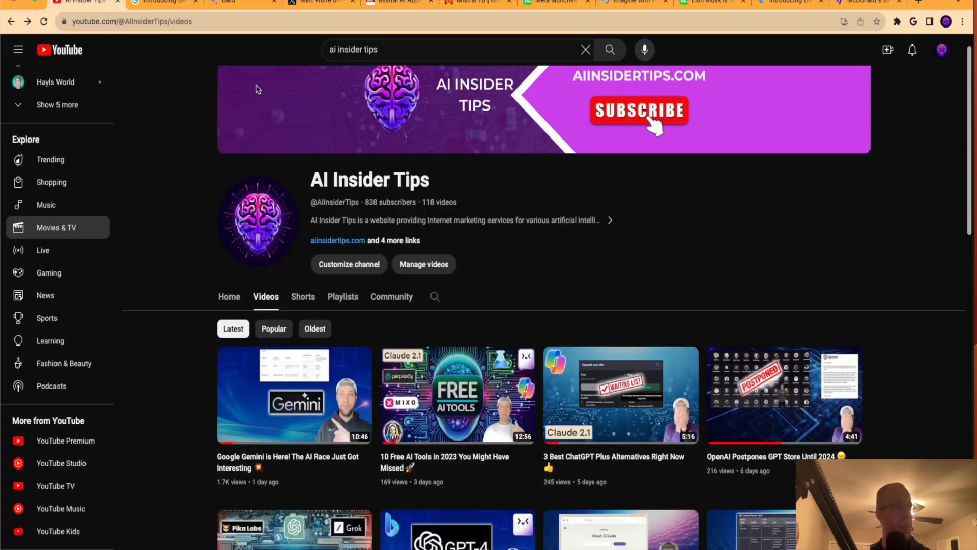
{"action": "mouse_move", "coordinate": [805, 241]}
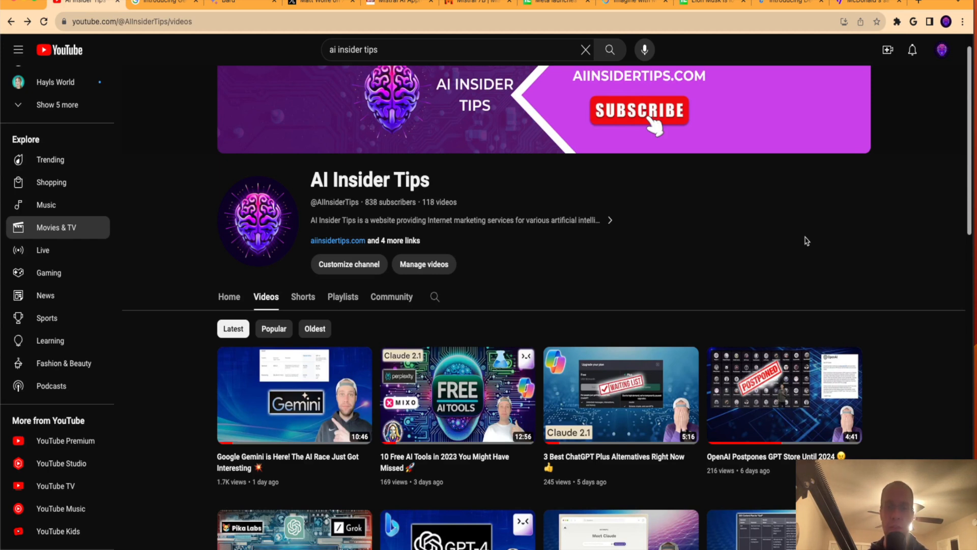
{"action": "mouse_move", "coordinate": [638, 289]}
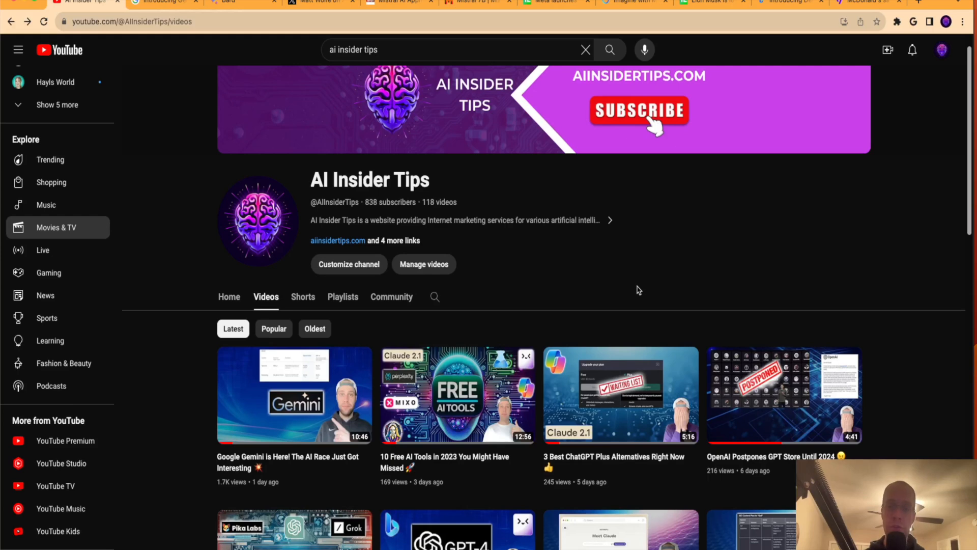
{"action": "scroll", "scroll_direction": "down", "scroll_amount": 3}
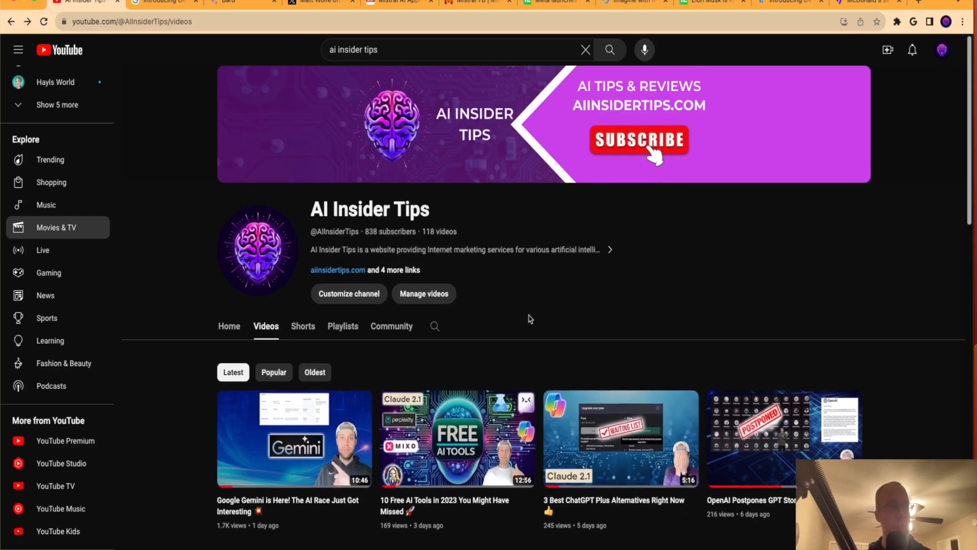
{"action": "scroll", "scroll_direction": "down", "scroll_amount": 3}
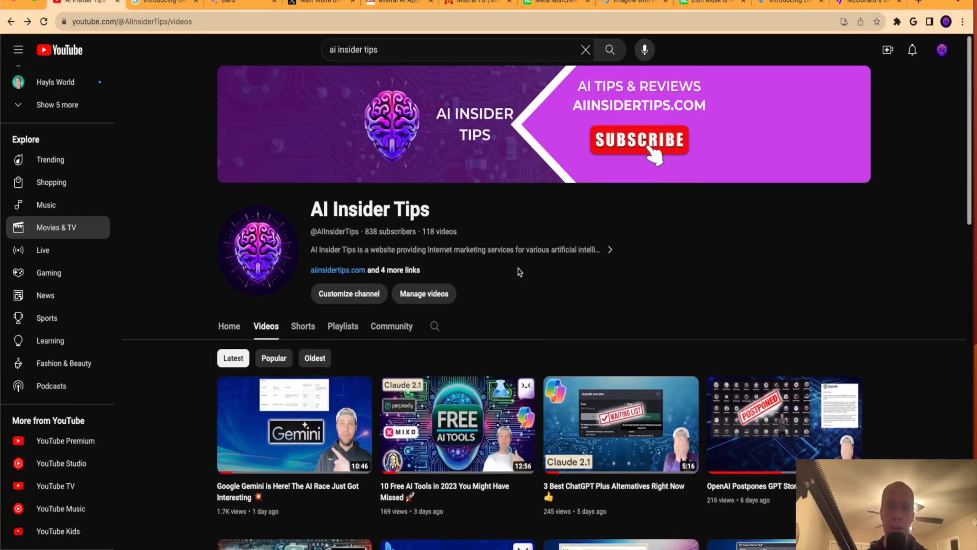